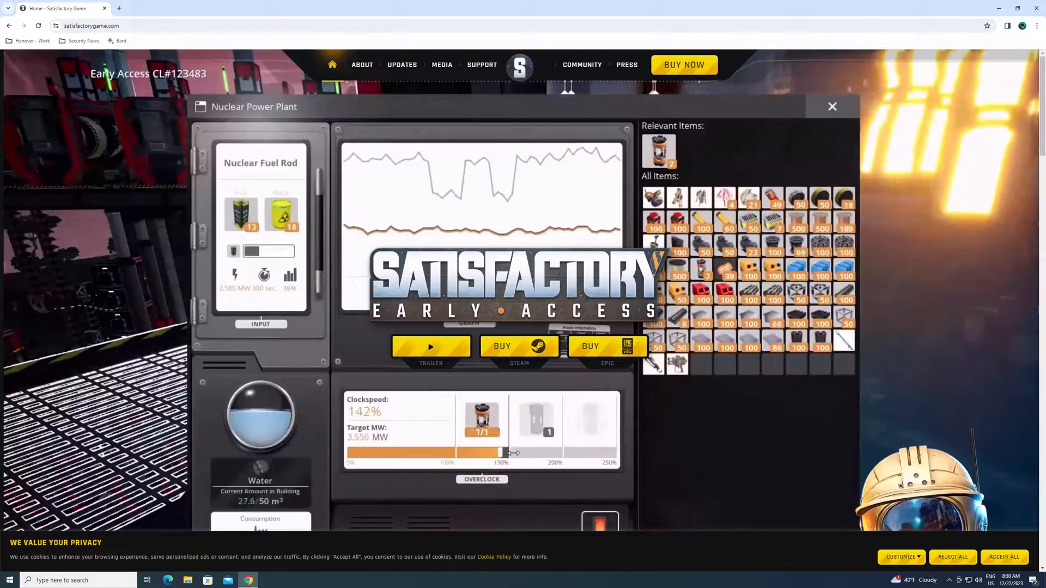
Step: Go to google.com and search for steamcmd
{"action": "left_click", "coordinate": [831, 106]}
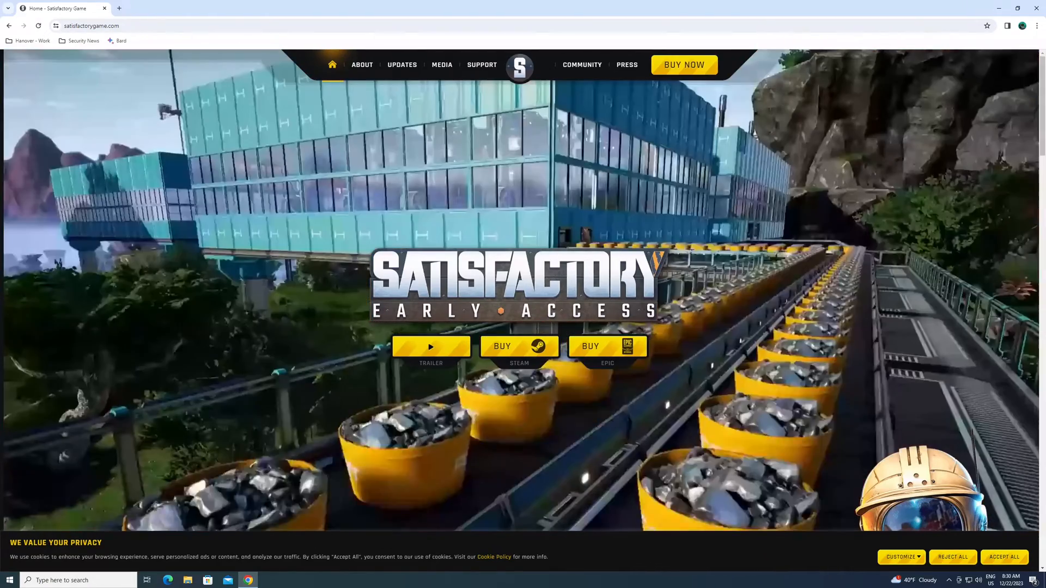
{"action": "left_click", "coordinate": [92, 26]}
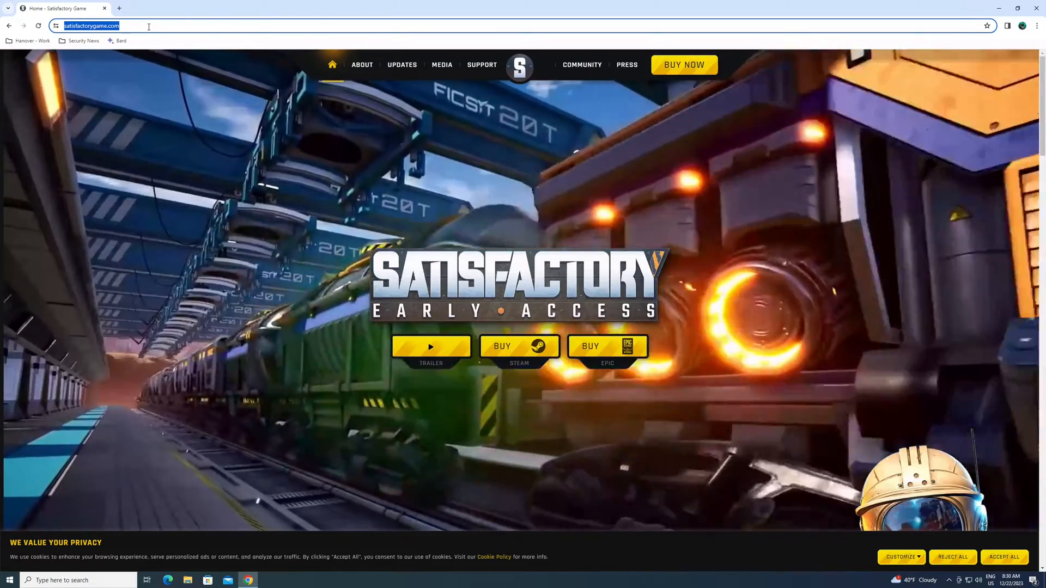
{"action": "type", "text": "google.com"}
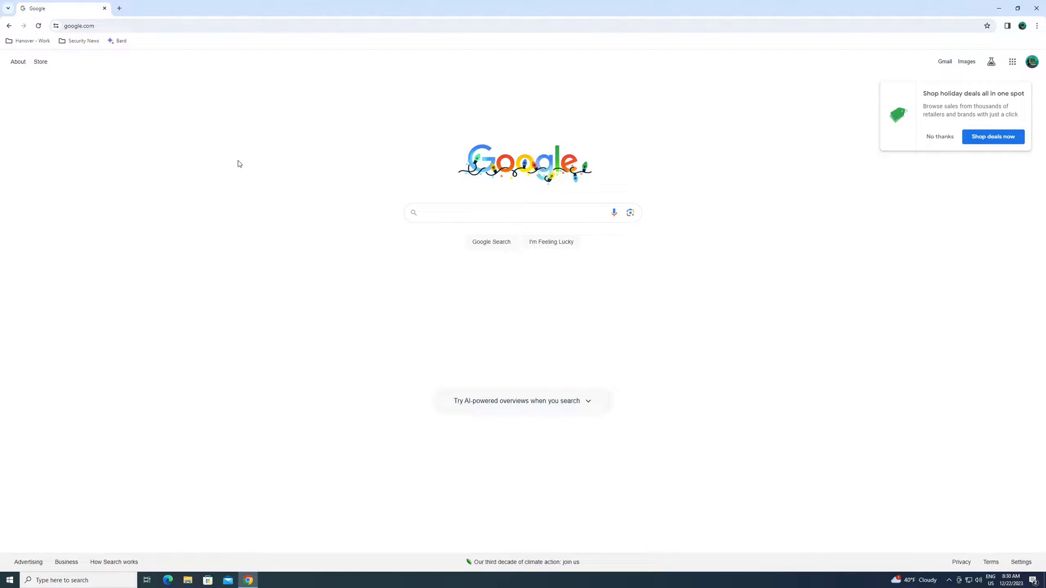
{"action": "type", "text": "steamd"}
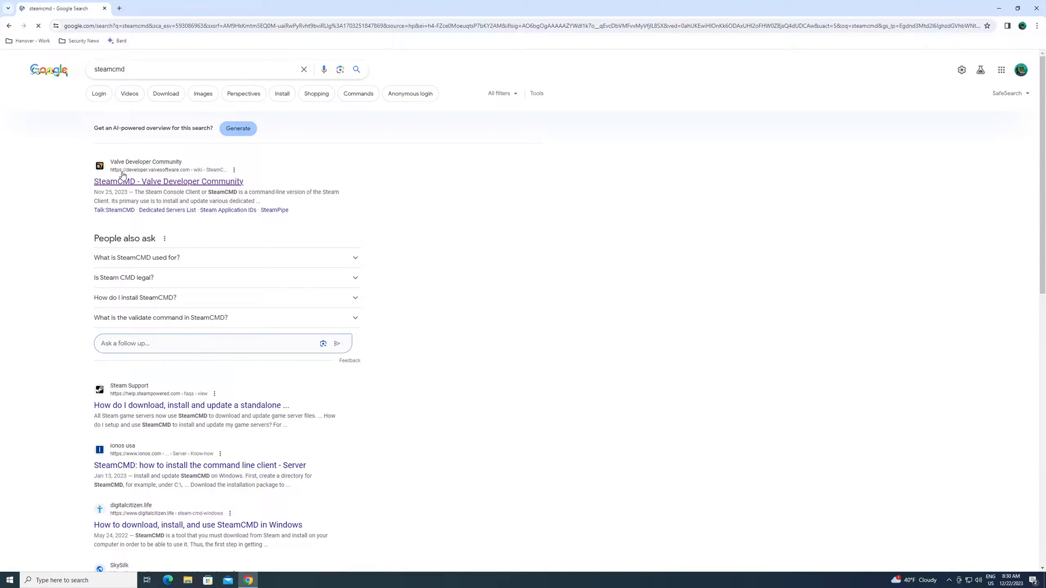
{"action": "mouse_move", "coordinate": [168, 182]}
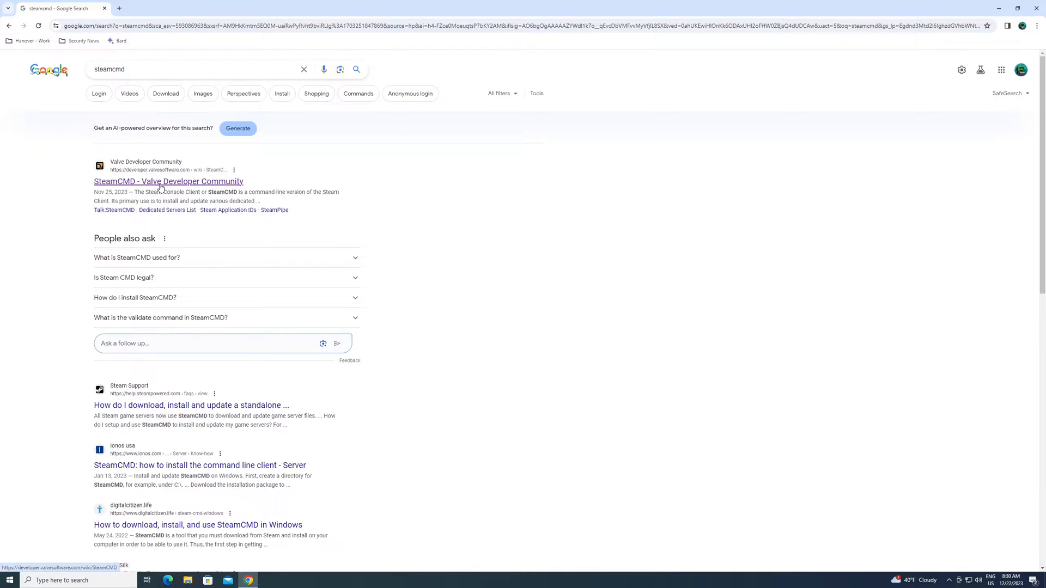
Step: Open the Valve Developer Community SteamCMD page and download SteamCMD for Windows
{"action": "left_click", "coordinate": [168, 180]}
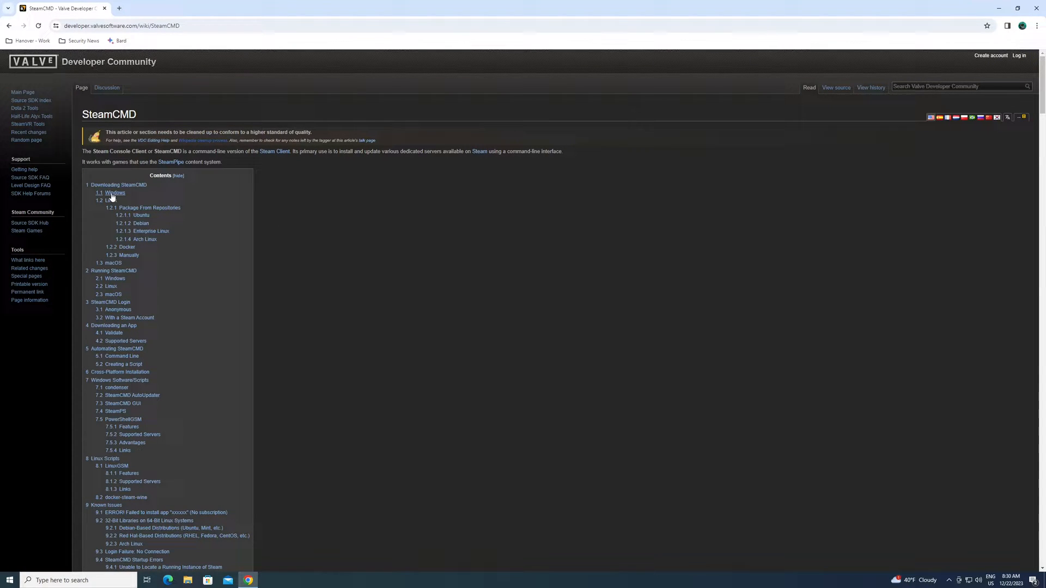
{"action": "left_click", "coordinate": [115, 193]}
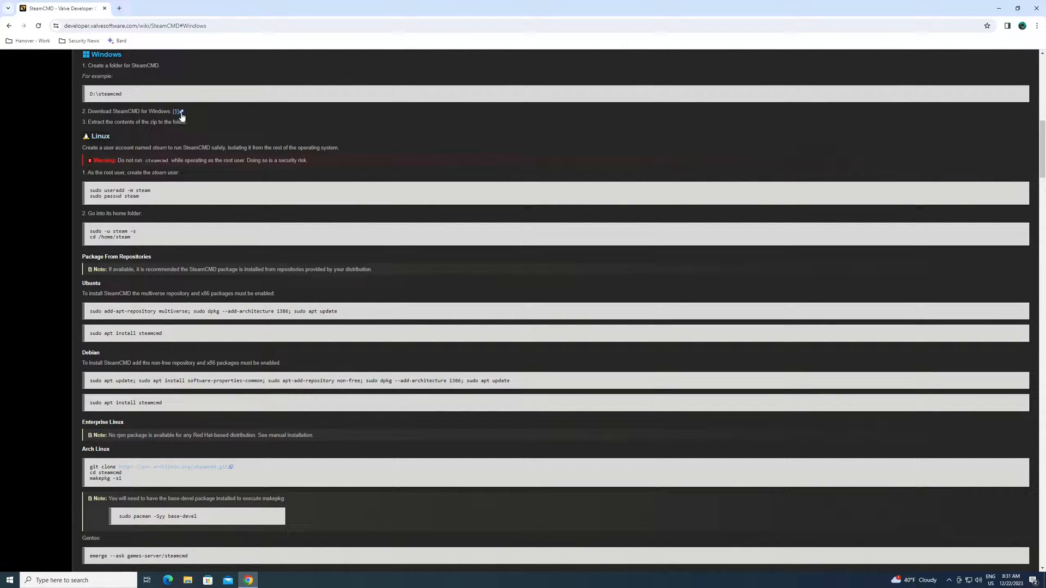
{"action": "left_click", "coordinate": [176, 111]}
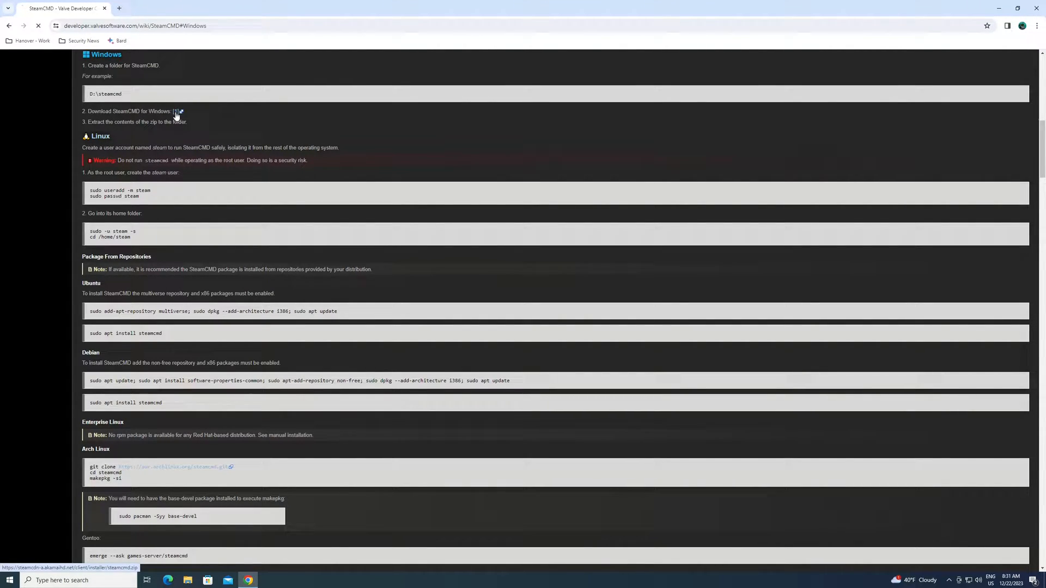
{"action": "left_click", "coordinate": [176, 111]}
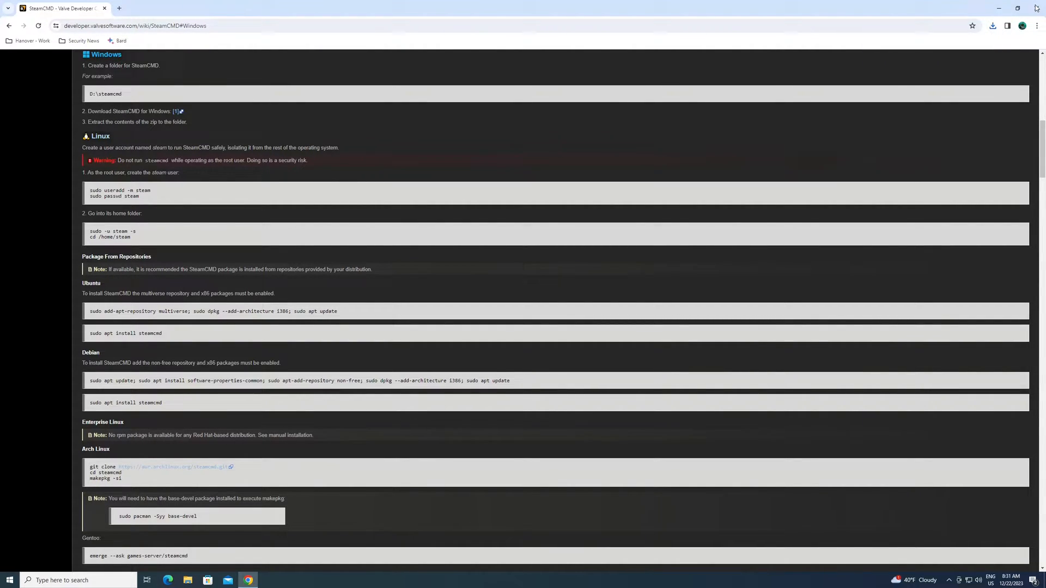
Step: Minimize Chrome, open C:\SteamCMD from the desktop shortcut, and select steamcmd.exe
{"action": "left_click", "coordinate": [998, 7]}
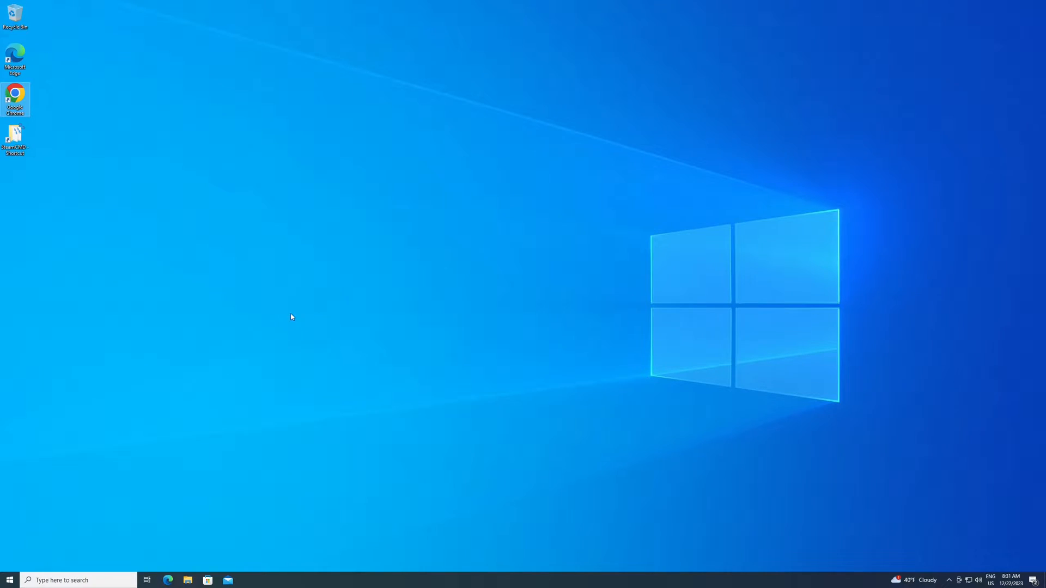
{"action": "mouse_move", "coordinate": [1, 261]}
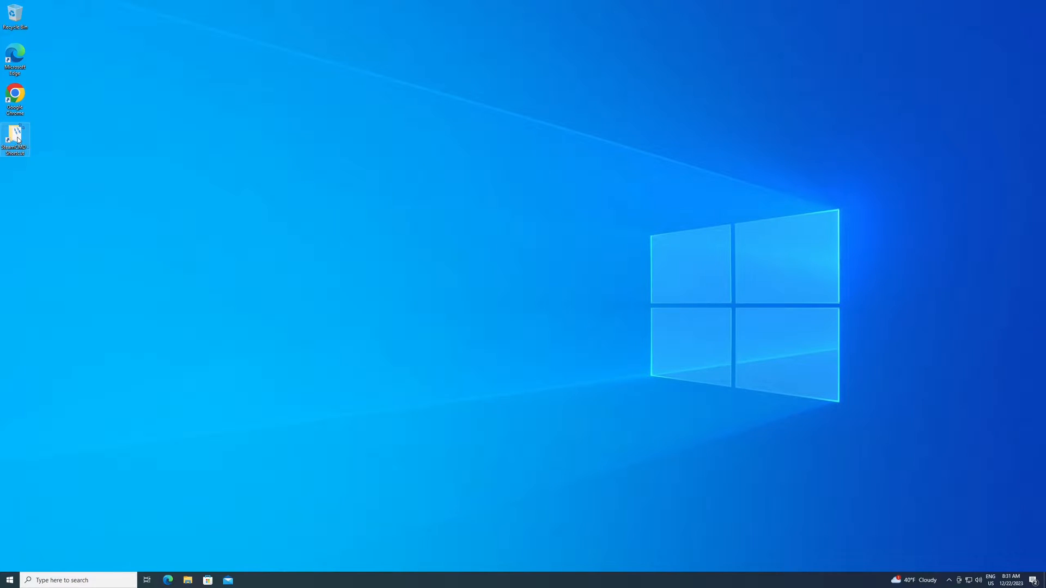
{"action": "double_click", "coordinate": [15, 137]}
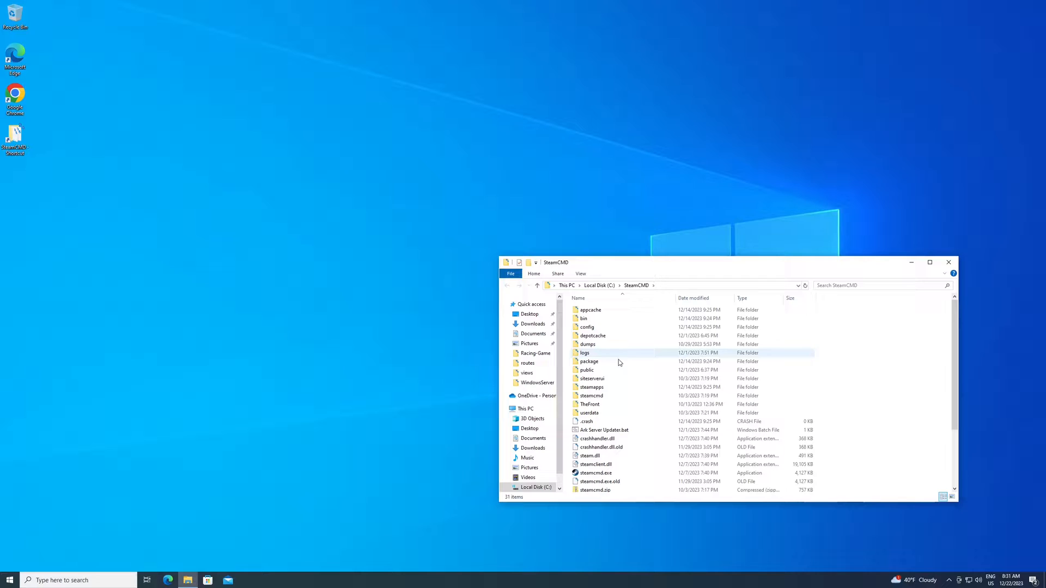
{"action": "scroll", "scroll_direction": "down", "scroll_amount": 3}
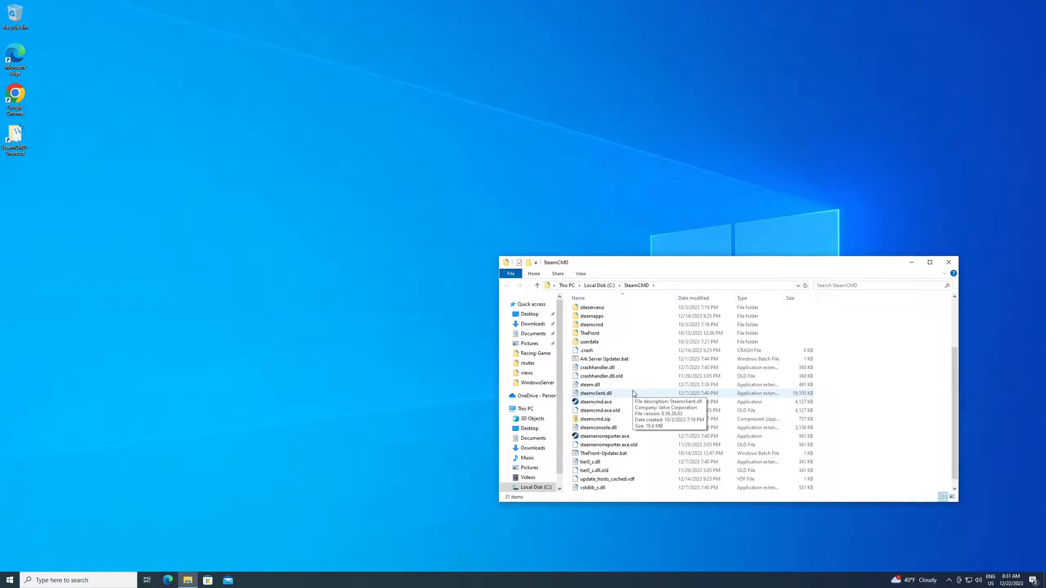
{"action": "mouse_move", "coordinate": [595, 401]}
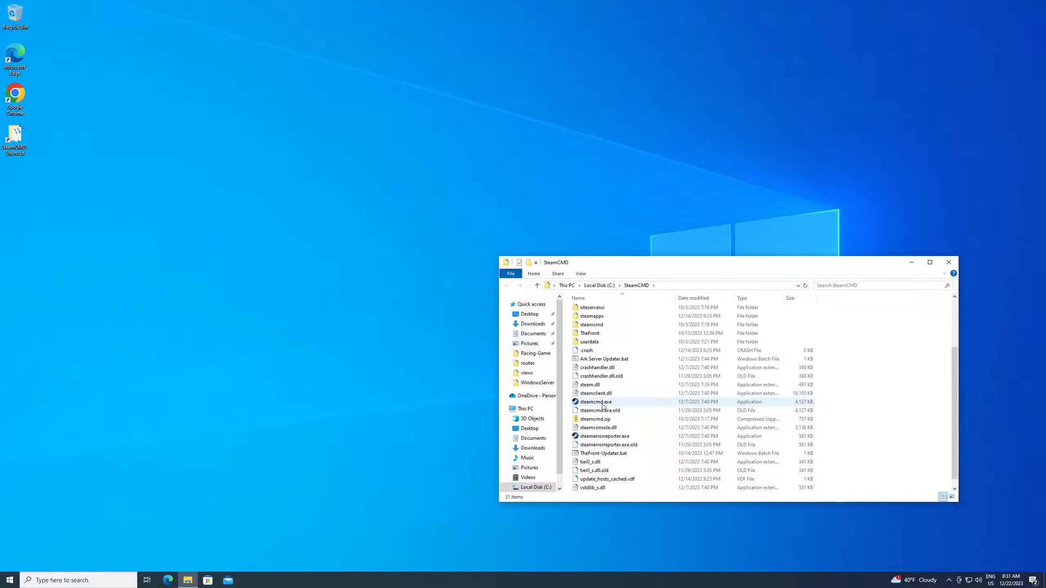
{"action": "mouse_move", "coordinate": [595, 402]}
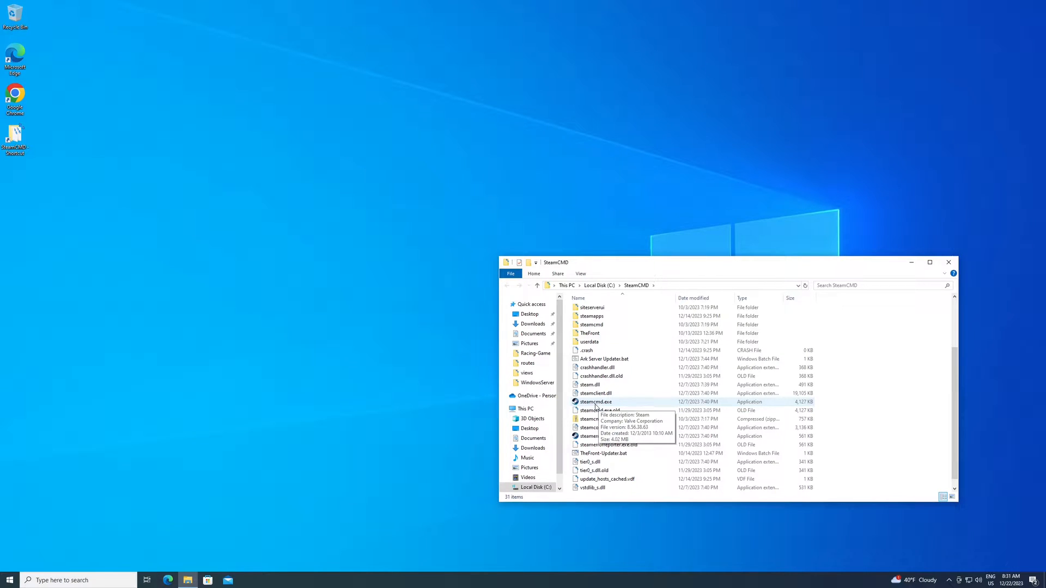
{"action": "left_click", "coordinate": [595, 401]}
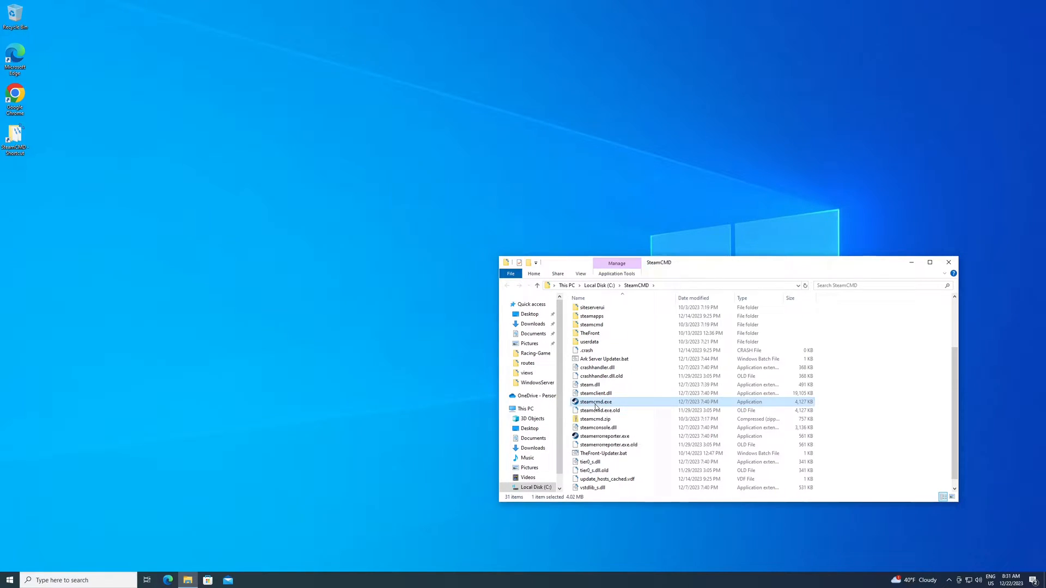
Step: Launch steamcmd.exe and log in with 'login anonymous'
{"action": "double_click", "coordinate": [596, 402]}
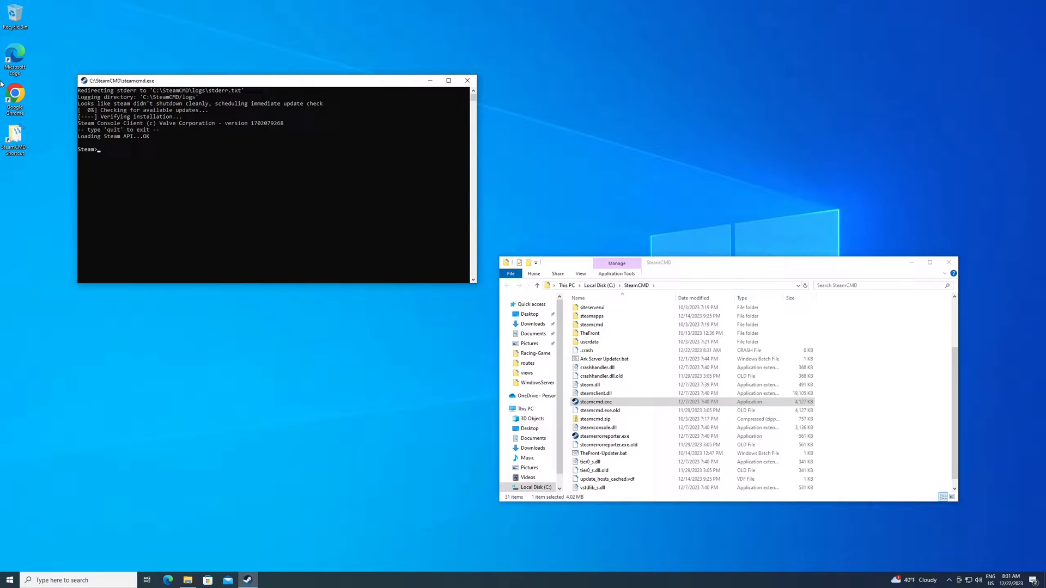
{"action": "mouse_move", "coordinate": [612, 372]}
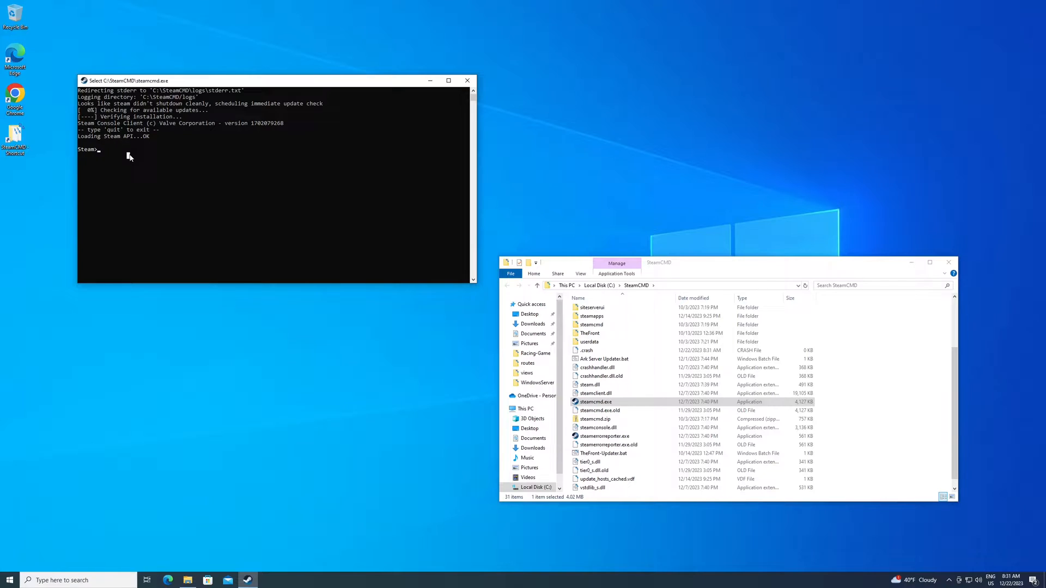
{"action": "type", "text": "login"}
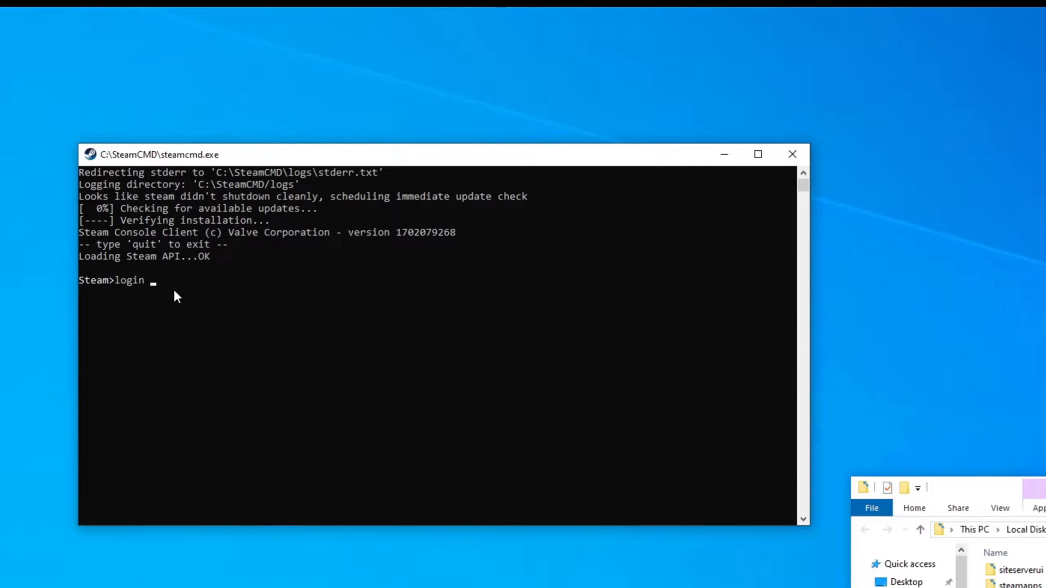
{"action": "type", "text": "anonymou"}
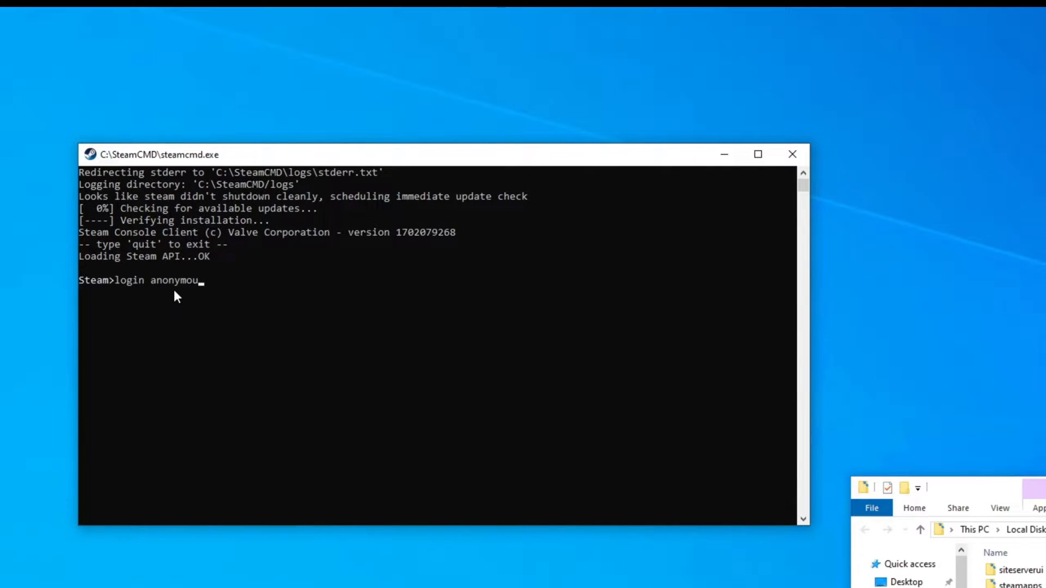
{"action": "key", "text": "Return"}
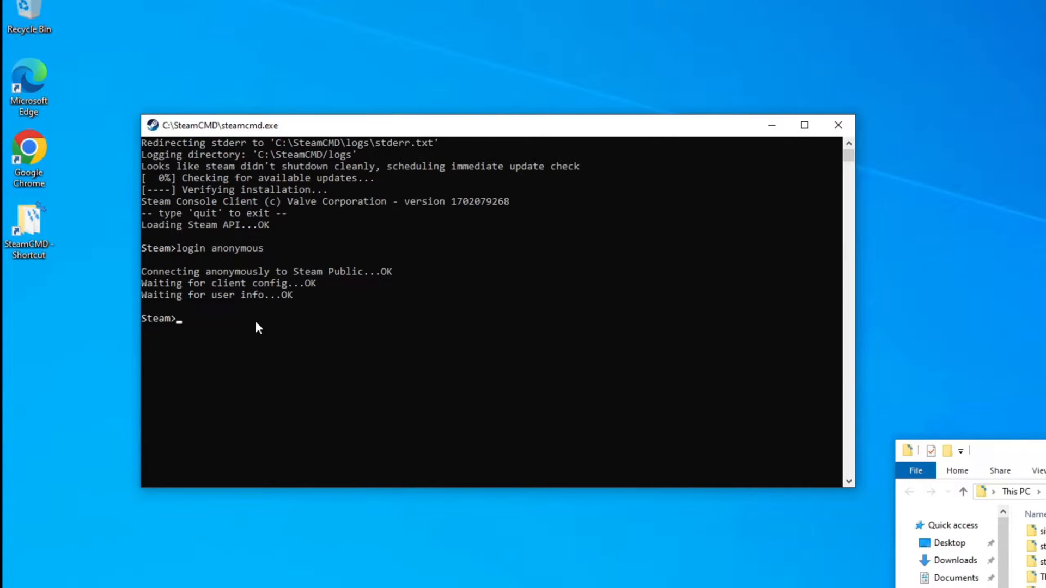
Step: Run 'app_update 1690800' to install the Satisfactory dedicated server
{"action": "type", "text": "app"}
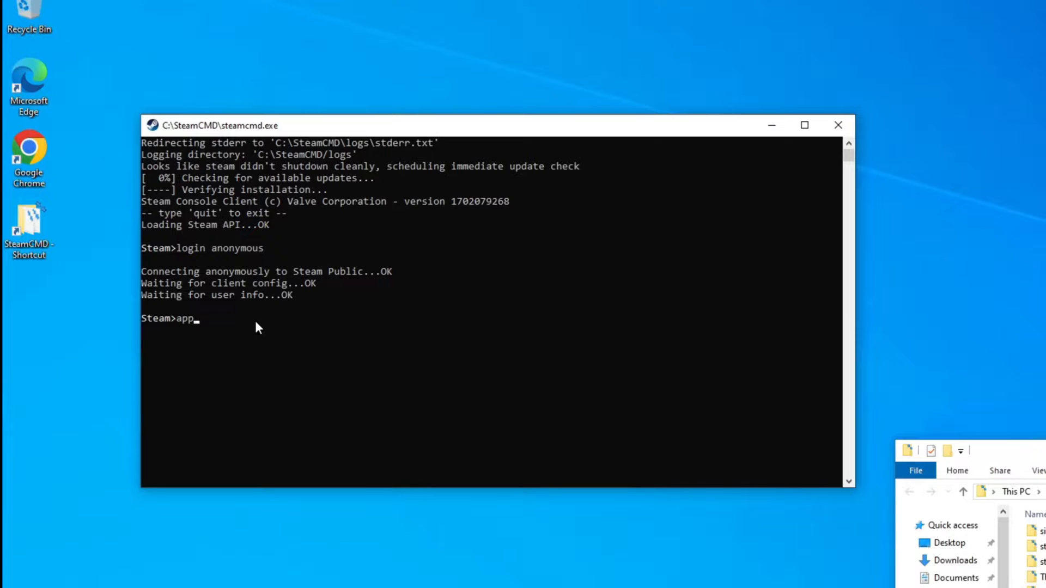
{"action": "type", "text": "_u"}
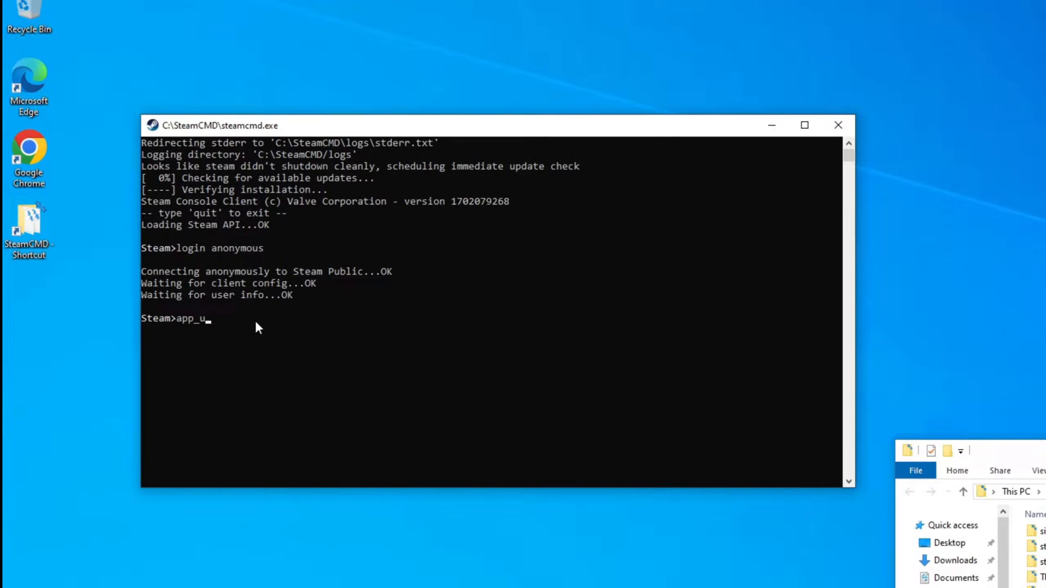
{"action": "type", "text": "pd"}
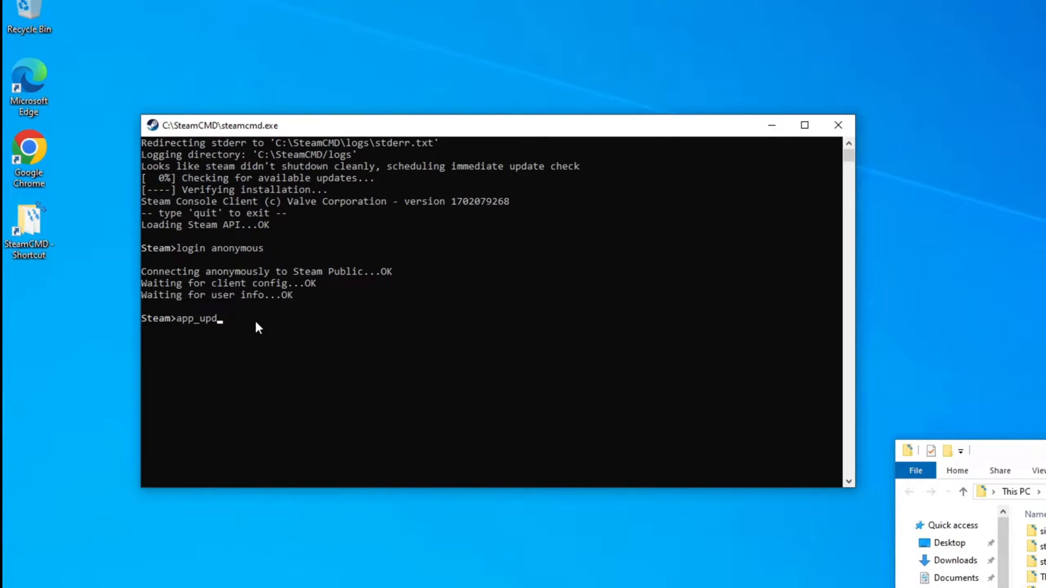
{"action": "type", "text": "ate"}
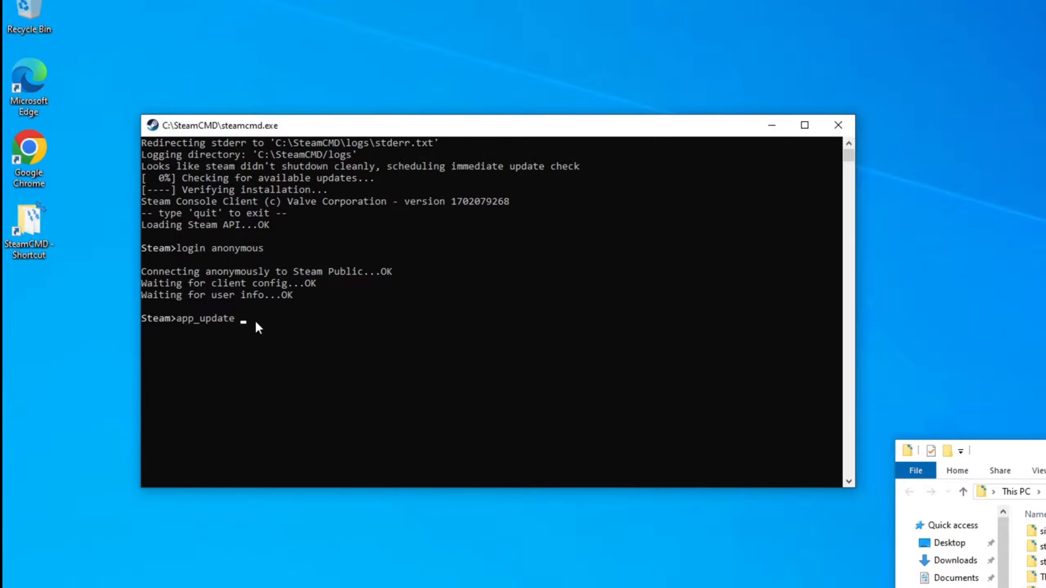
{"action": "type", "text": "16"}
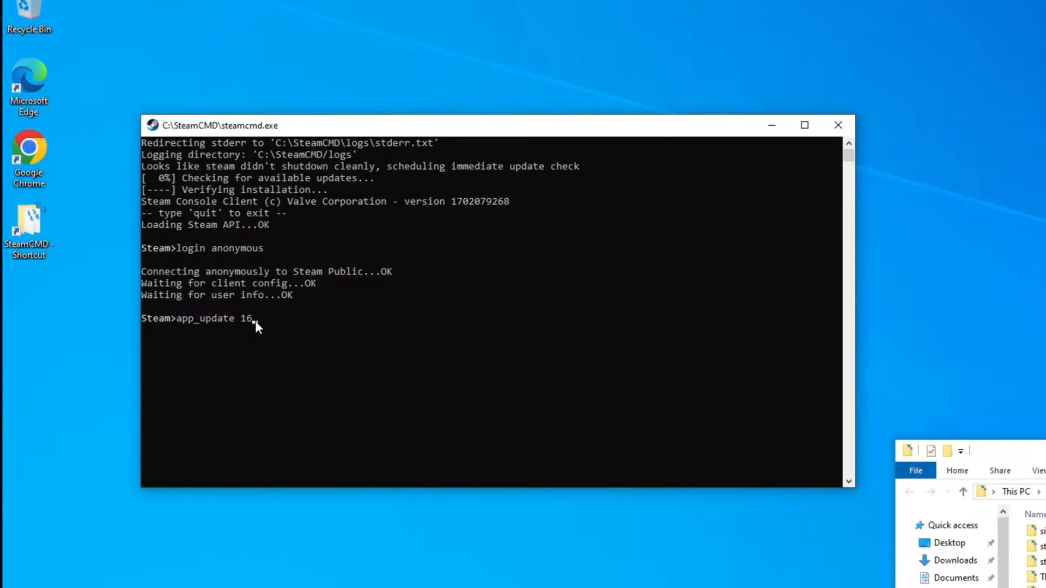
{"action": "type", "text": "90"}
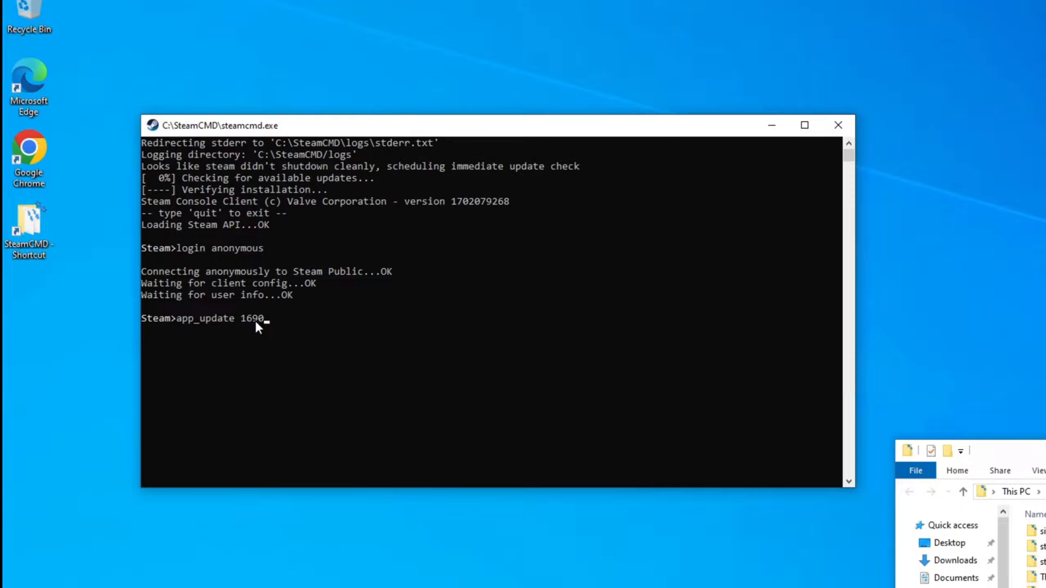
{"action": "type", "text": "80"}
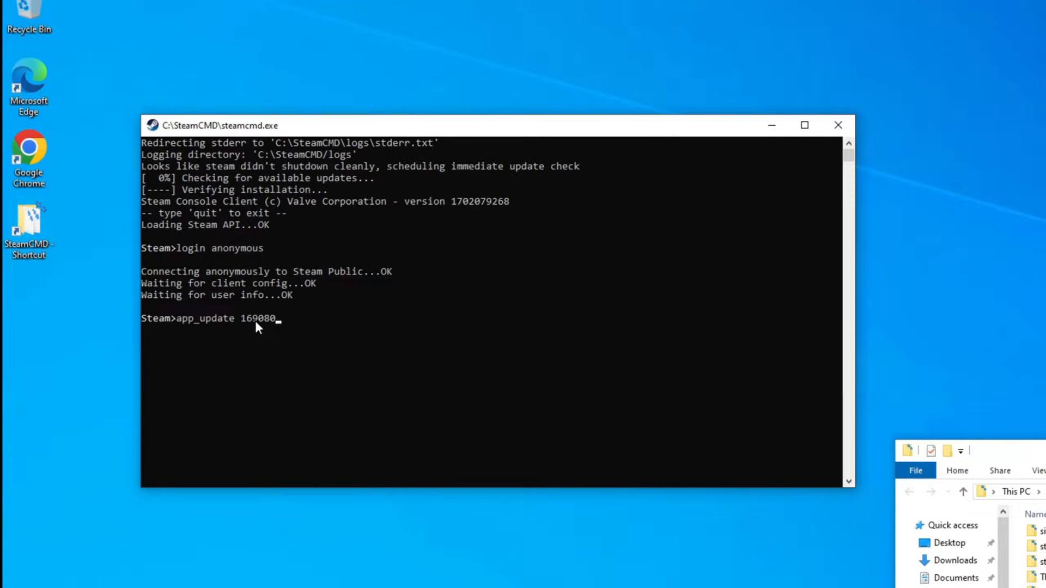
{"action": "type", "text": "0"}
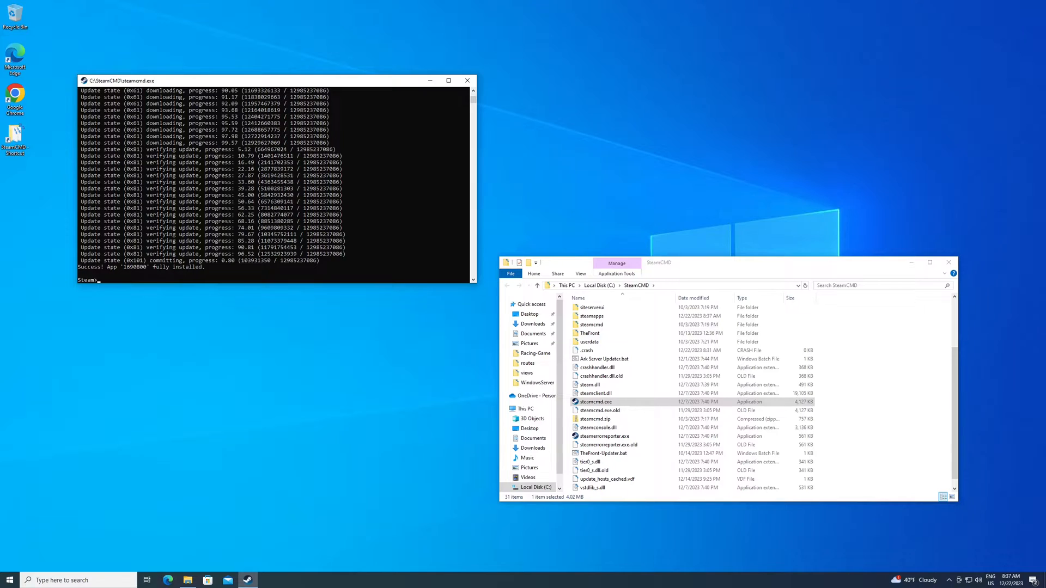
Step: Navigate C:\SteamCMD to steamapps\common and select the SatisfactoryDedicatedServer folder
{"action": "left_click", "coordinate": [136, 280]}
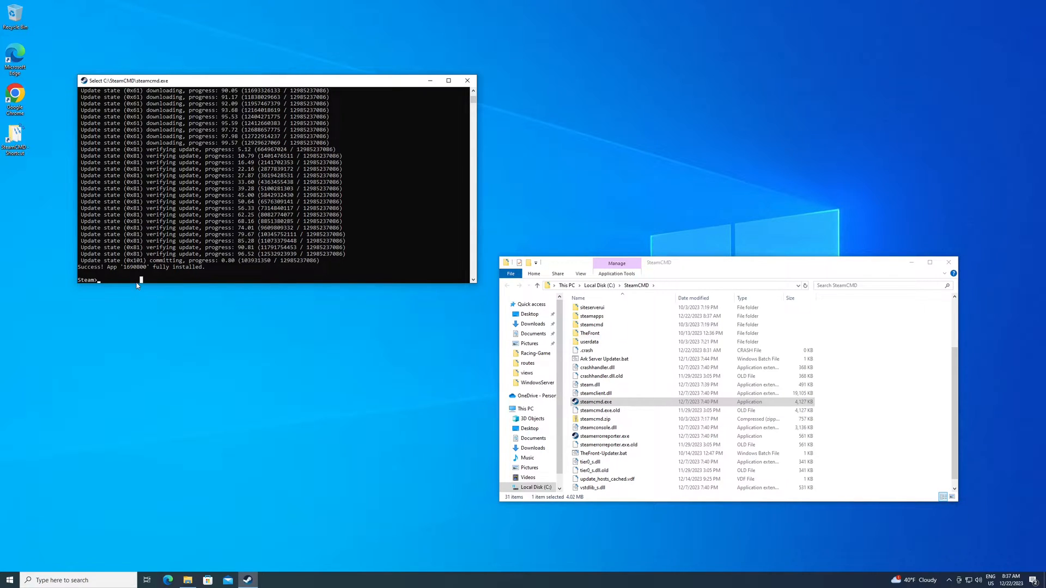
{"action": "left_click", "coordinate": [467, 80]}
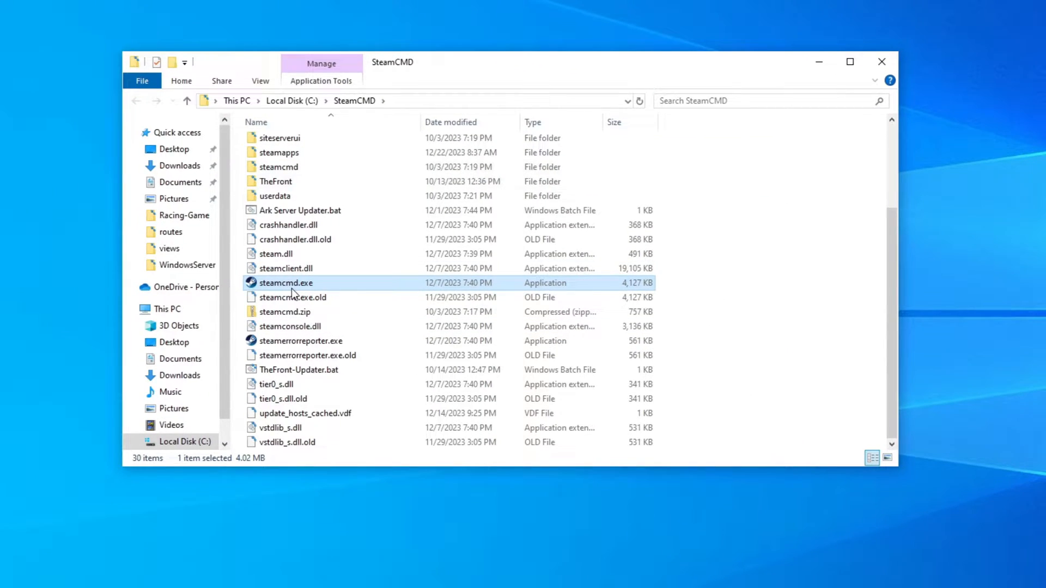
{"action": "scroll", "scroll_direction": "up", "scroll_amount": 3}
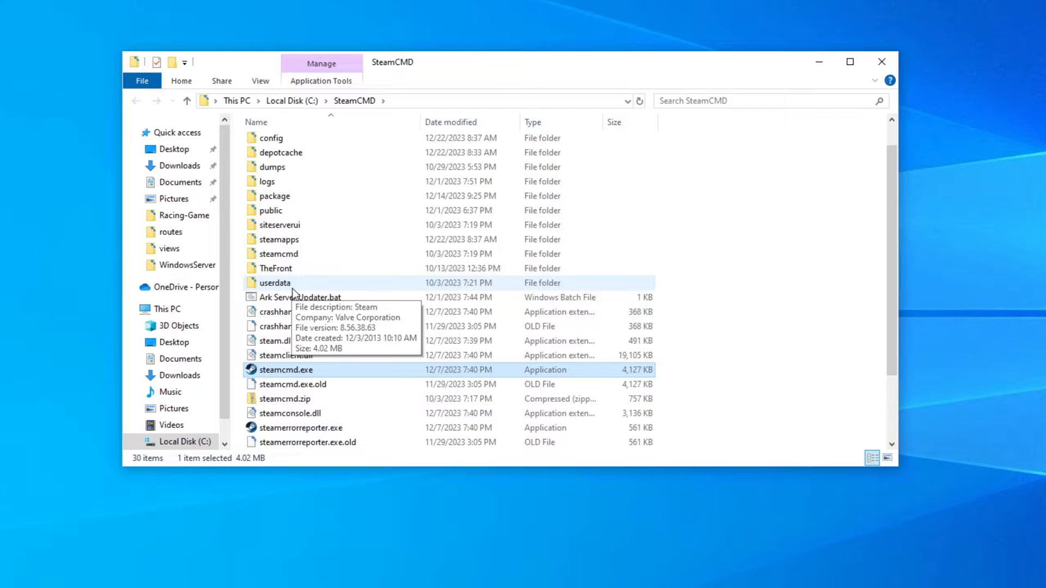
{"action": "scroll", "scroll_direction": "up", "scroll_amount": 3}
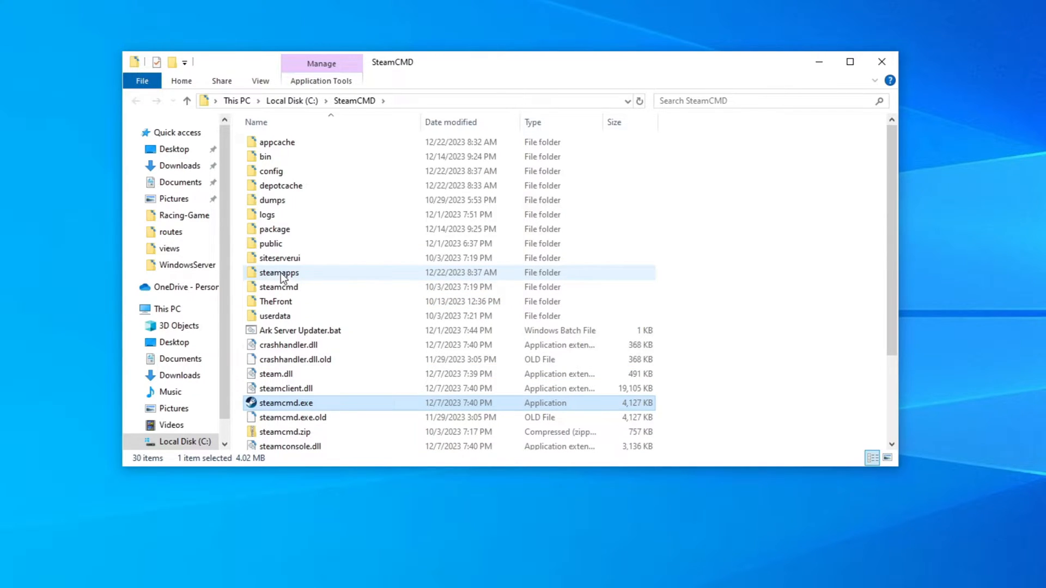
{"action": "double_click", "coordinate": [278, 273]}
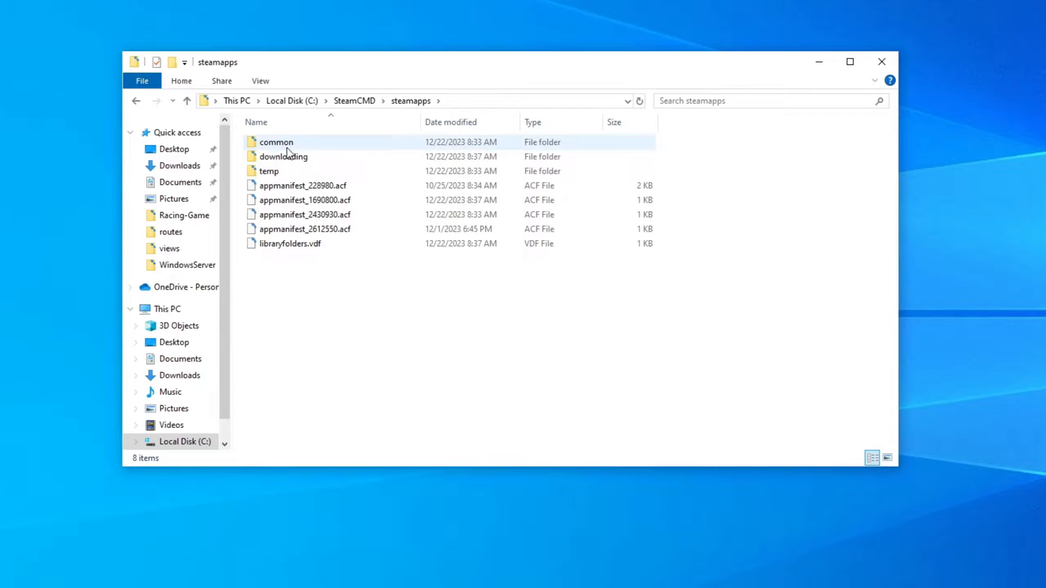
{"action": "double_click", "coordinate": [277, 142]}
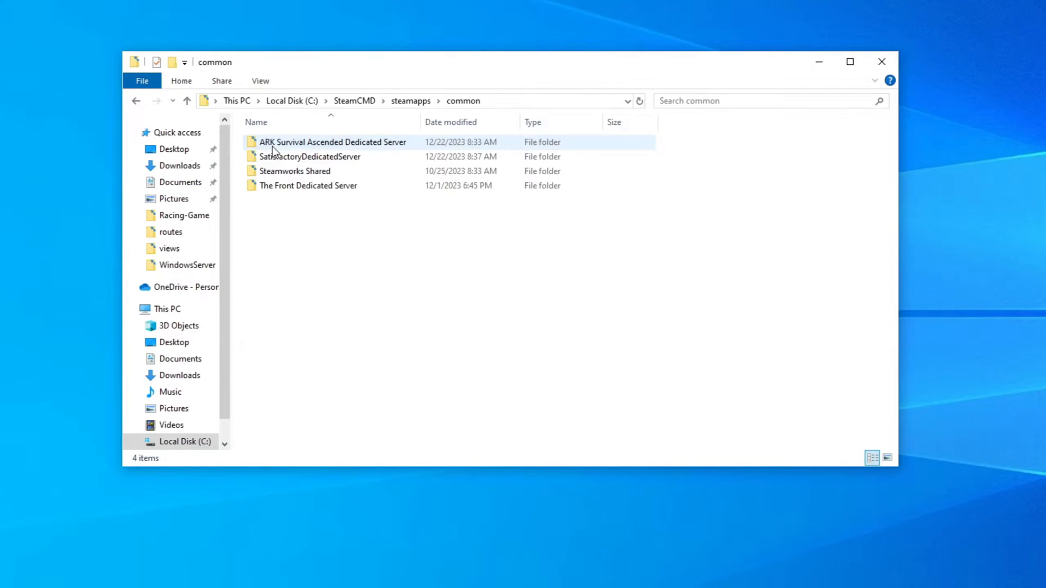
{"action": "left_click", "coordinate": [309, 156]}
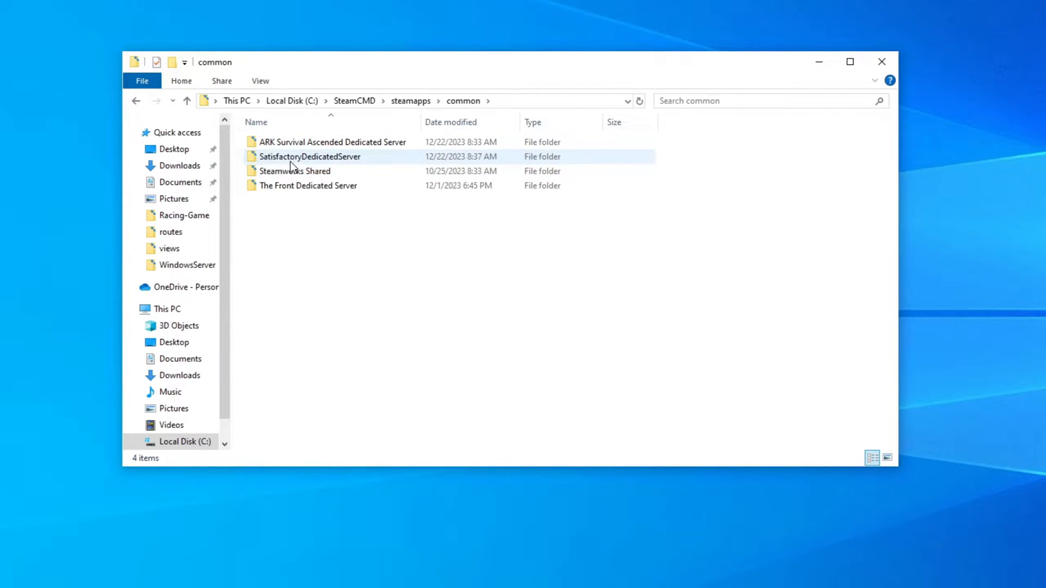
{"action": "mouse_move", "coordinate": [283, 185]}
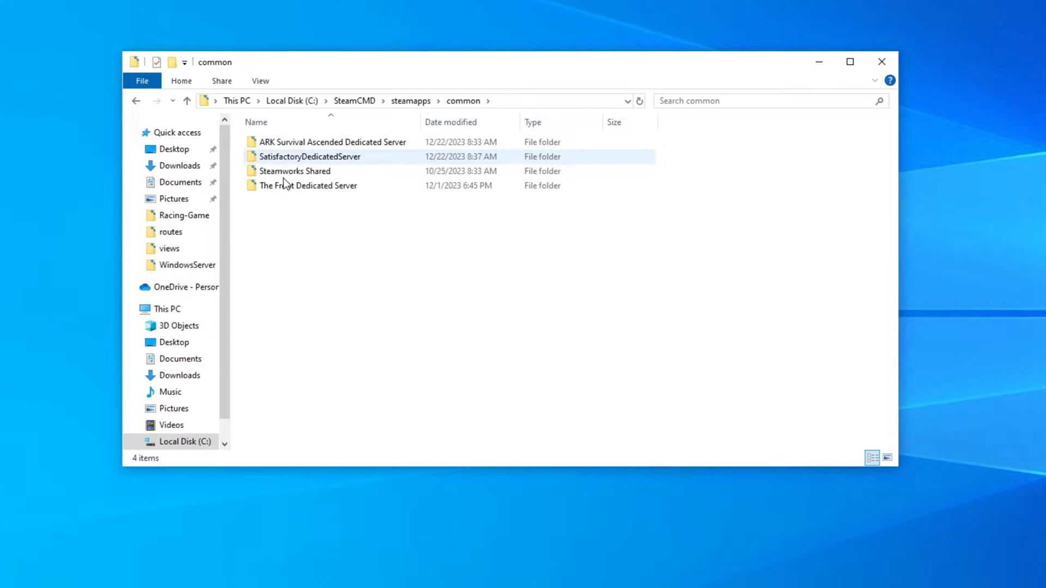
{"action": "left_click", "coordinate": [295, 171]}
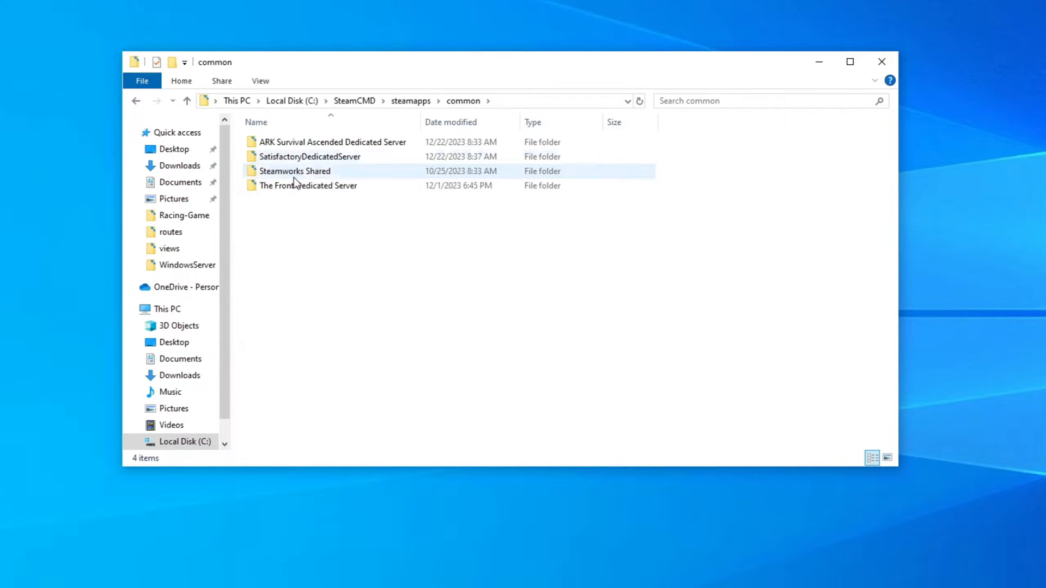
Step: Open SatisfactoryDedicatedServer and create a new empty text document
{"action": "double_click", "coordinate": [309, 157]}
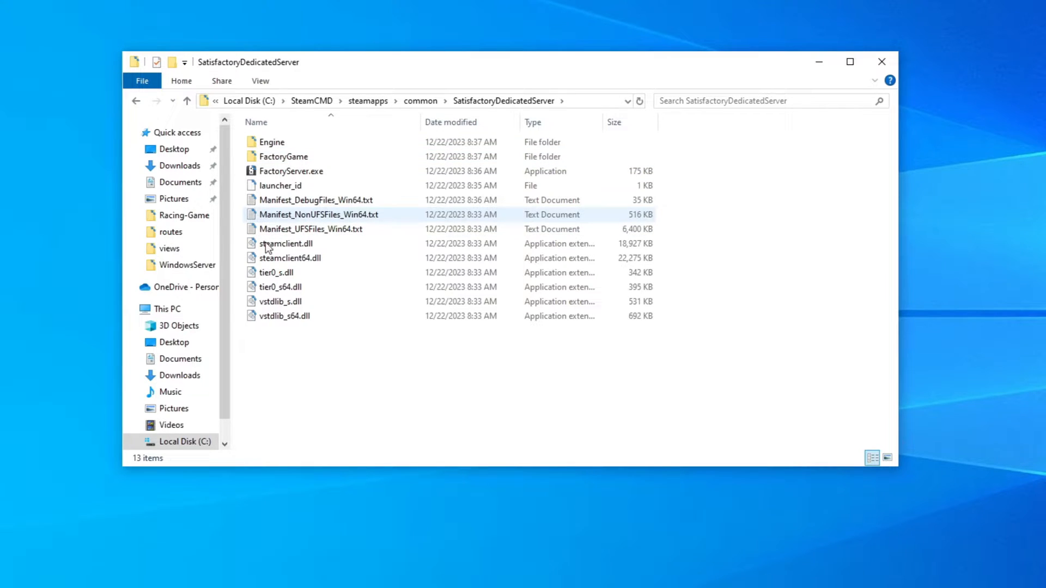
{"action": "left_click", "coordinate": [291, 170]}
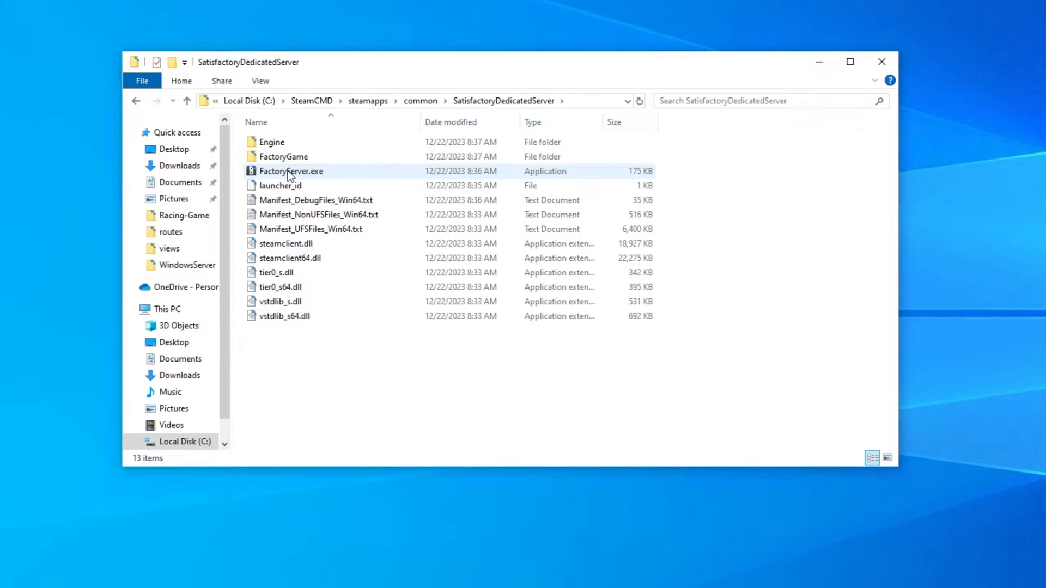
{"action": "mouse_move", "coordinate": [347, 191]}
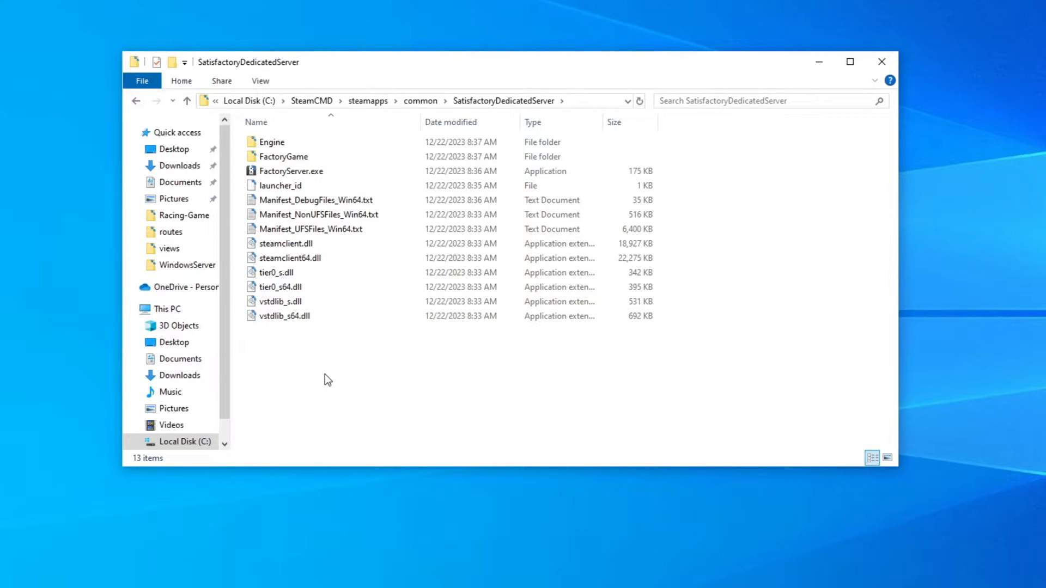
{"action": "mouse_move", "coordinate": [320, 371]}
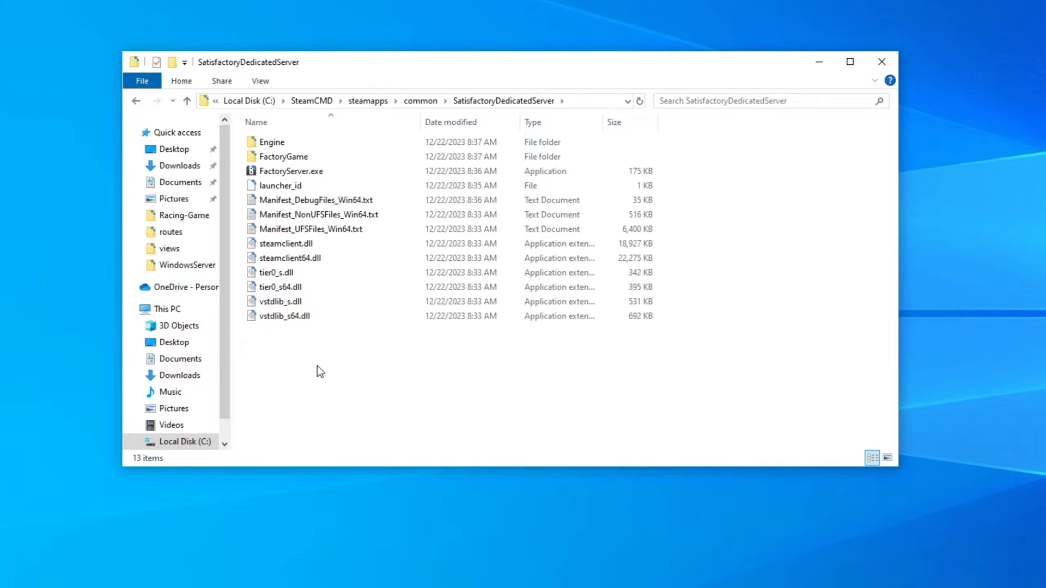
{"action": "mouse_move", "coordinate": [326, 369]}
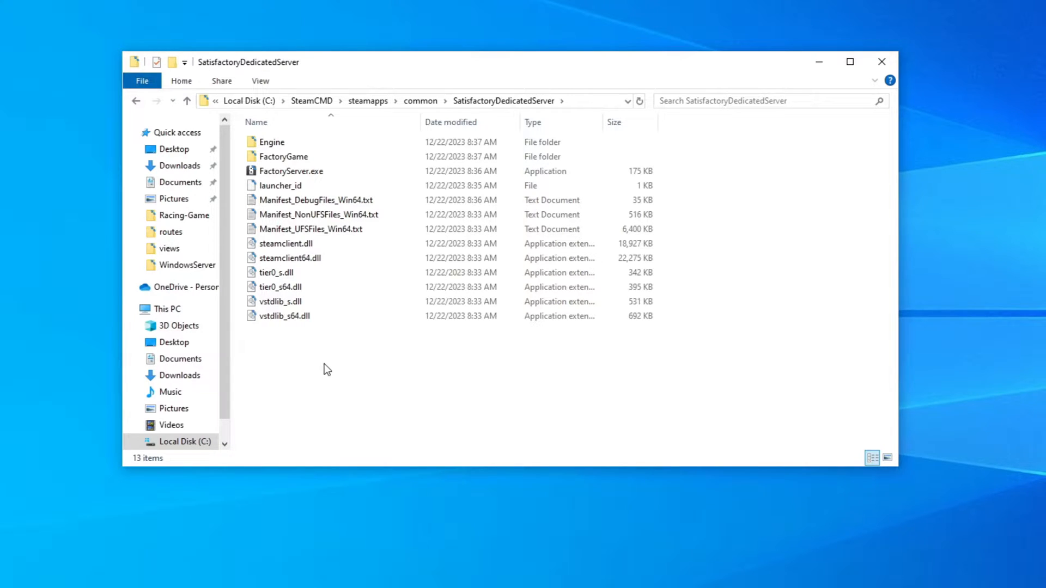
{"action": "right_click", "coordinate": [326, 368]}
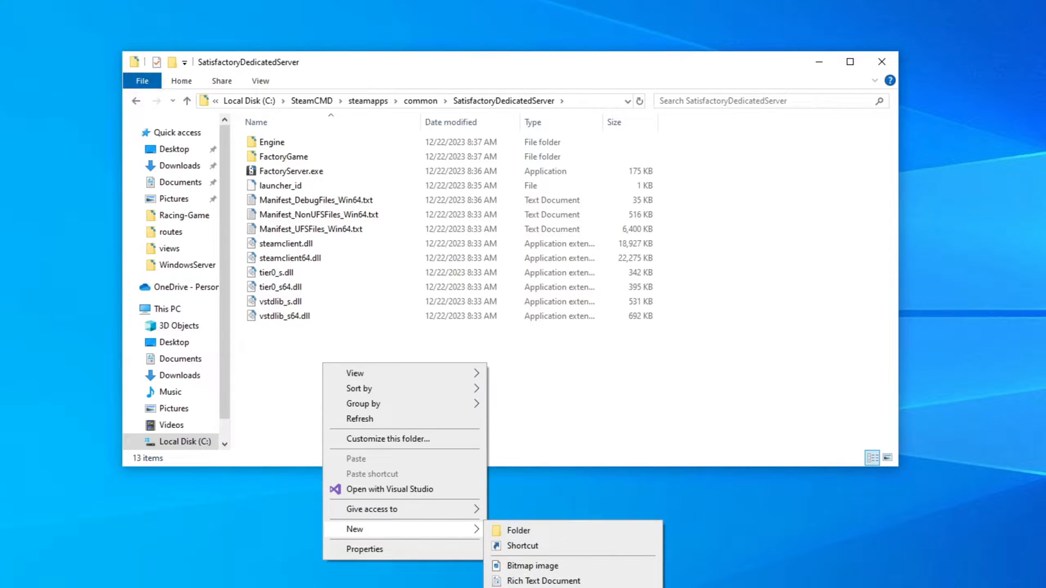
{"action": "left_click", "coordinate": [534, 587]}
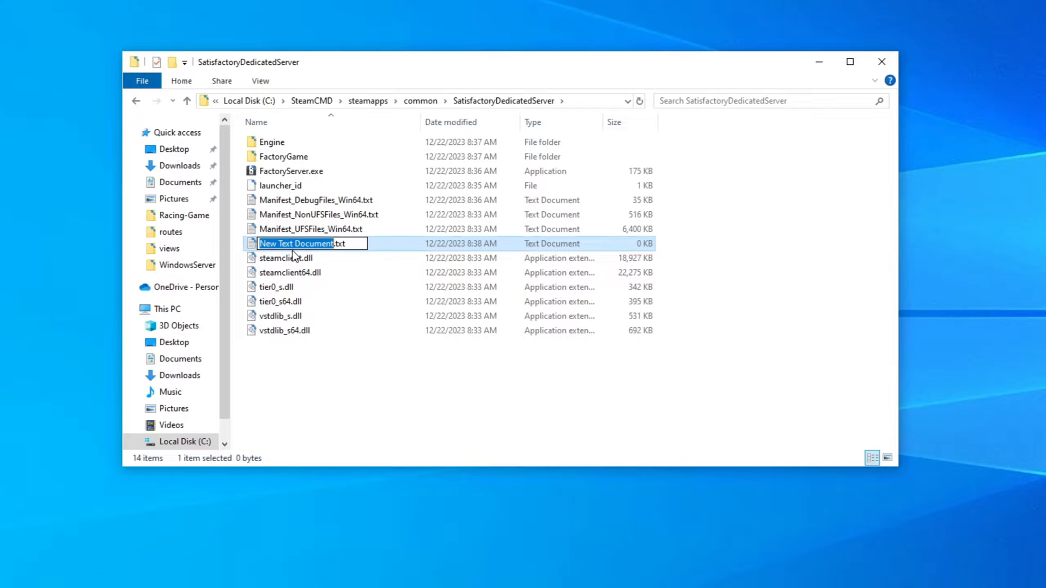
Step: Rename the new file to Start-Server.bat, accepting the extension change
{"action": "type", "text": "Start-Server"}
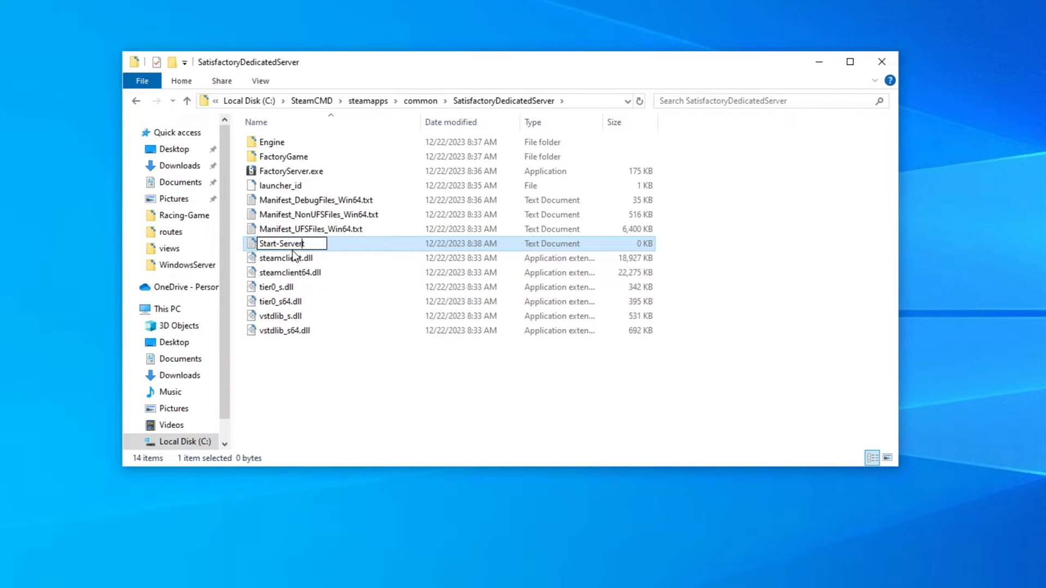
{"action": "type", "text": ".bat"}
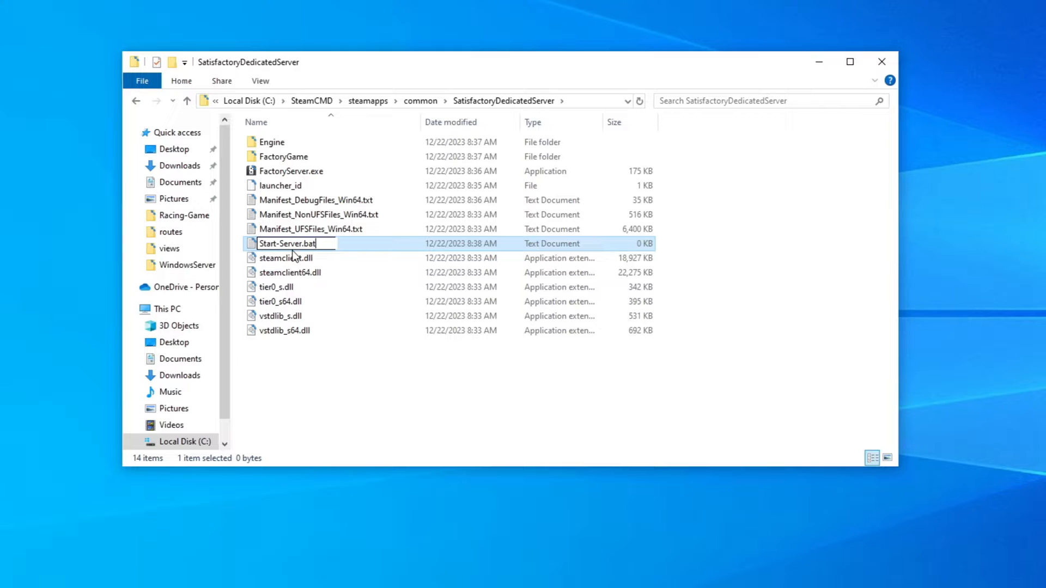
{"action": "key", "text": "Return"}
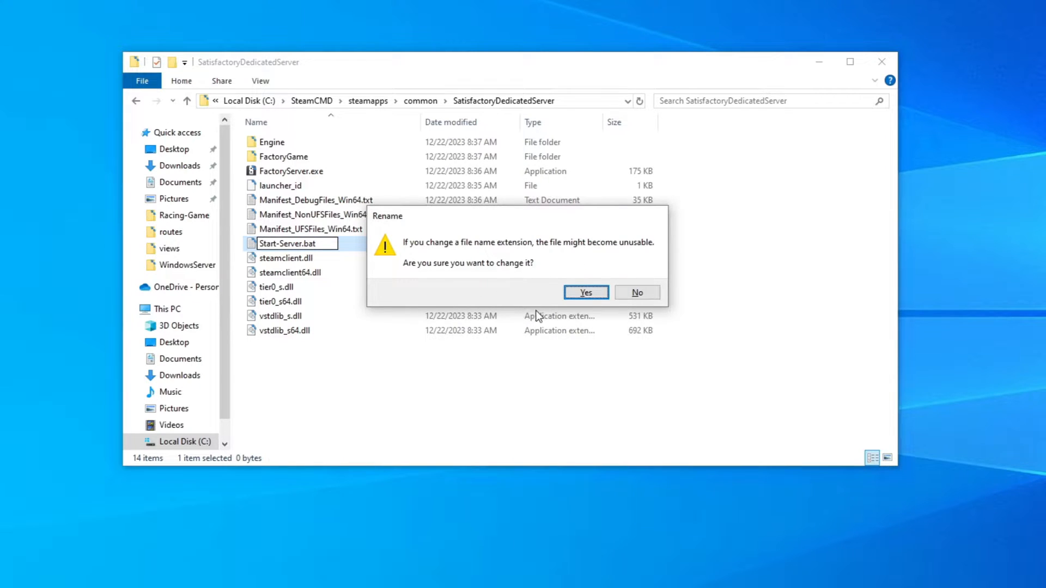
{"action": "mouse_move", "coordinate": [585, 292]}
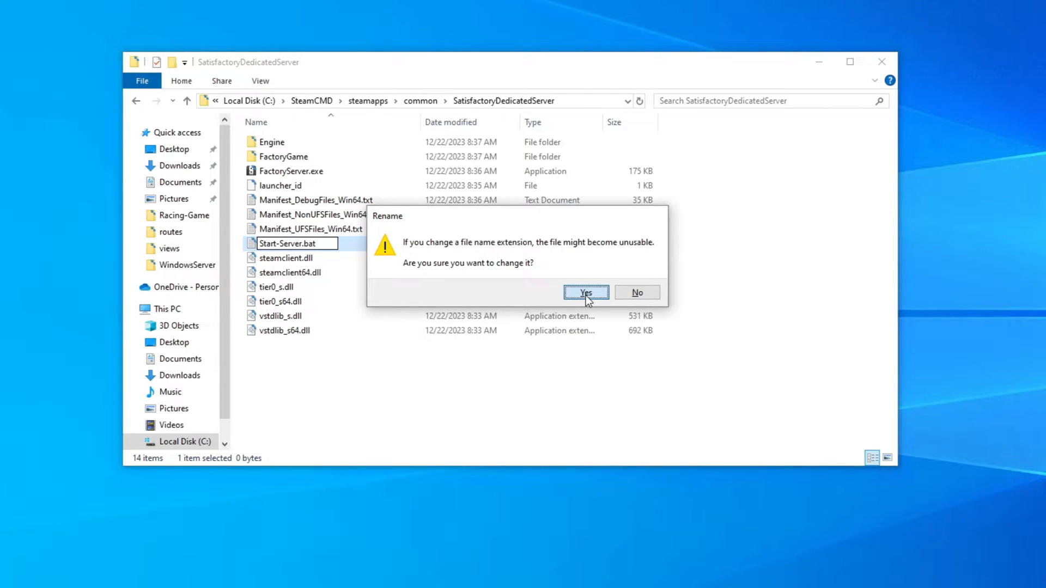
{"action": "left_click", "coordinate": [585, 292]}
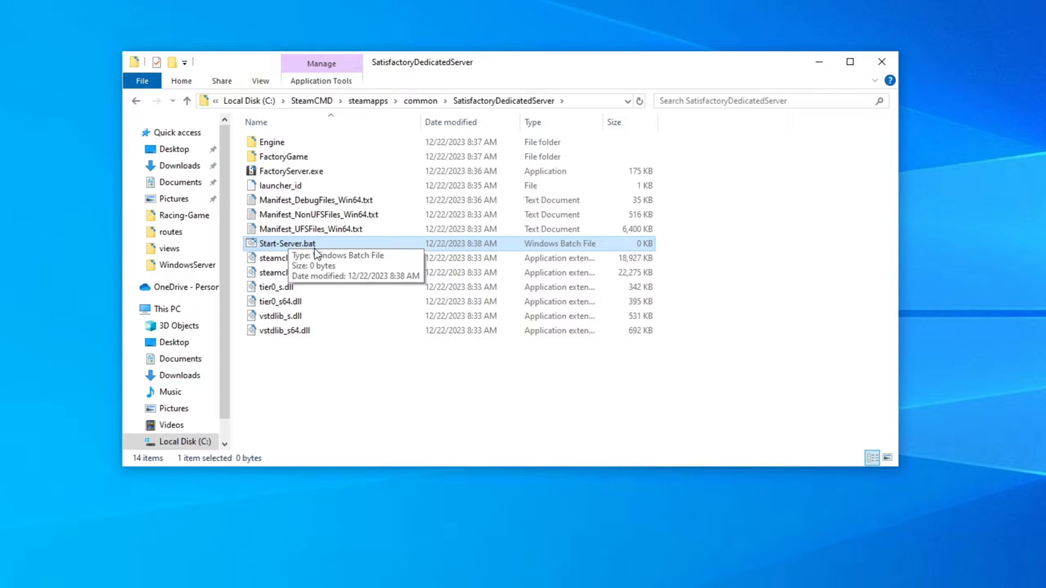
{"action": "mouse_move", "coordinate": [356, 119]}
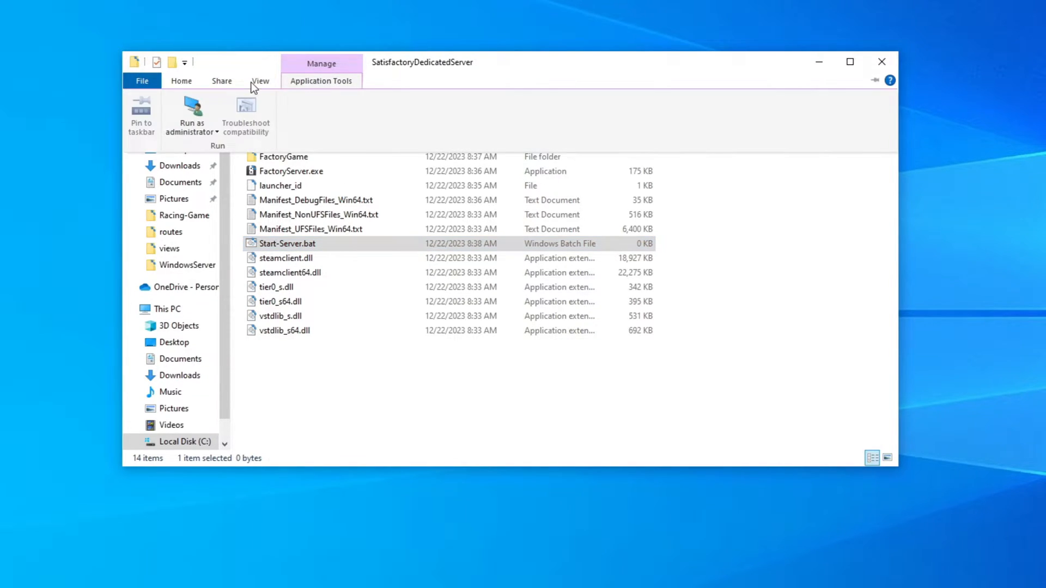
{"action": "left_click", "coordinate": [261, 81]}
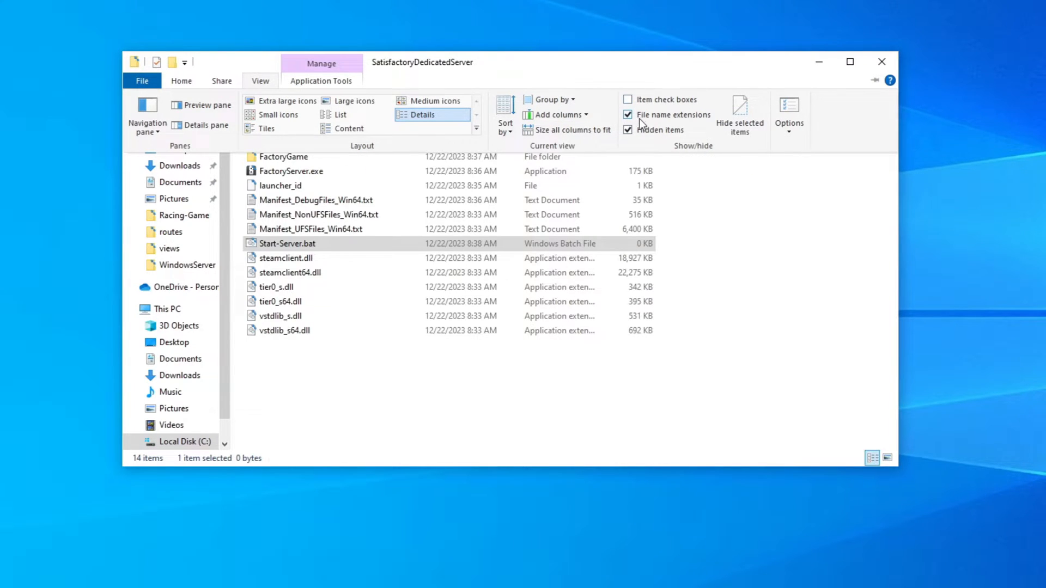
{"action": "mouse_move", "coordinate": [637, 115]}
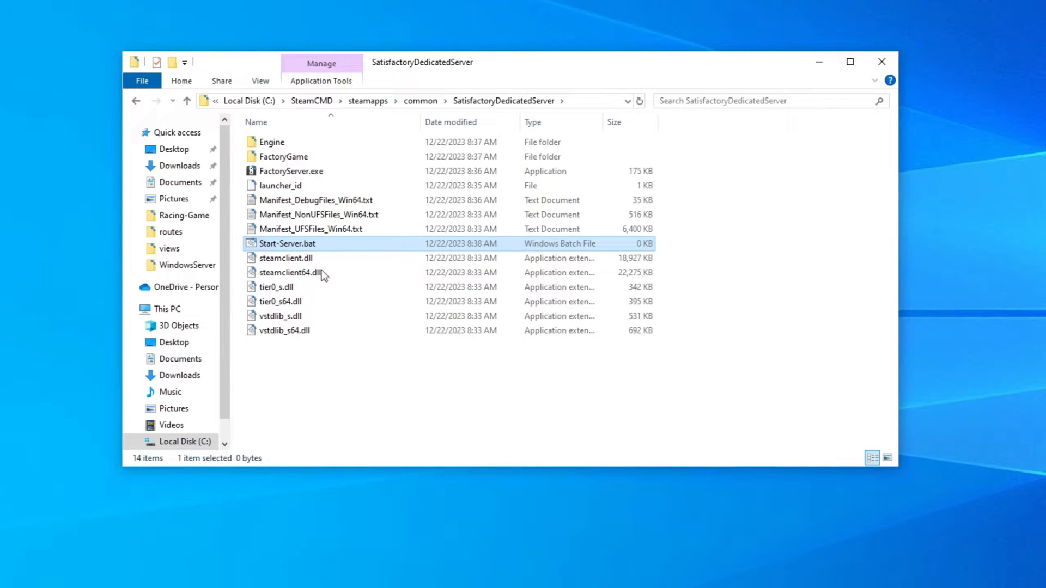
{"action": "mouse_move", "coordinate": [324, 249]}
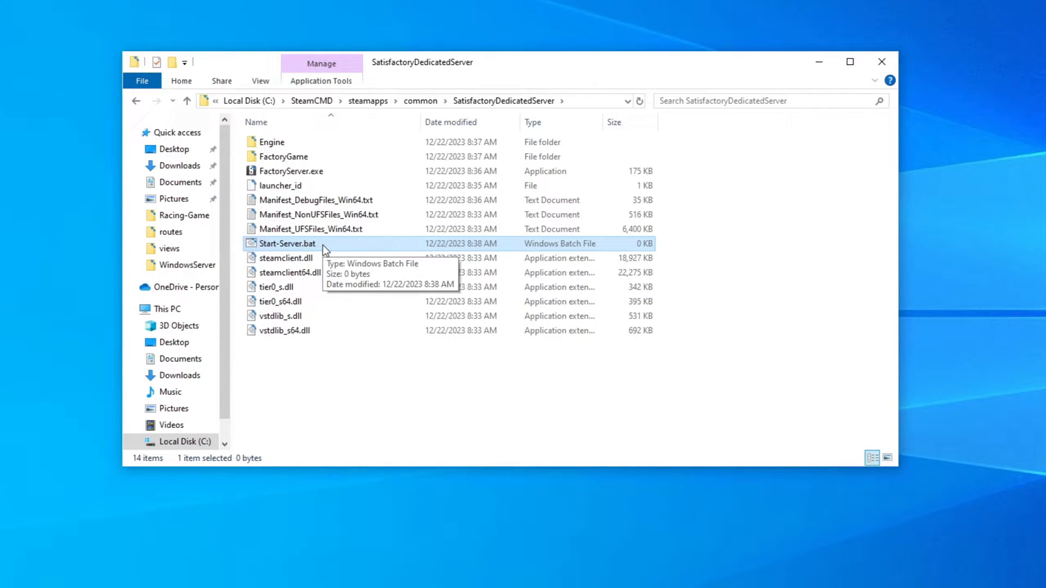
{"action": "mouse_move", "coordinate": [316, 293]}
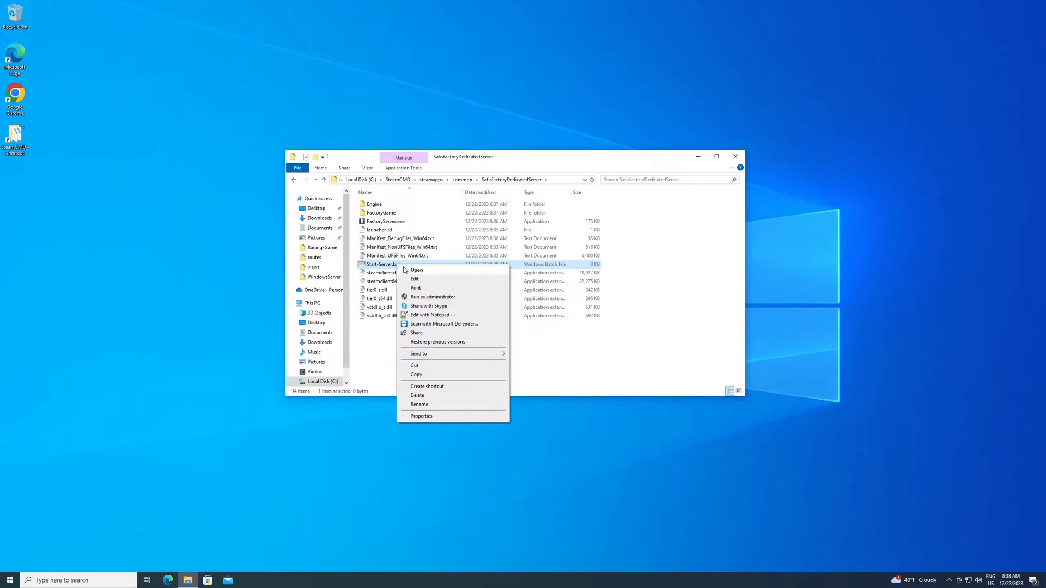
{"action": "mouse_move", "coordinate": [428, 305]}
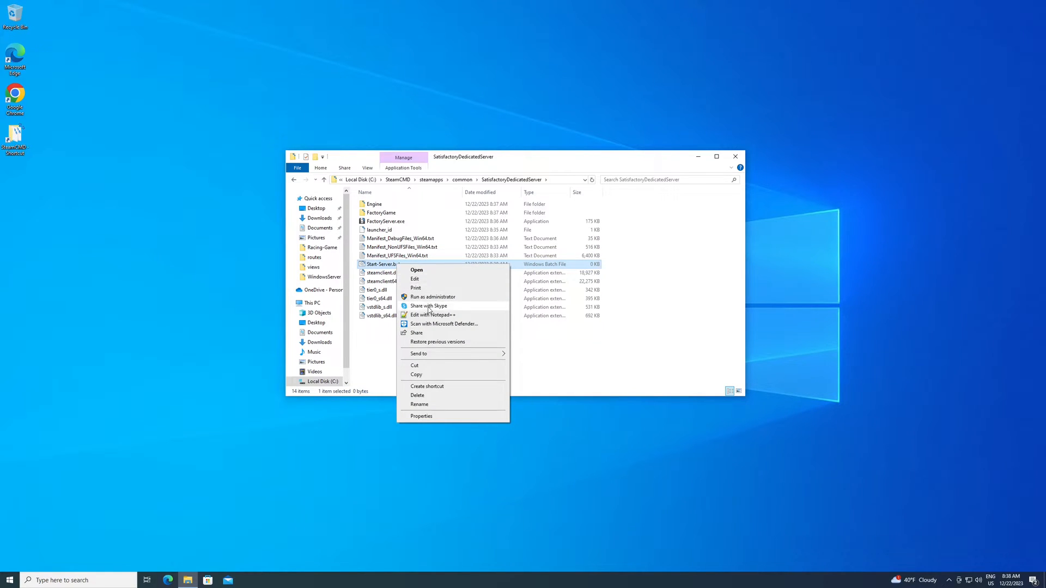
Step: In Notepad++, write 'FactoryServer.exe -log -unattended' into Start-Server.bat
{"action": "left_click", "coordinate": [445, 324]}
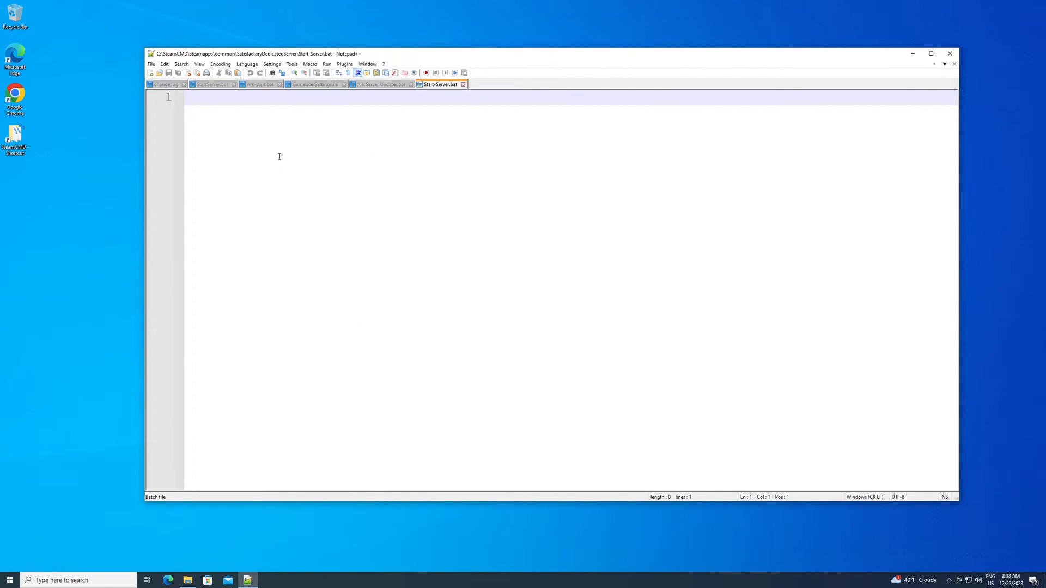
{"action": "type", "text": "Fa"}
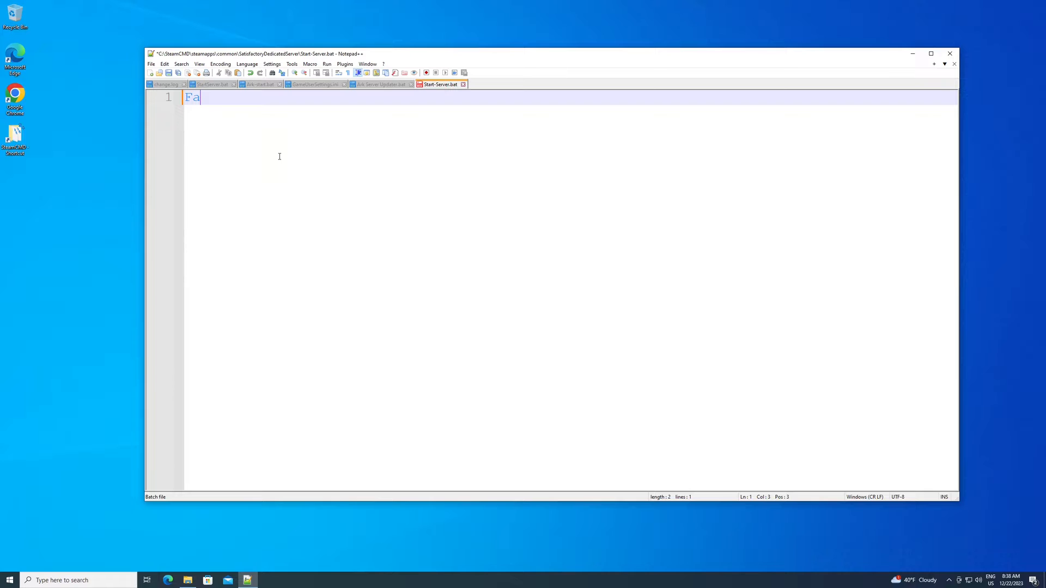
{"action": "type", "text": "cto"}
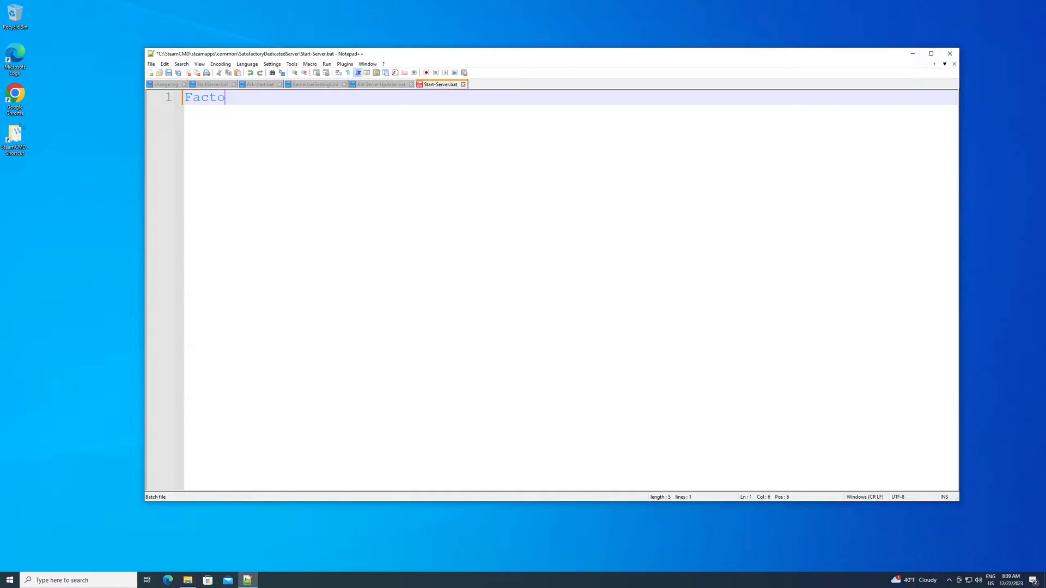
{"action": "type", "text": "rySe"}
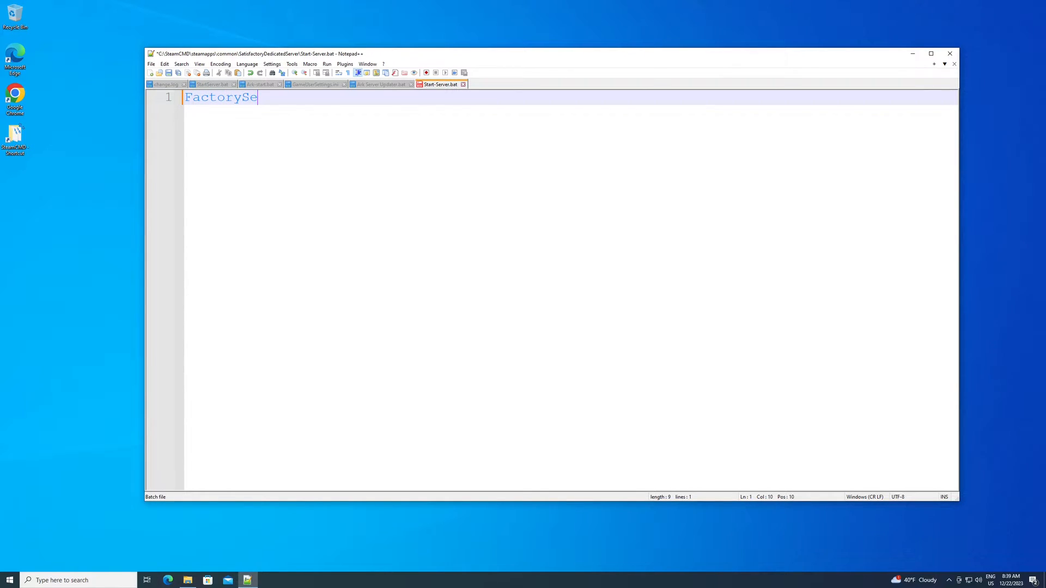
{"action": "type", "text": "rver."}
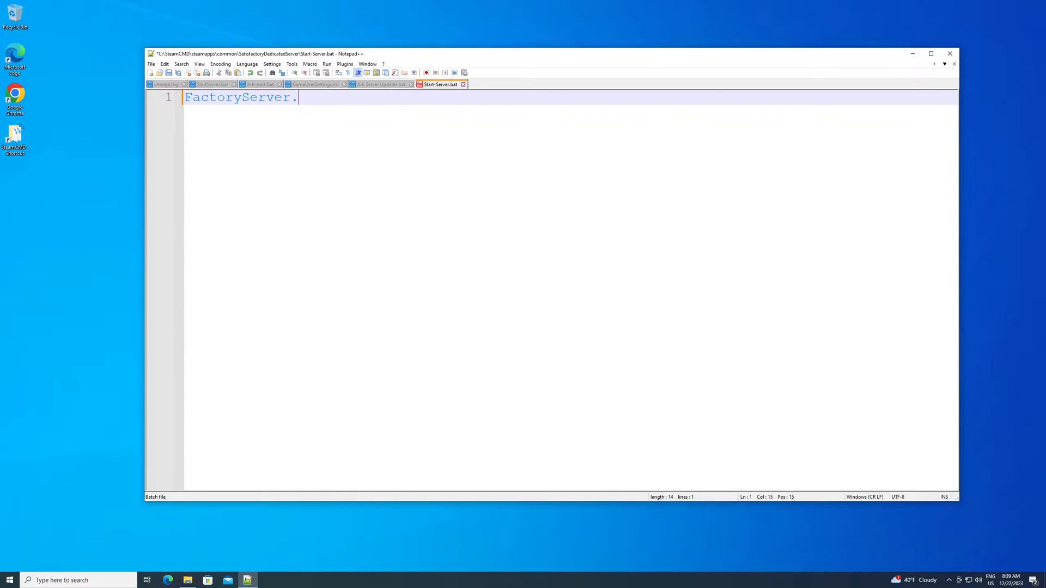
{"action": "type", "text": "exe"}
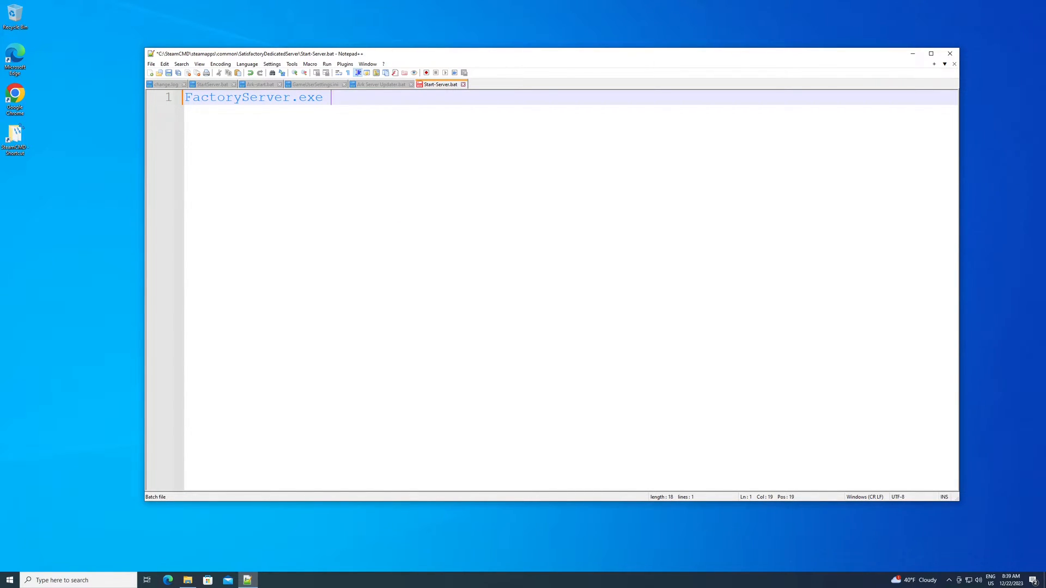
{"action": "type", "text": "-"}
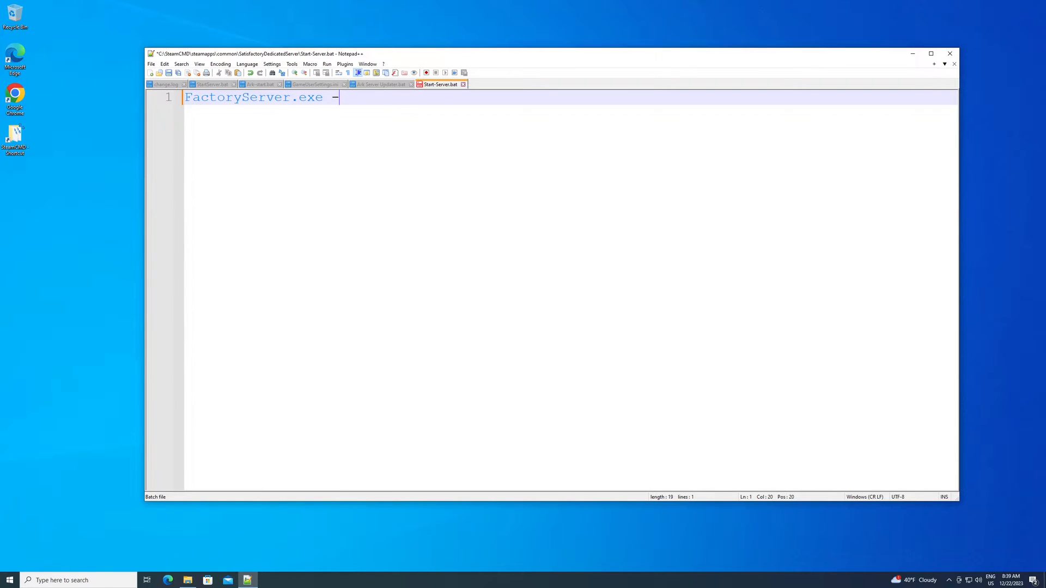
{"action": "type", "text": "log"}
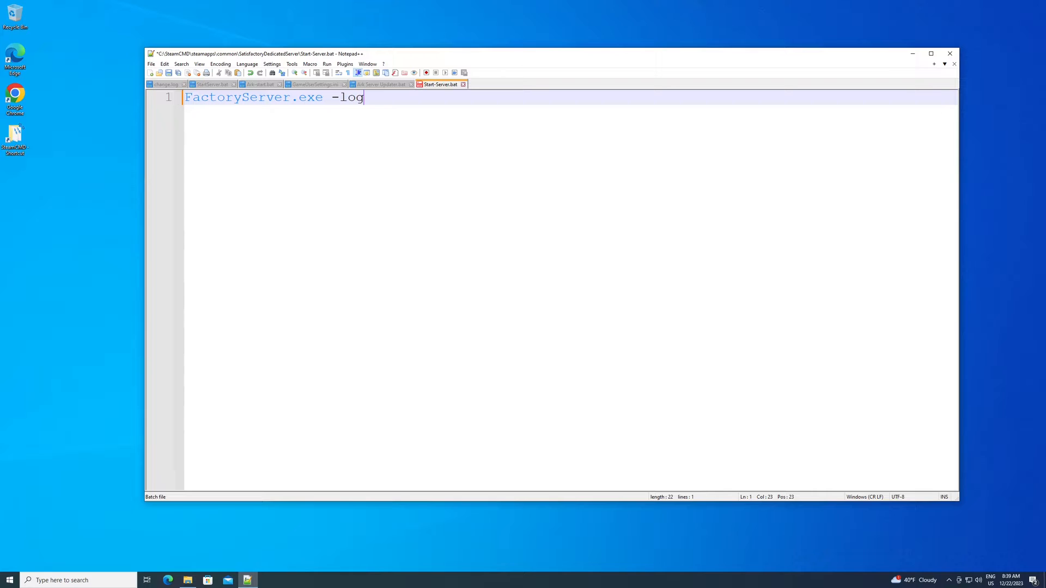
{"action": "type", "text": "-"}
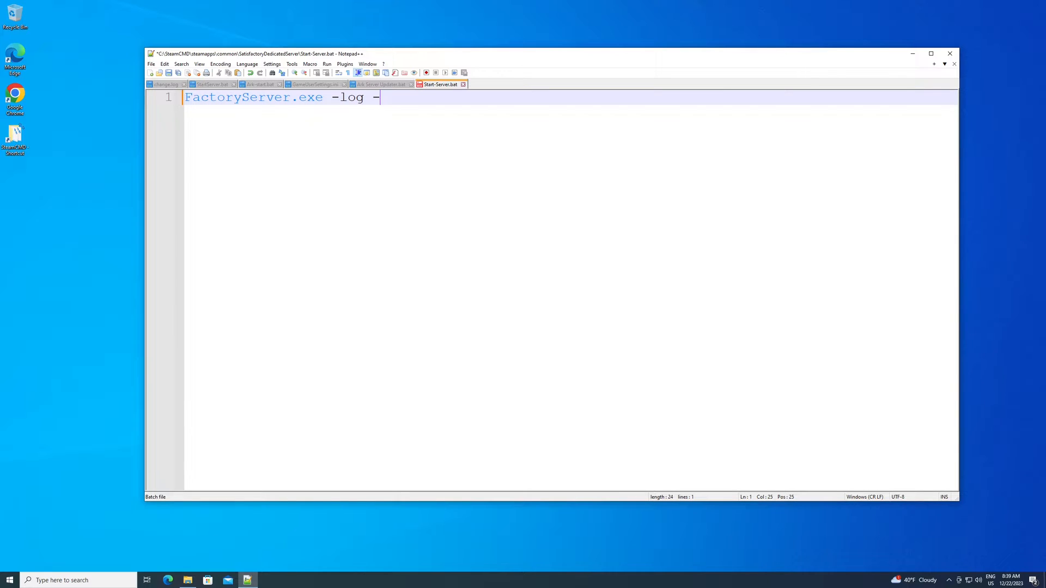
{"action": "type", "text": "unatten"}
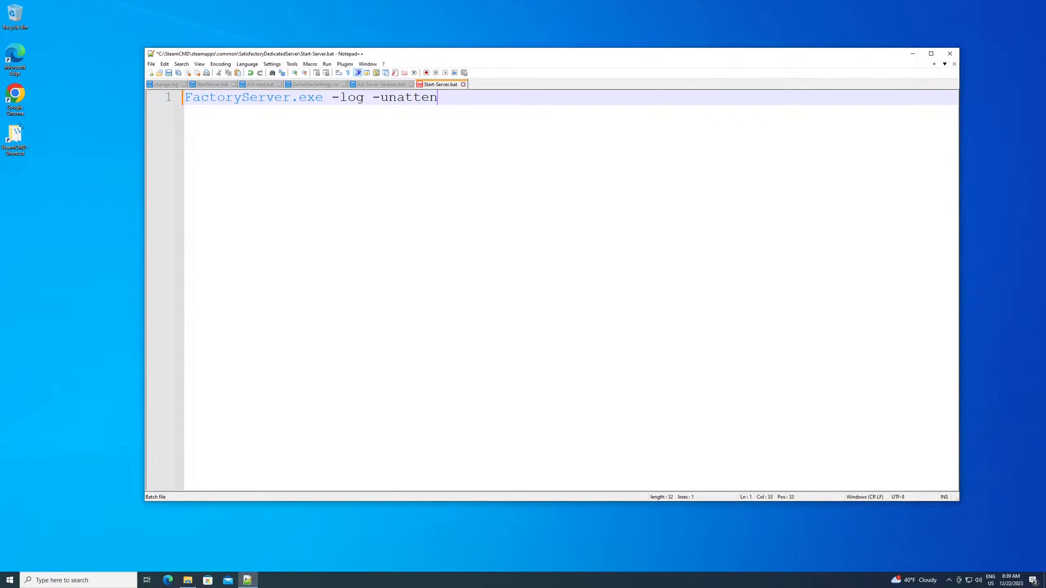
{"action": "type", "text": "ded"}
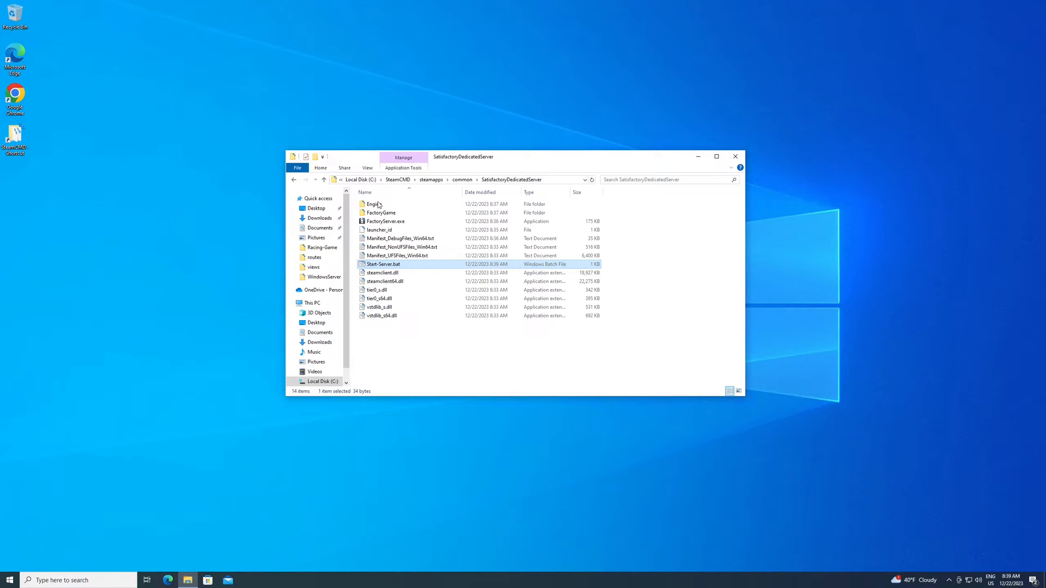
{"action": "mouse_move", "coordinate": [375, 270]}
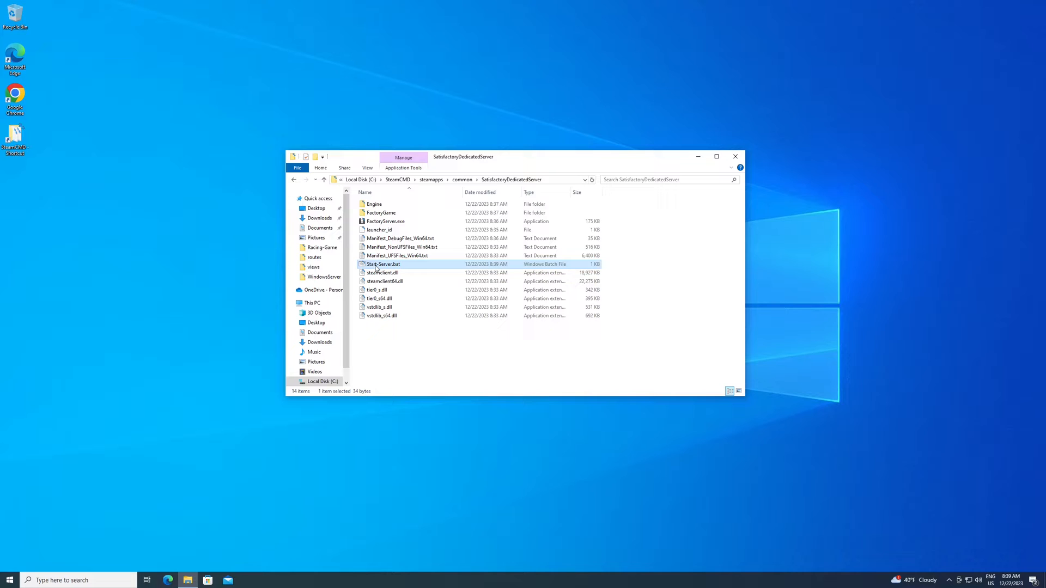
{"action": "mouse_move", "coordinate": [397, 255]}
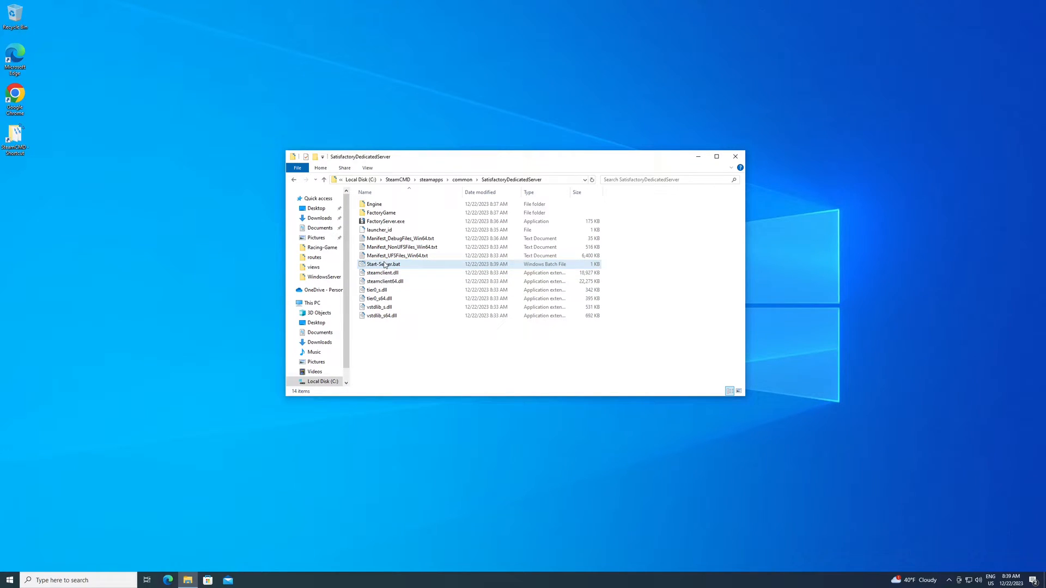
Step: Launch the dedicated server via Start-Server.bat, then start the web browser
{"action": "double_click", "coordinate": [383, 264]}
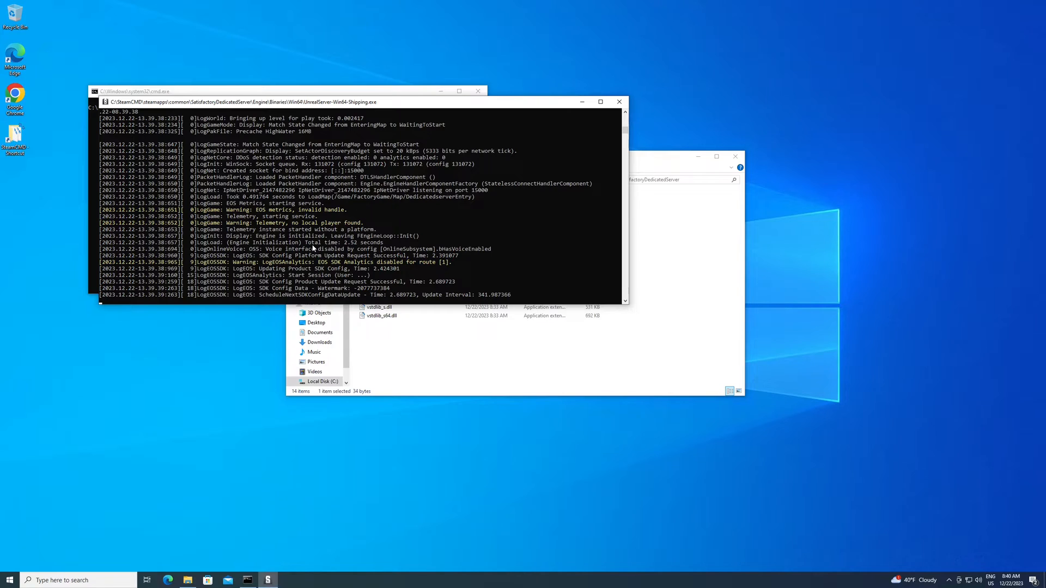
{"action": "mouse_move", "coordinate": [349, 371]}
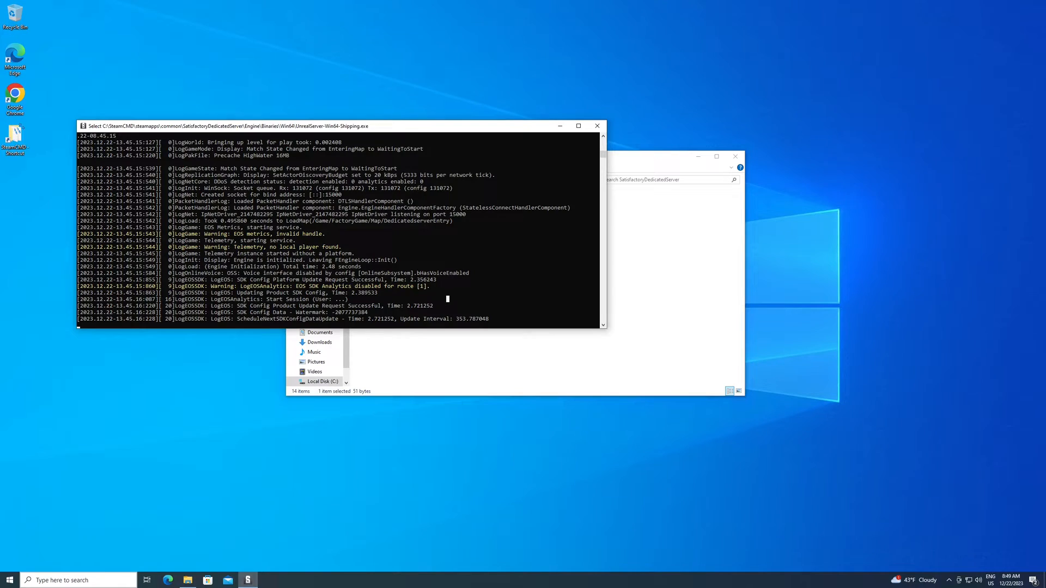
{"action": "left_click", "coordinate": [268, 580]}
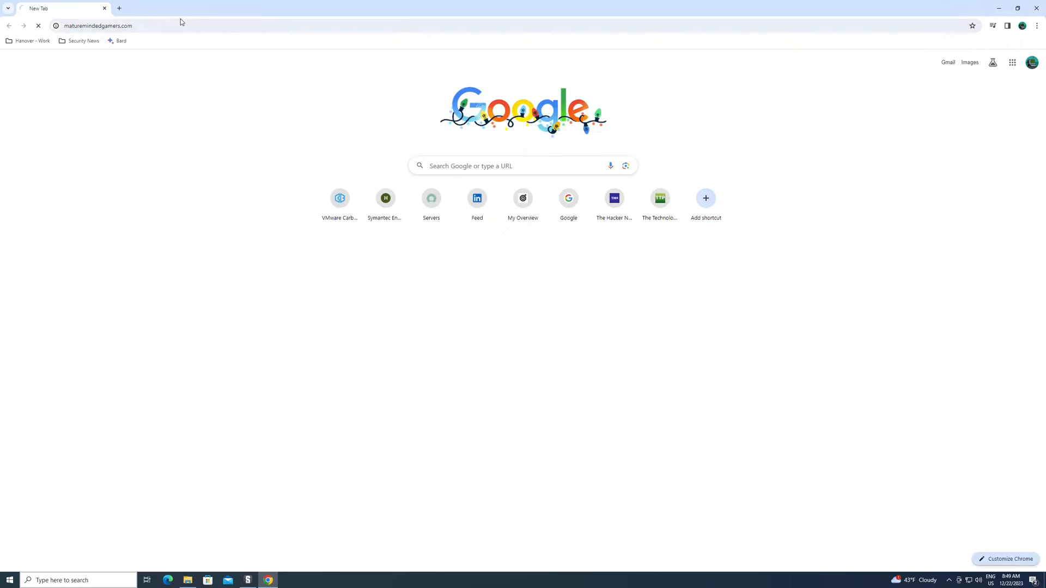
Step: Load maturemindedgamers.com and open the Satisfactory start-server script under Server Files
{"action": "key", "text": "Return"}
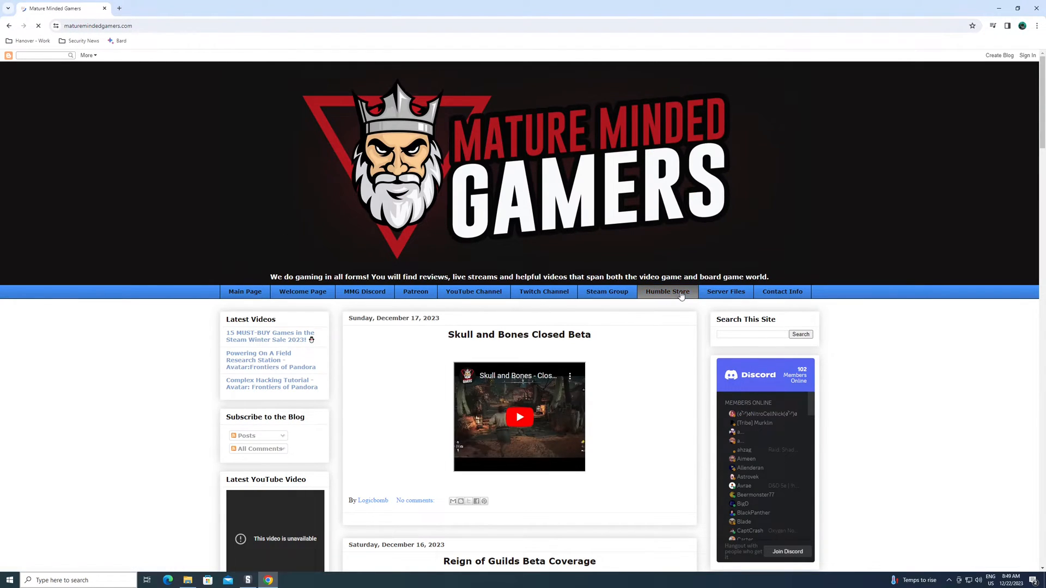
{"action": "left_click", "coordinate": [725, 292]}
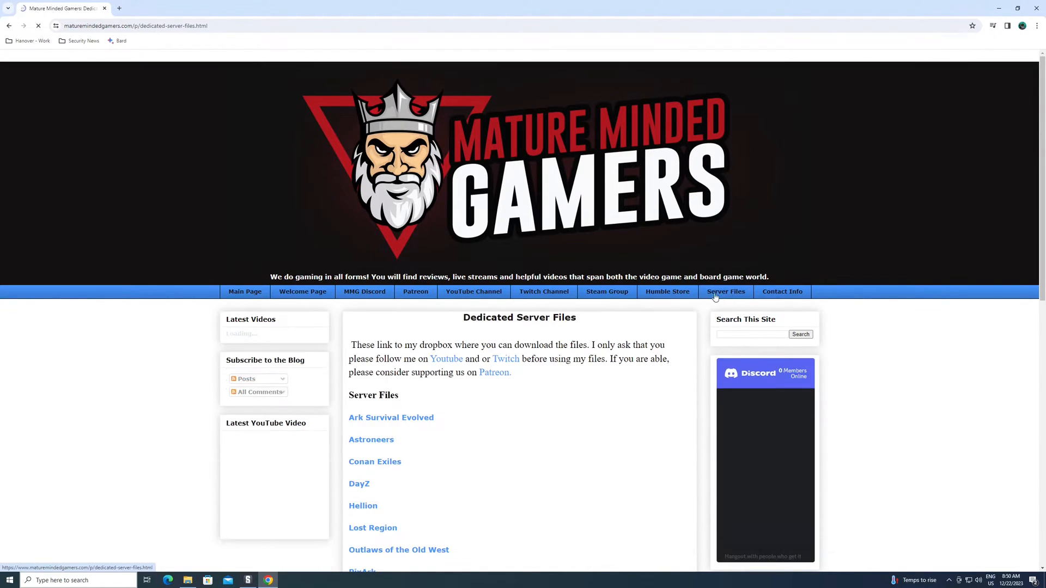
{"action": "scroll", "scroll_direction": "down", "scroll_amount": 3}
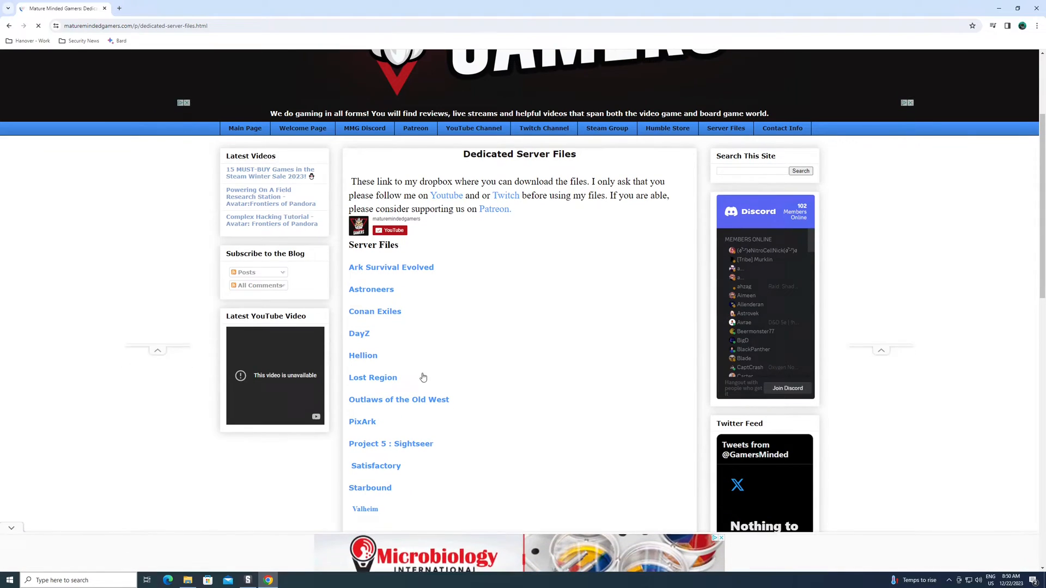
{"action": "scroll", "scroll_direction": "down", "scroll_amount": 3}
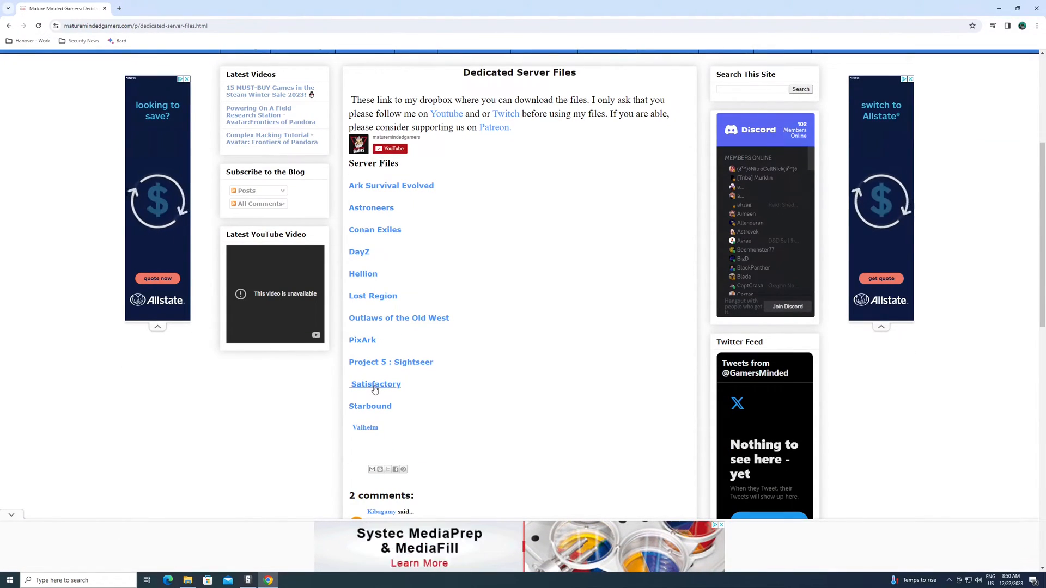
{"action": "left_click", "coordinate": [375, 383]}
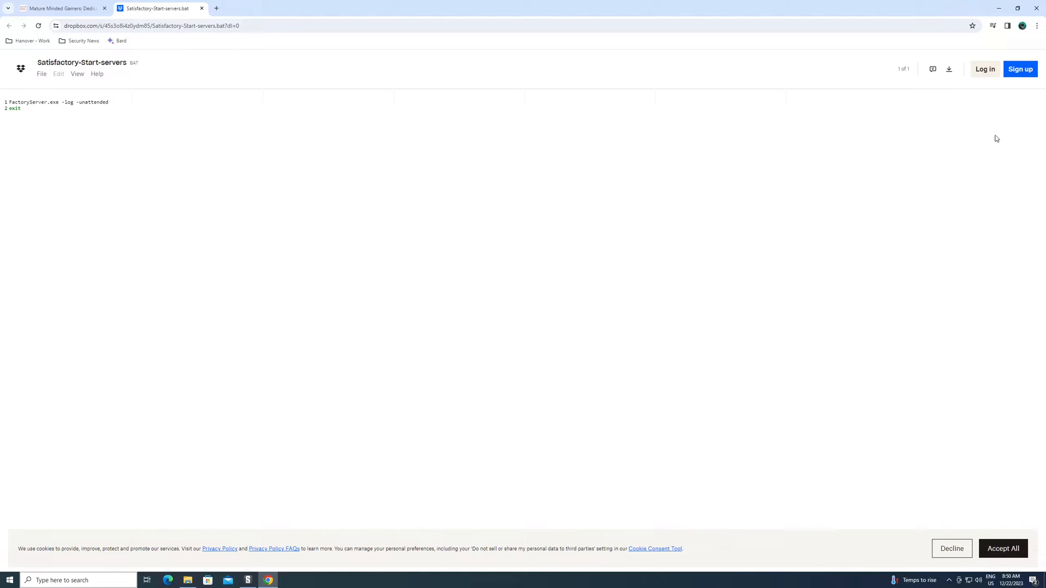
{"action": "mouse_move", "coordinate": [30, 116]}
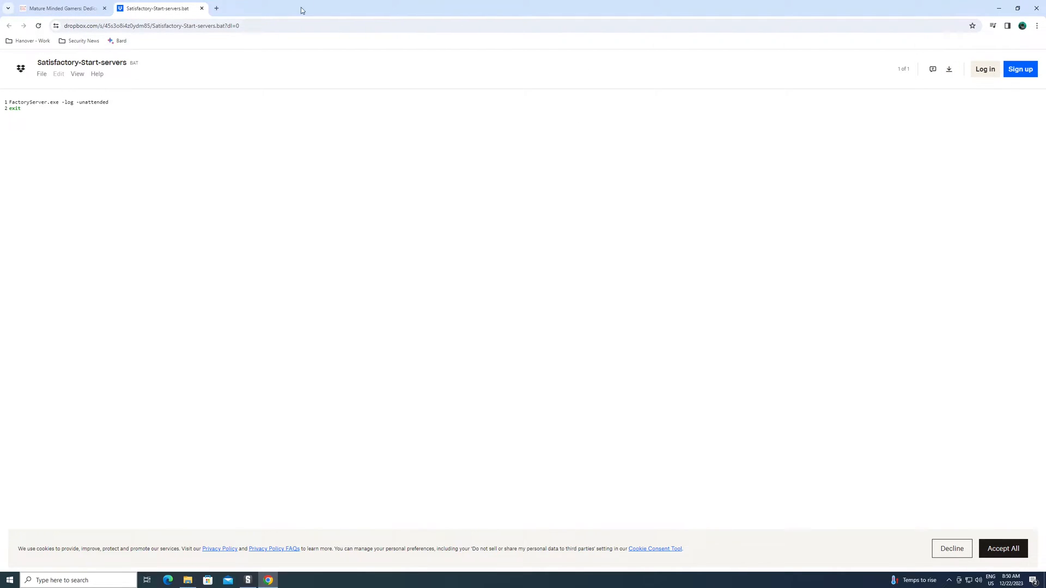
{"action": "mouse_move", "coordinate": [202, 8]}
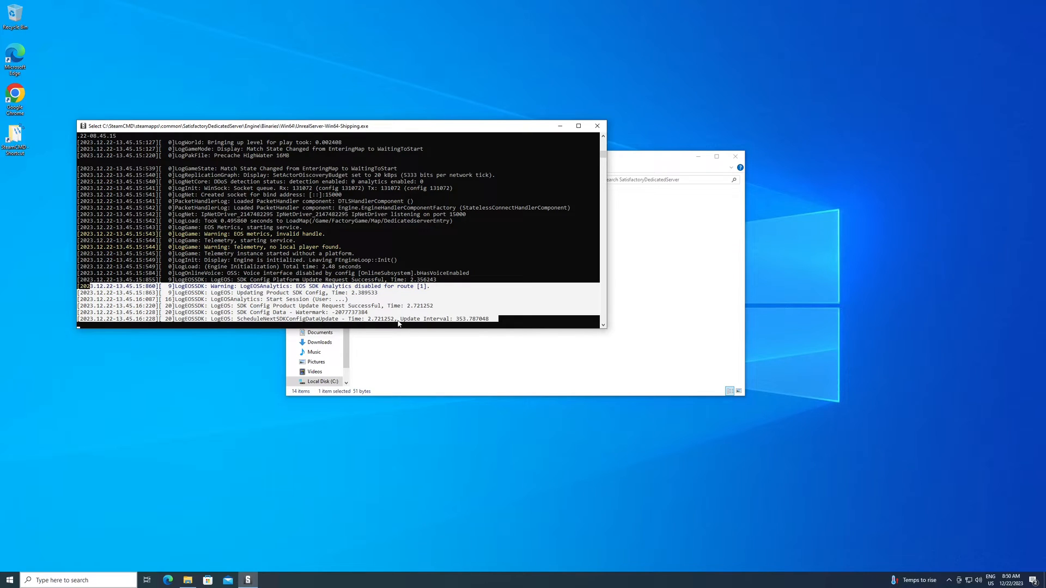
Step: Close the UnrealServer console and run Start-Server.bat again
{"action": "left_click", "coordinate": [504, 320]}
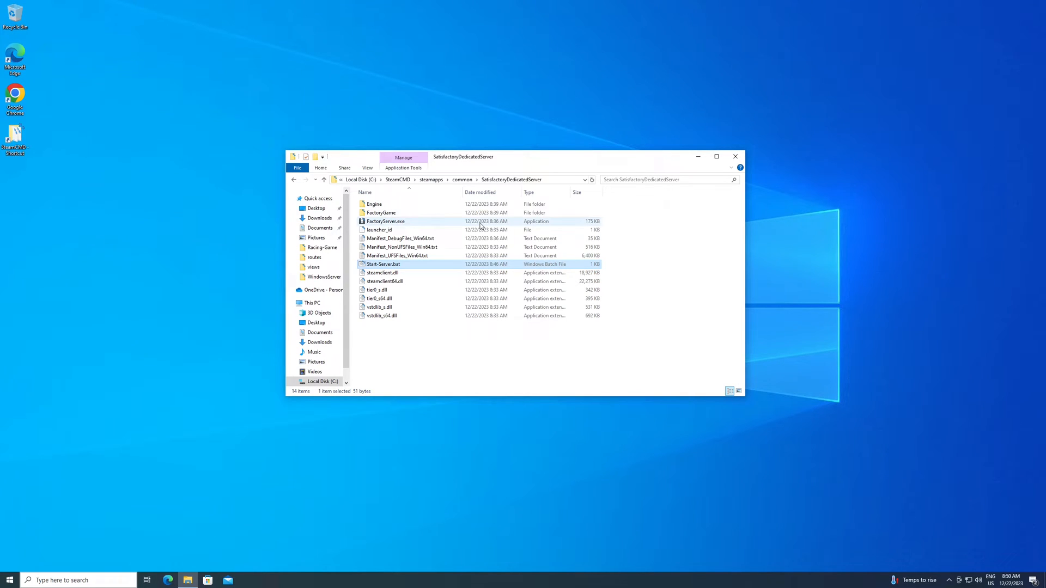
{"action": "double_click", "coordinate": [382, 264]}
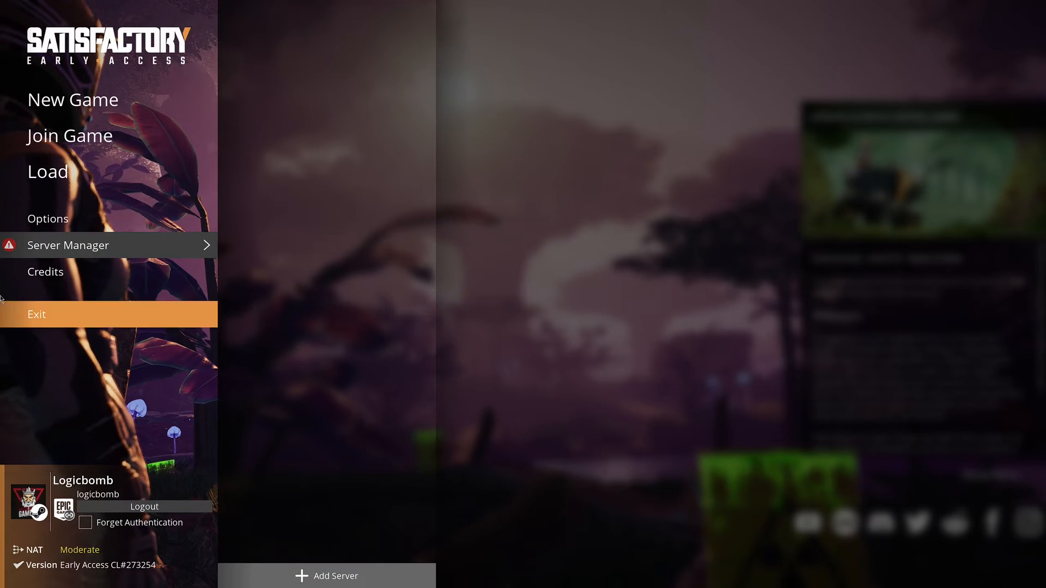
{"action": "mouse_move", "coordinate": [68, 244]}
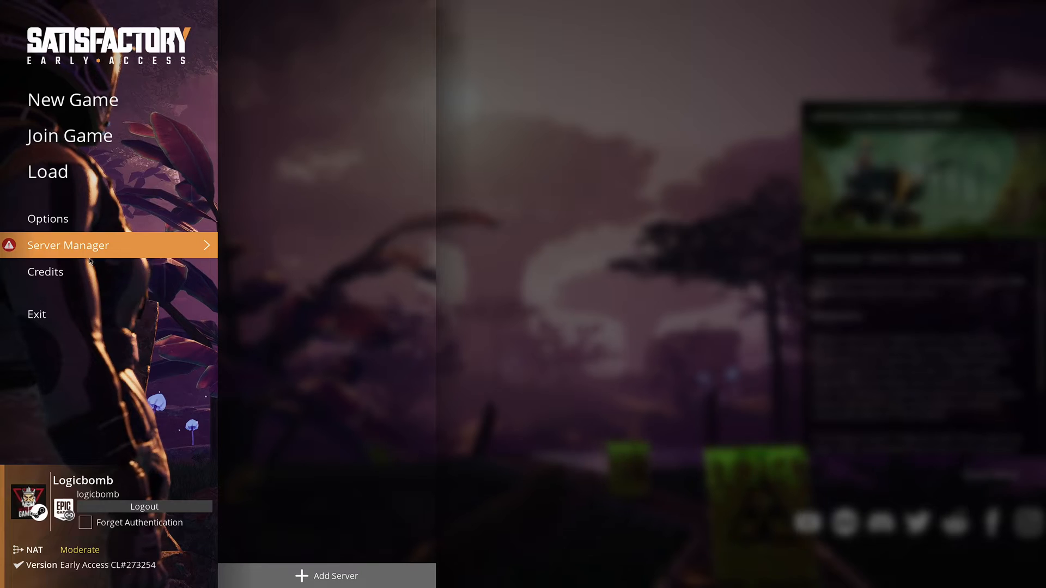
{"action": "mouse_move", "coordinate": [57, 259]}
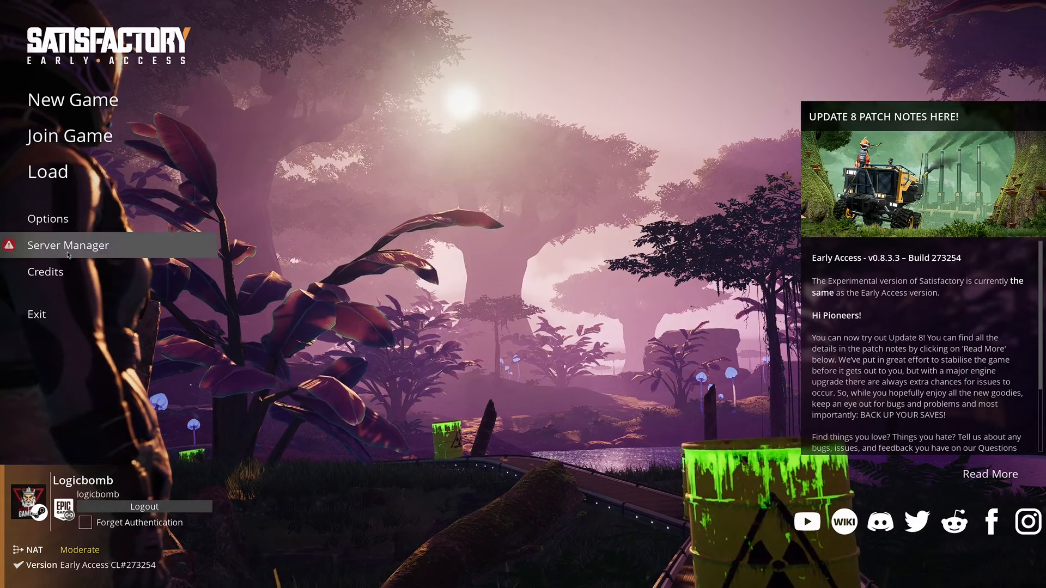
Step: Add a new dedicated server at the default address on port 15777
{"action": "left_click", "coordinate": [68, 245]}
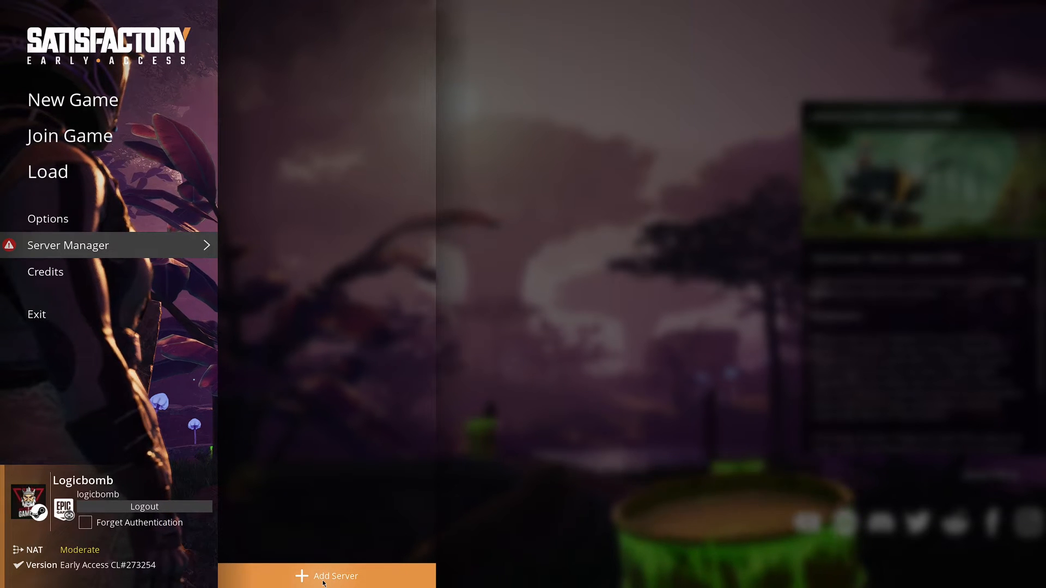
{"action": "left_click", "coordinate": [327, 576]}
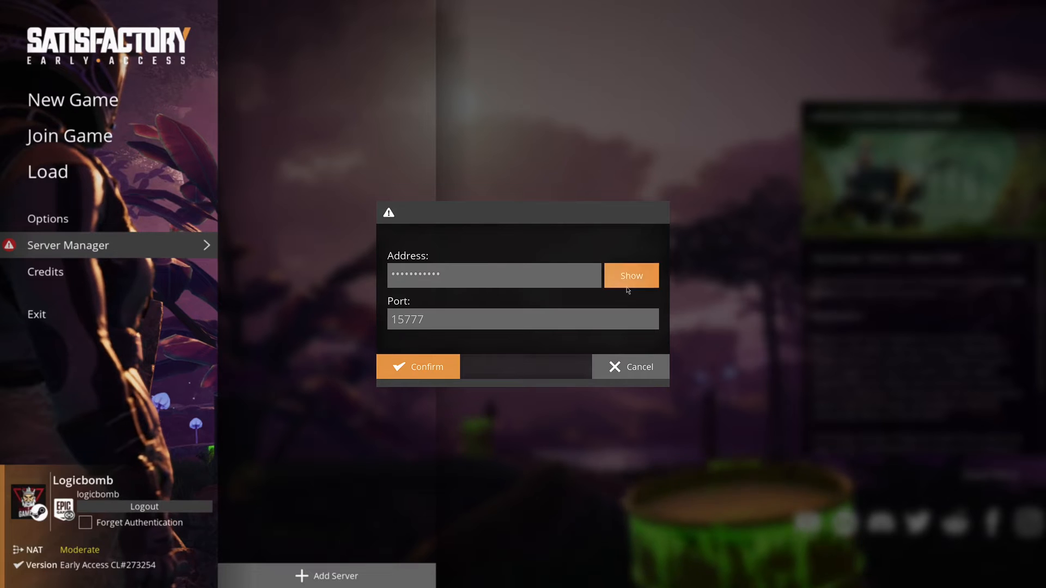
{"action": "mouse_move", "coordinate": [432, 331]}
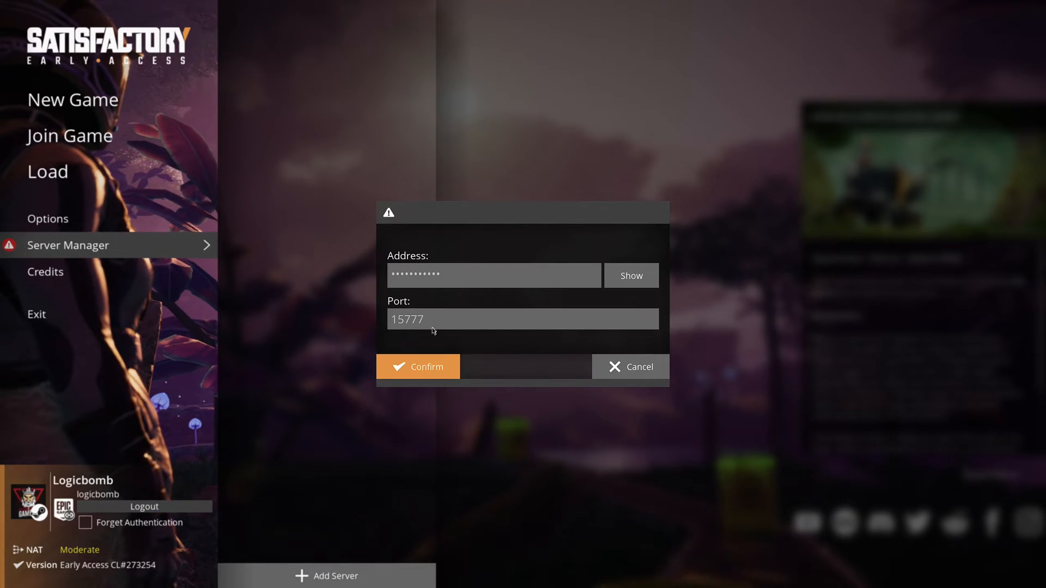
{"action": "left_click", "coordinate": [418, 367]}
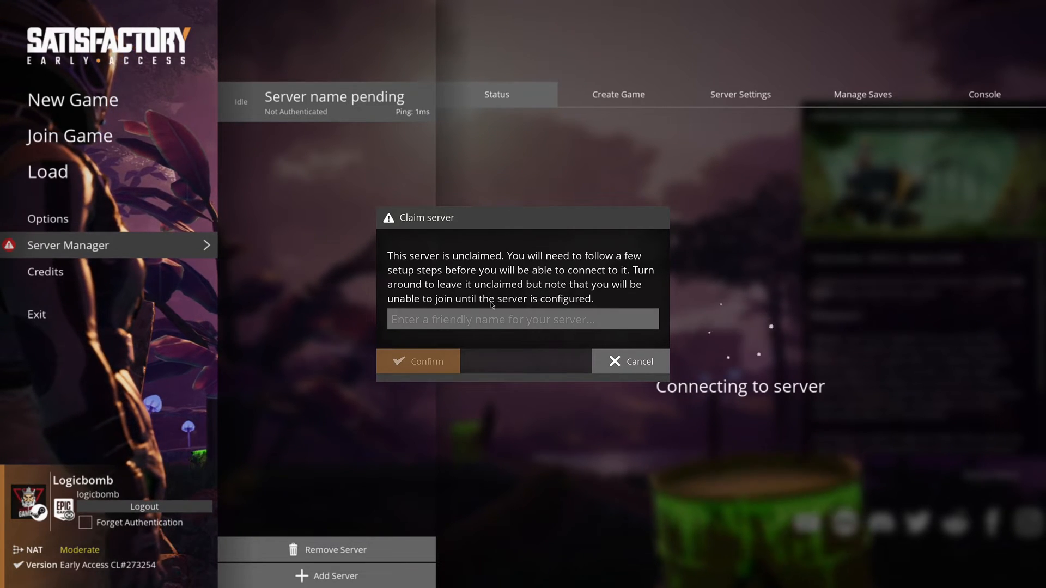
{"action": "mouse_move", "coordinate": [520, 305]}
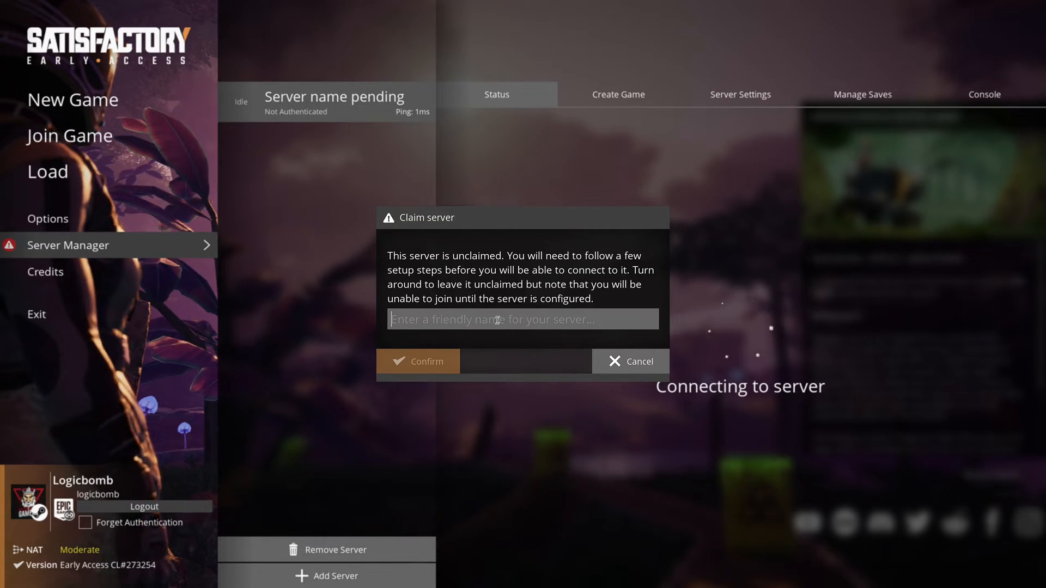
Step: Claim the server as 'MMG - Dedicated' and set its admin password
{"action": "type", "text": "MM"}
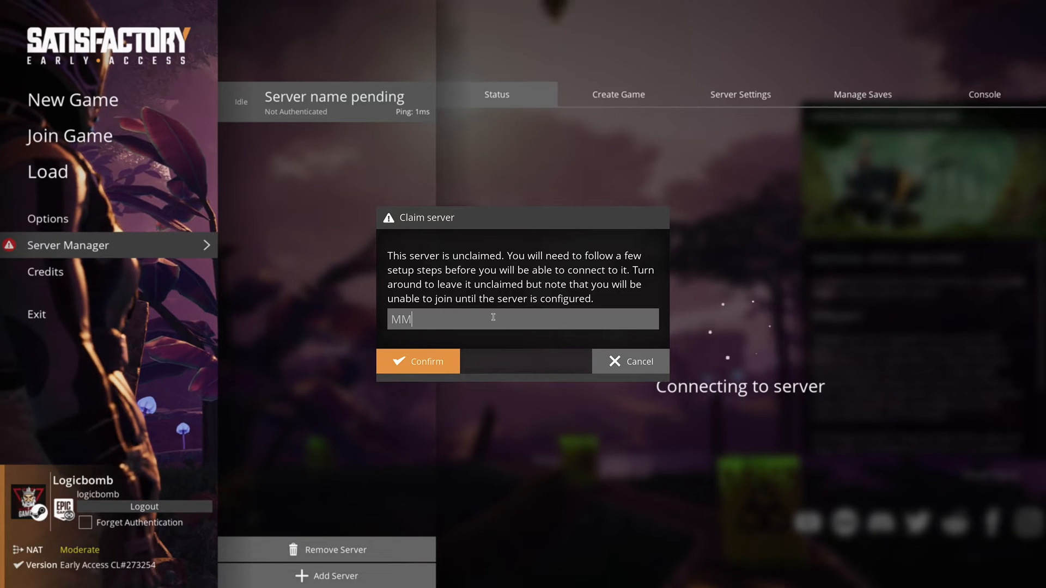
{"action": "type", "text": "G"}
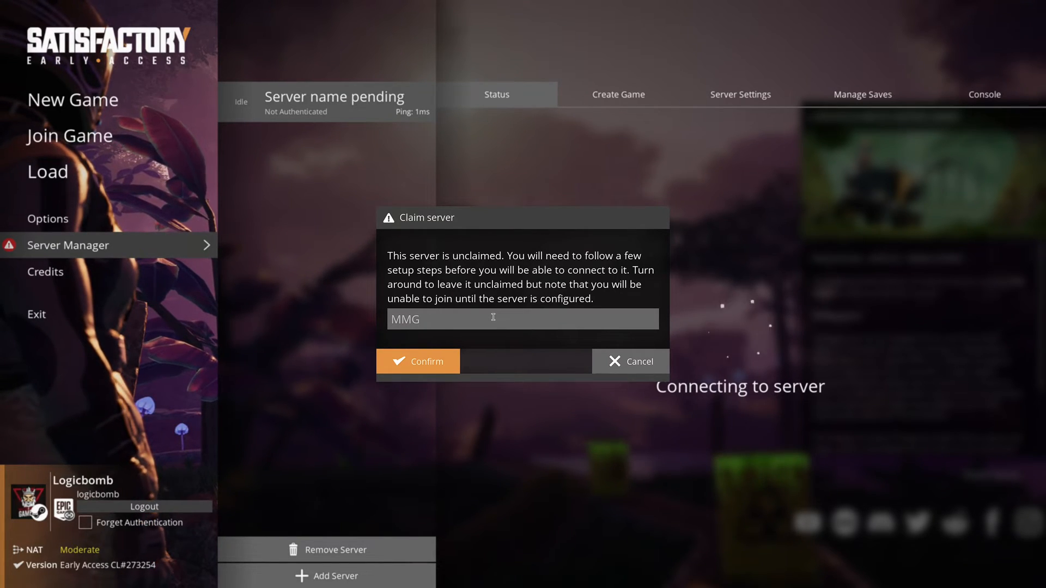
{"action": "type", "text": "- Dedica"}
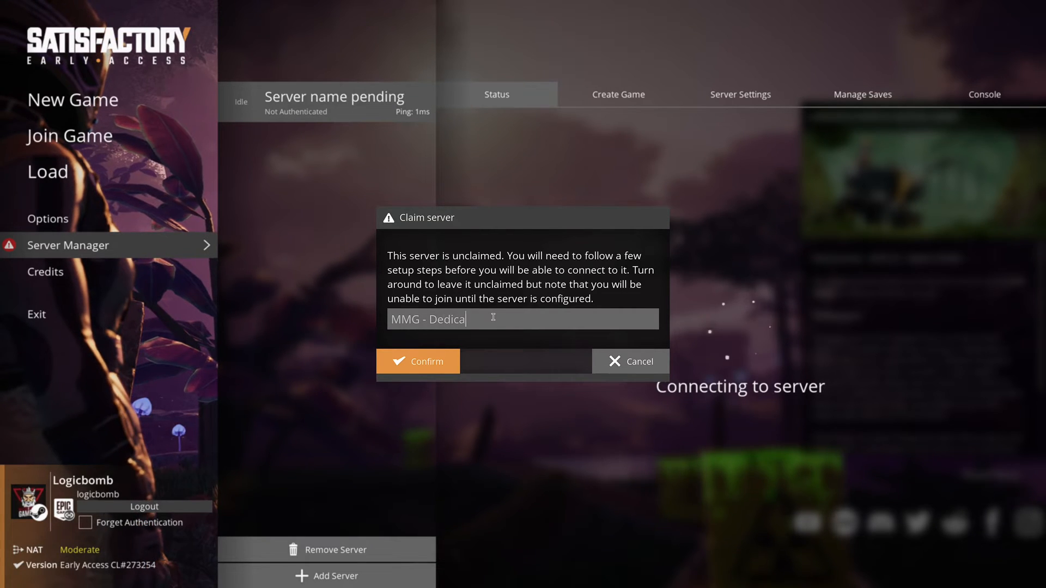
{"action": "type", "text": "ted"}
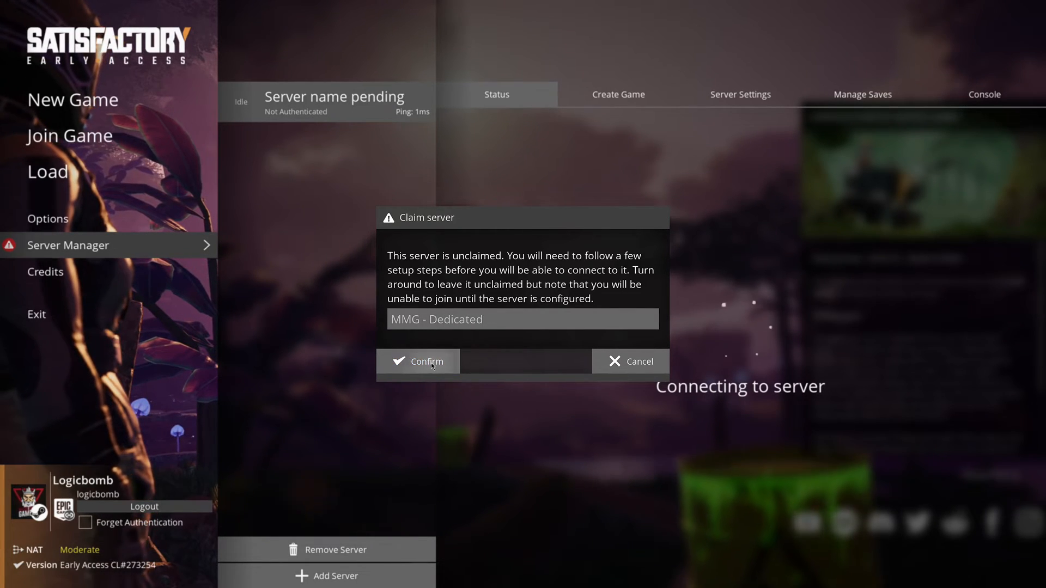
{"action": "left_click", "coordinate": [418, 361]}
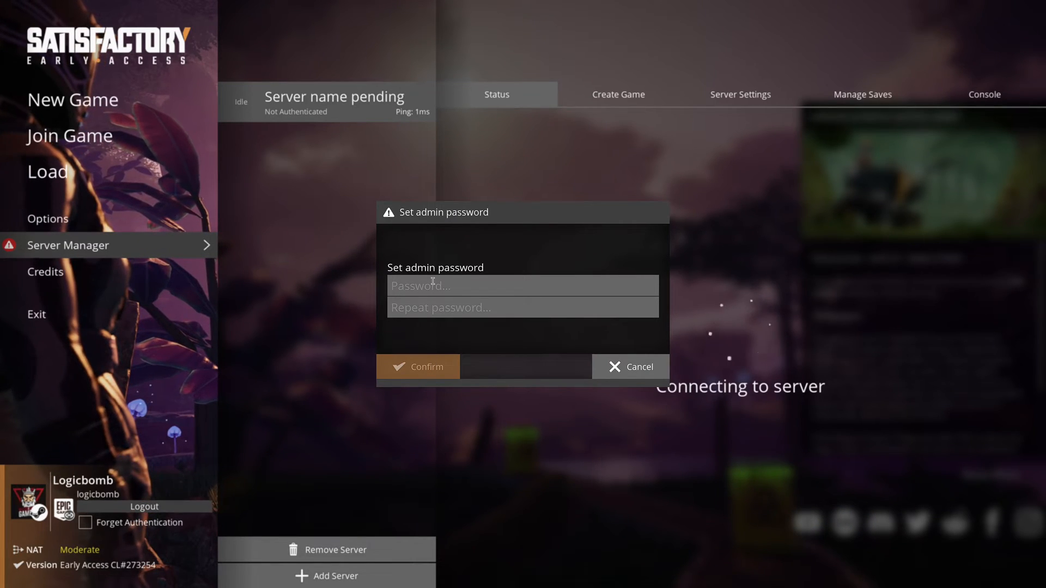
{"action": "left_click", "coordinate": [418, 366]}
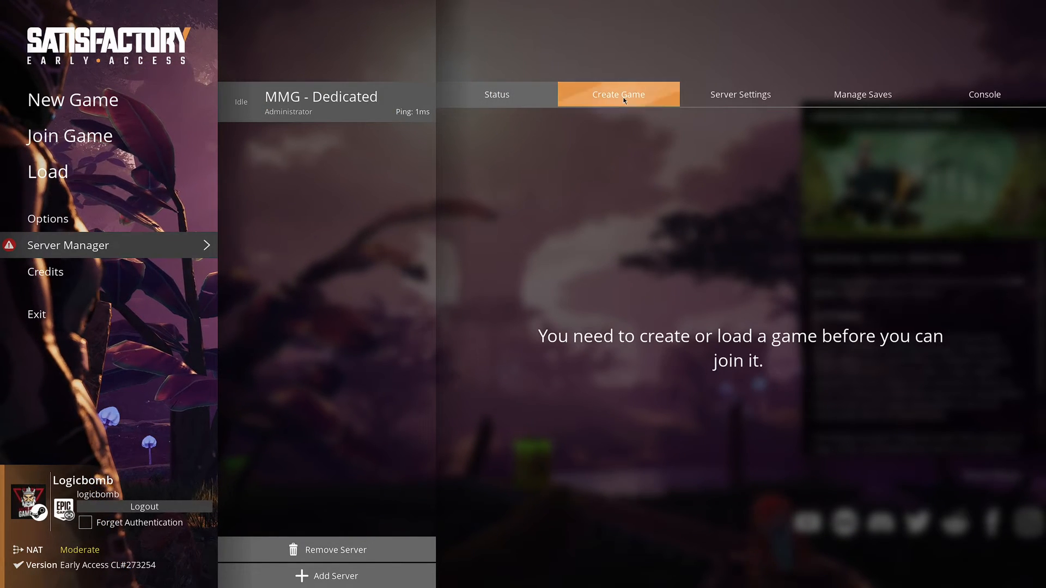
Step: Fill in a Grass Fields game named 'Grassfields' with join-once-loaded ticked
{"action": "left_click", "coordinate": [617, 94]}
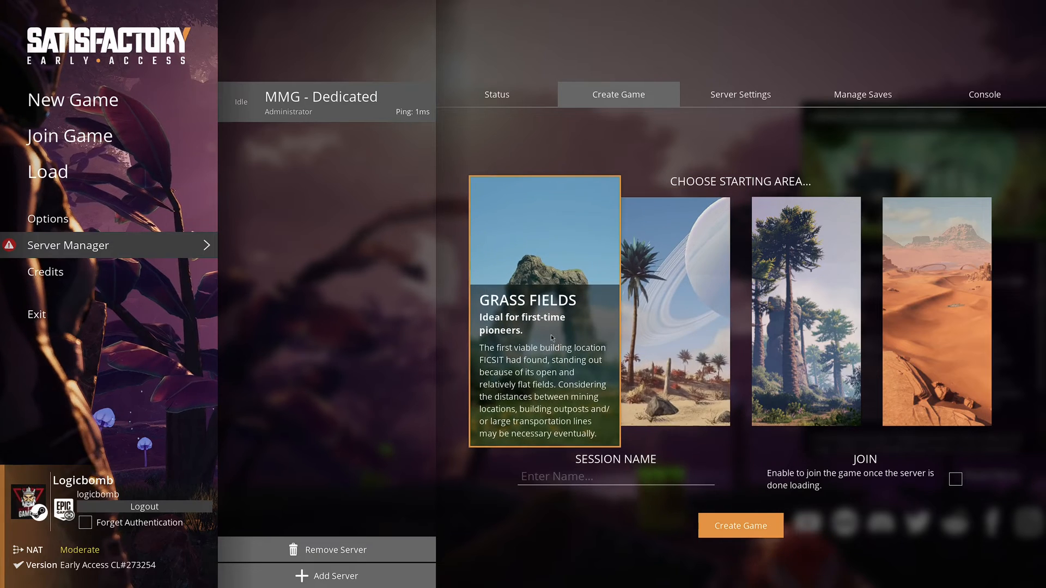
{"action": "left_click", "coordinate": [615, 476]}
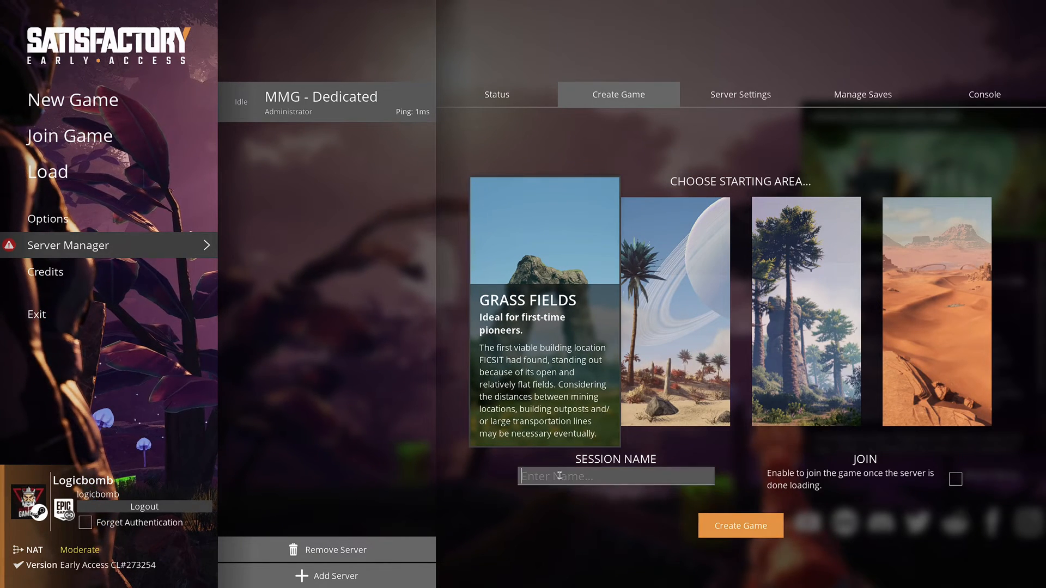
{"action": "type", "text": "G"}
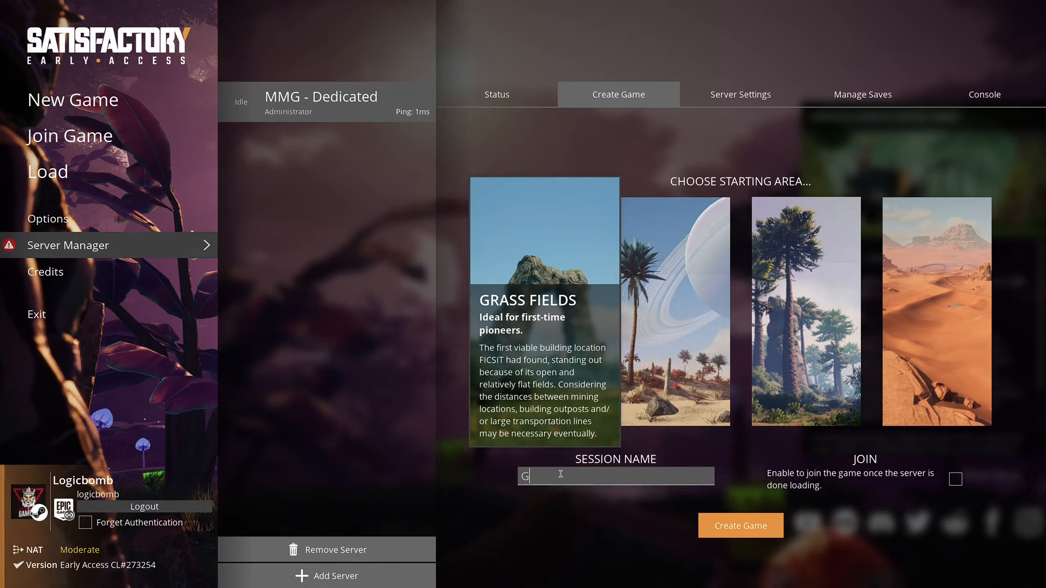
{"action": "type", "text": "rassfields"}
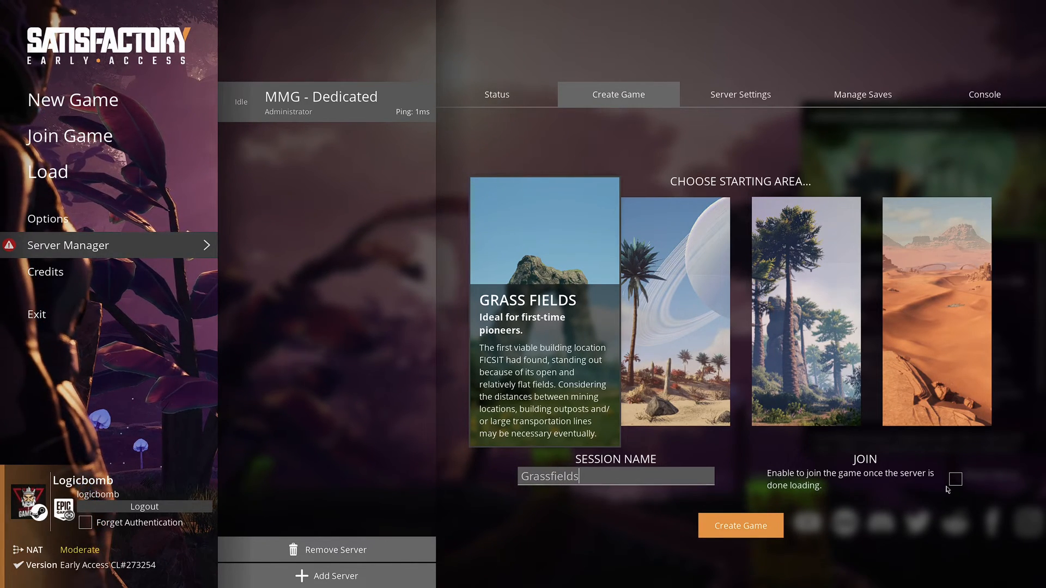
{"action": "left_click", "coordinate": [953, 479]}
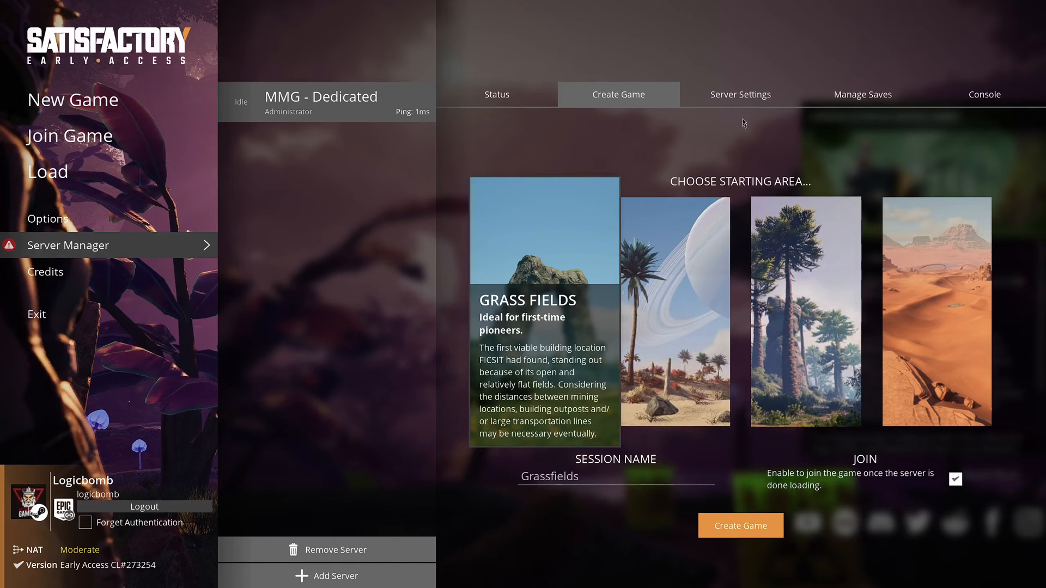
{"action": "mouse_move", "coordinate": [740, 94]}
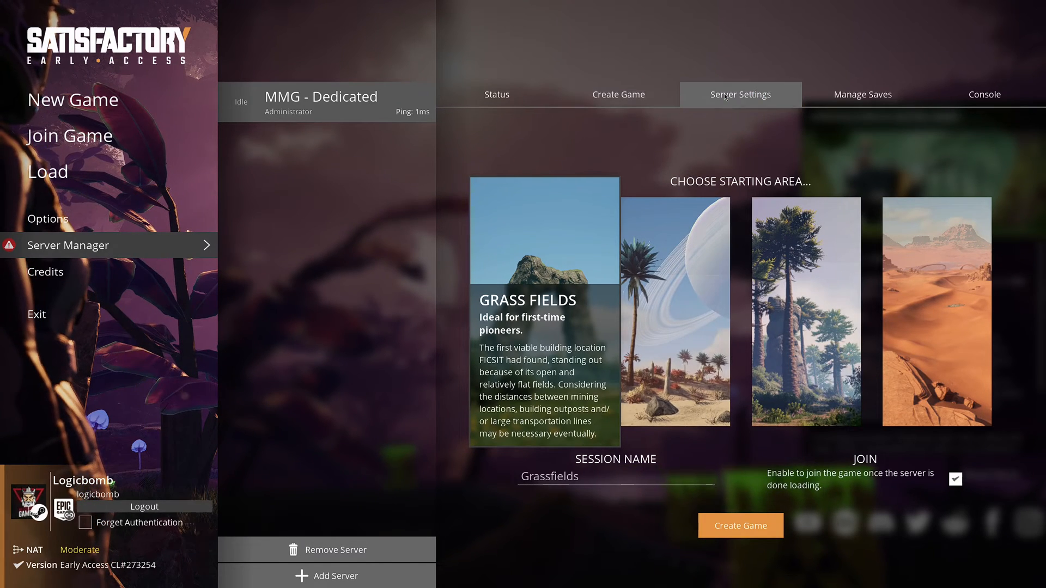
{"action": "left_click", "coordinate": [739, 94]}
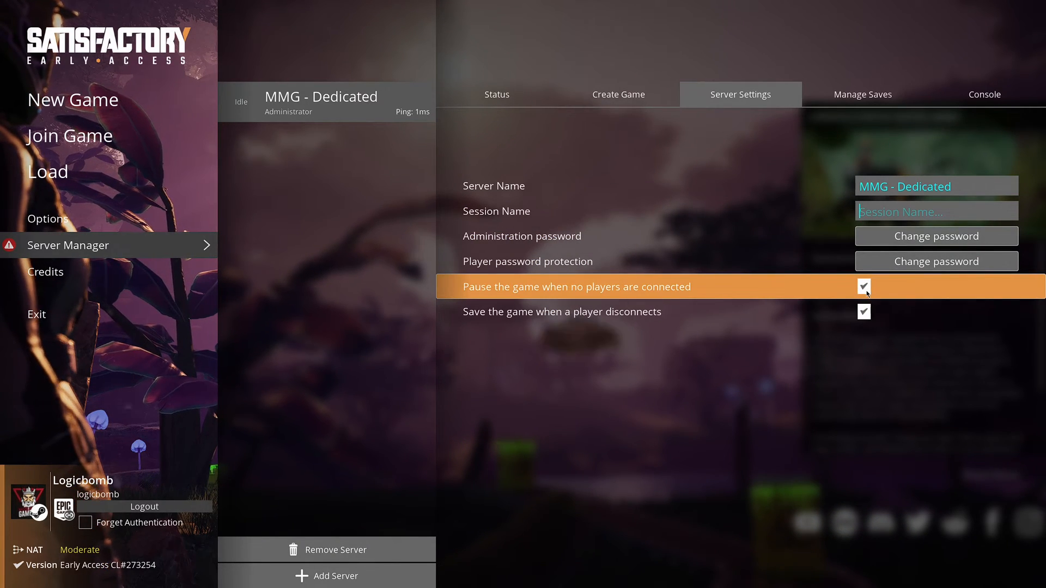
{"action": "mouse_move", "coordinate": [887, 312]}
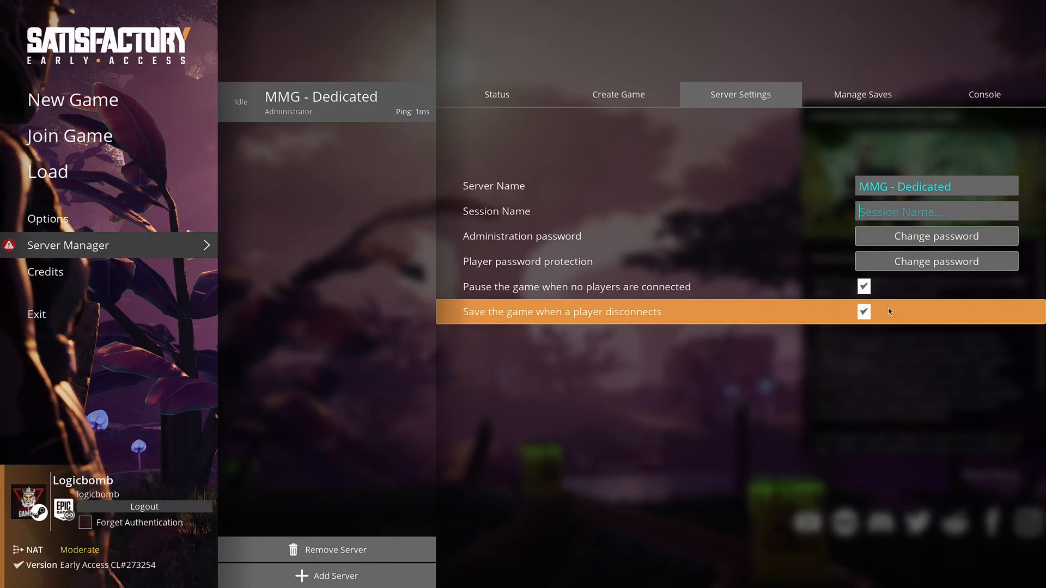
{"action": "left_click", "coordinate": [861, 94]}
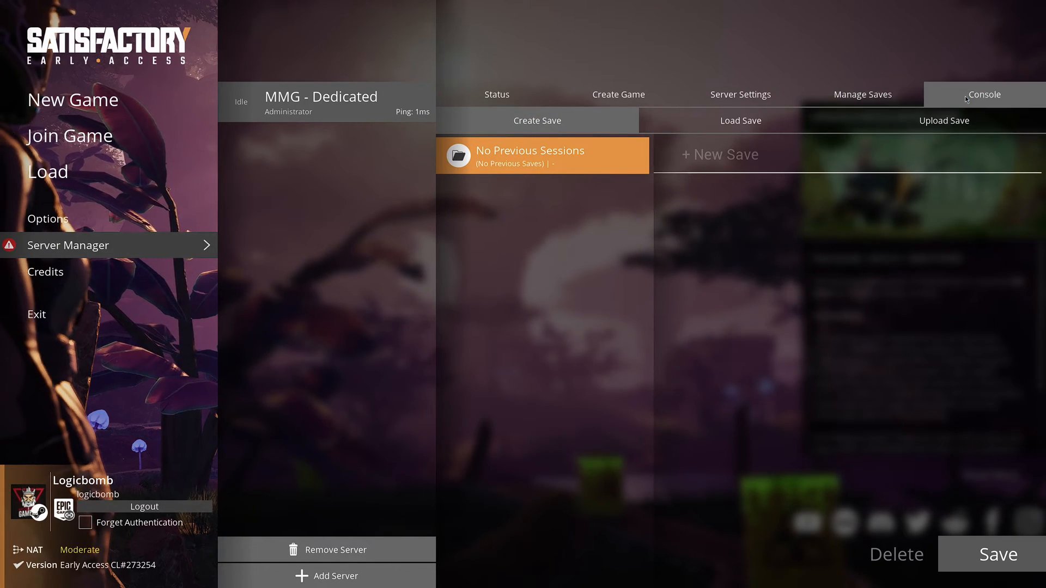
{"action": "left_click", "coordinate": [983, 94]}
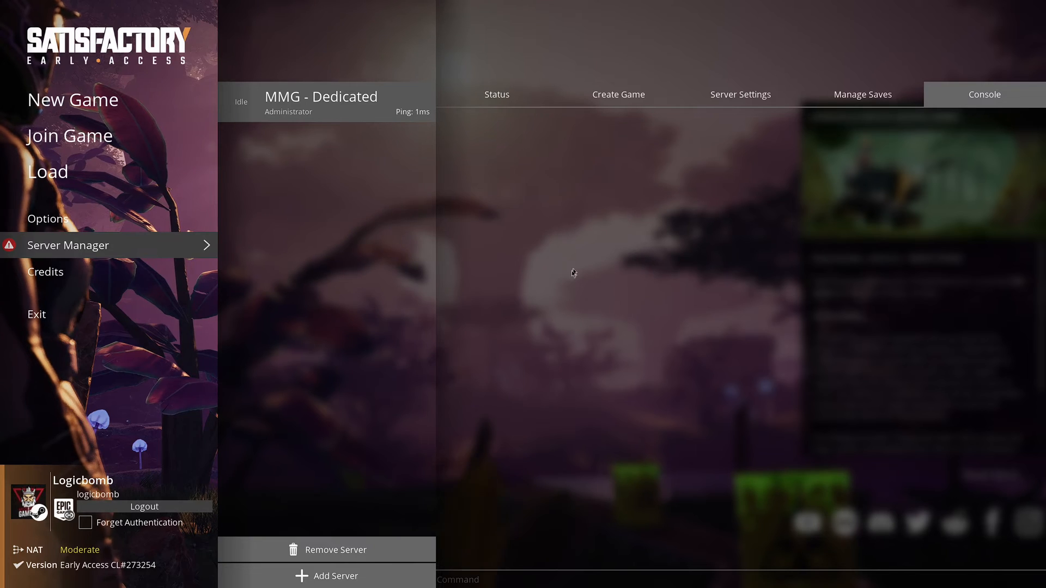
{"action": "mouse_move", "coordinate": [740, 94]}
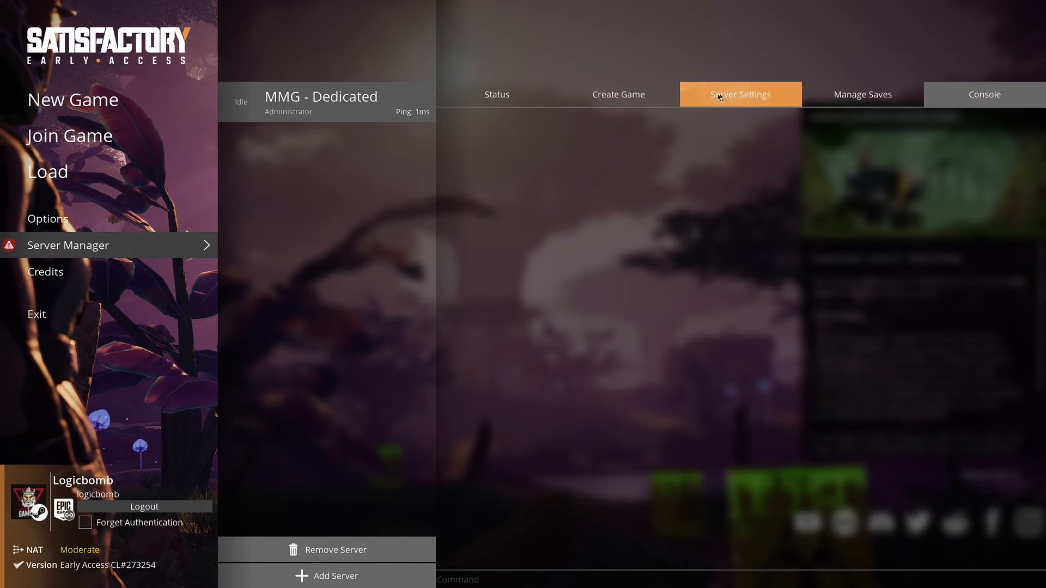
{"action": "left_click", "coordinate": [617, 95]}
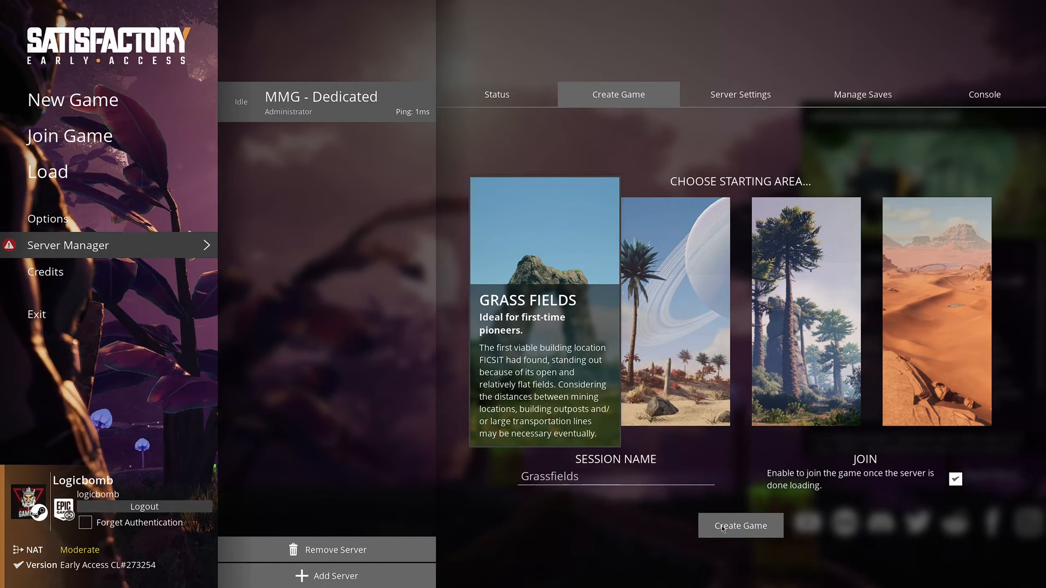
Step: Create the Grassfields game and load into the world at Build the HUB
{"action": "left_click", "coordinate": [740, 525]}
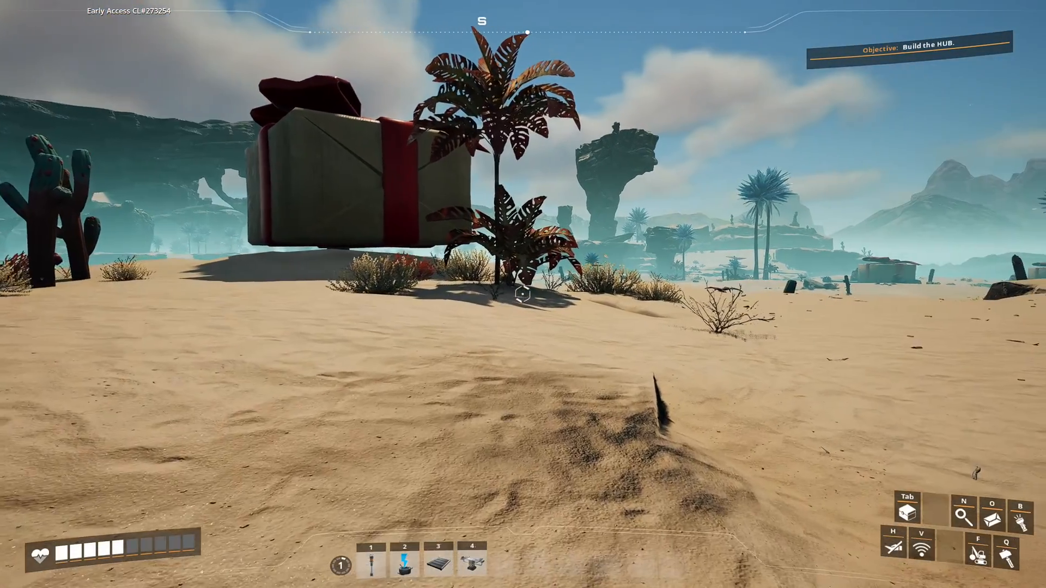
Step: Switch session privacy to Friends Only, then exit to the main menu
{"action": "key", "text": "Escape"}
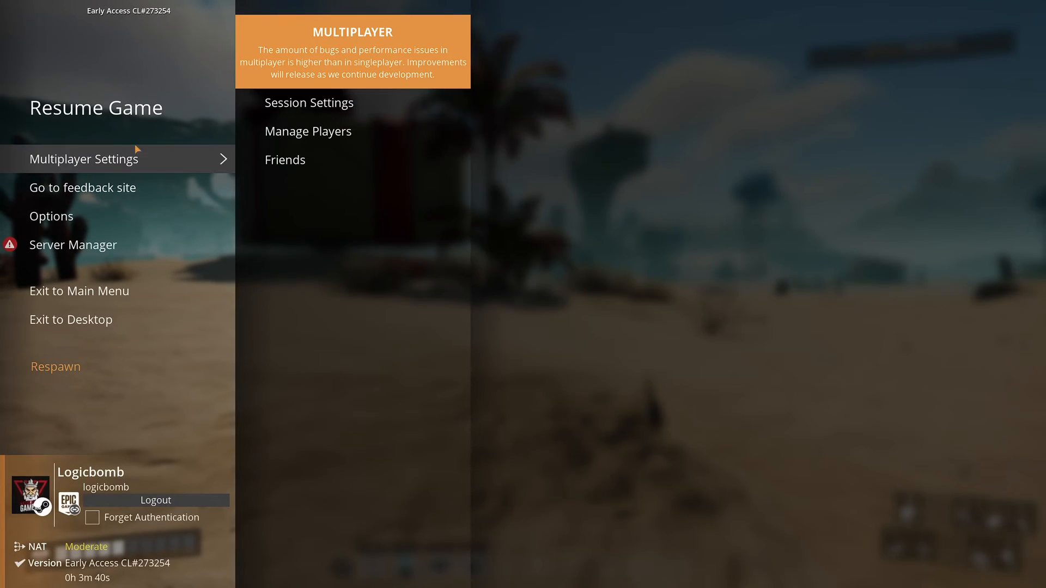
{"action": "left_click", "coordinate": [309, 102]}
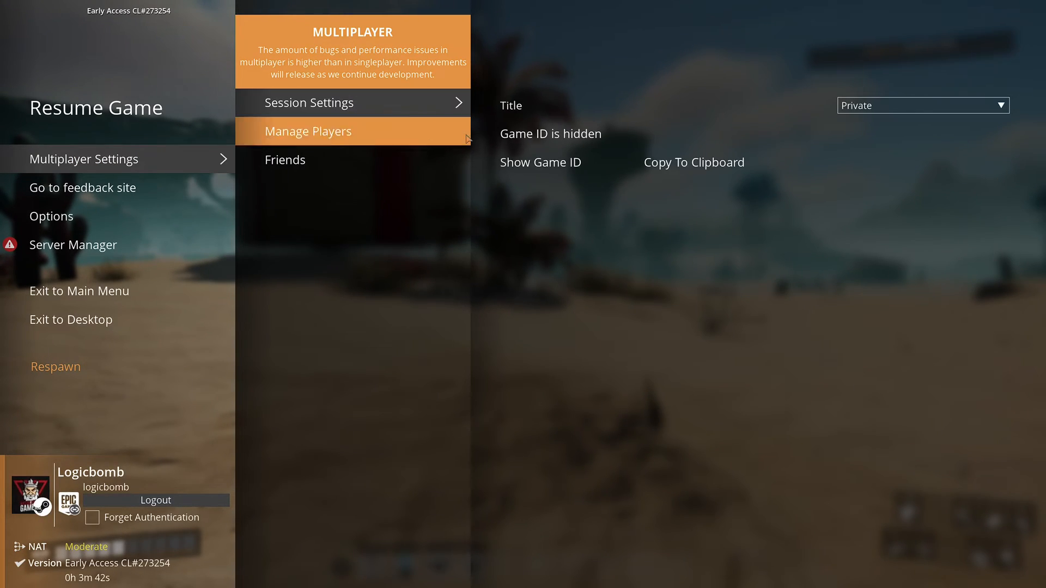
{"action": "mouse_move", "coordinate": [693, 161]}
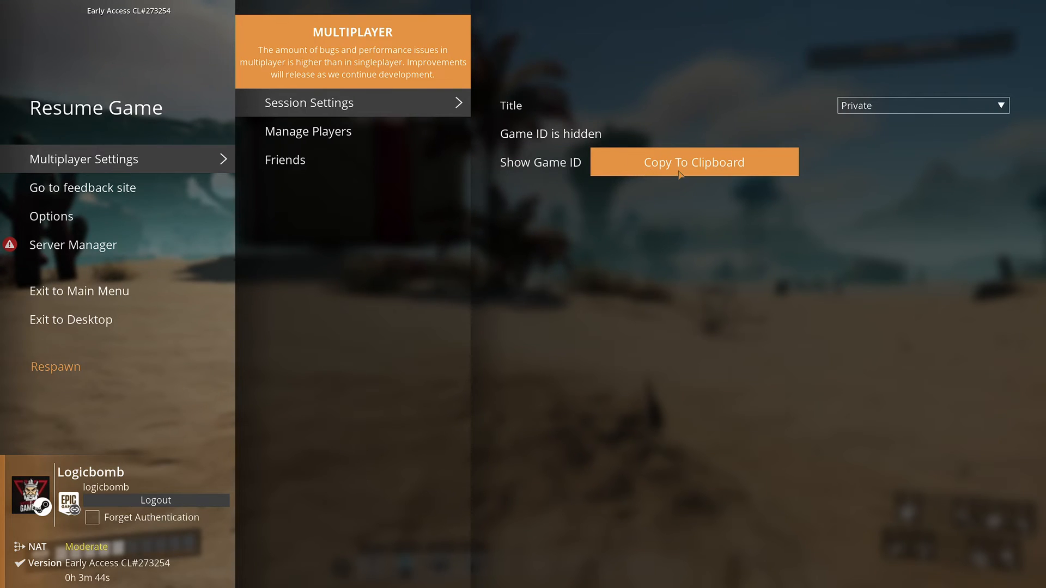
{"action": "left_click", "coordinate": [694, 161]}
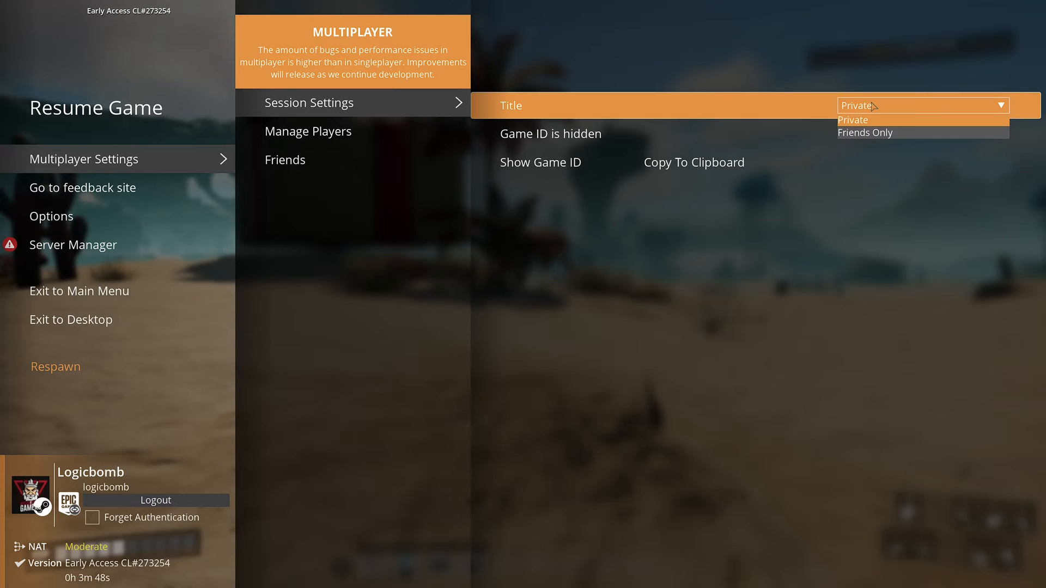
{"action": "left_click", "coordinate": [865, 131]}
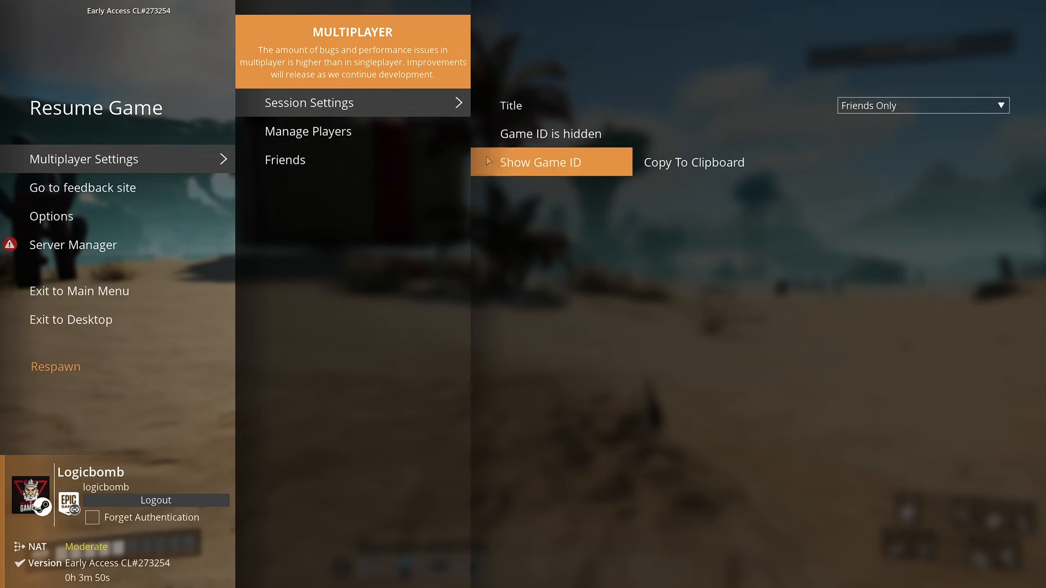
{"action": "mouse_move", "coordinate": [792, 322]}
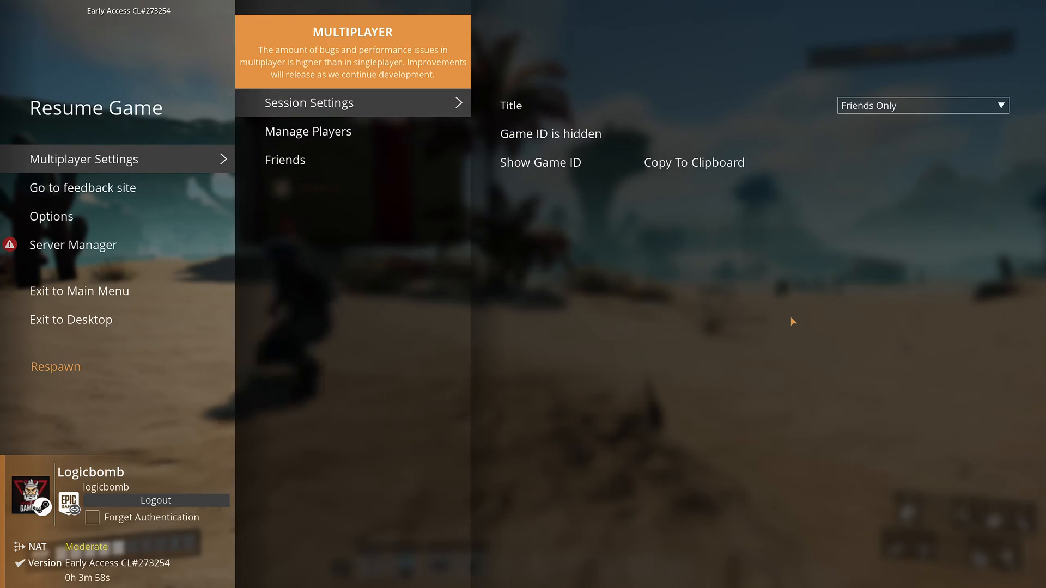
{"action": "mouse_move", "coordinate": [105, 237]}
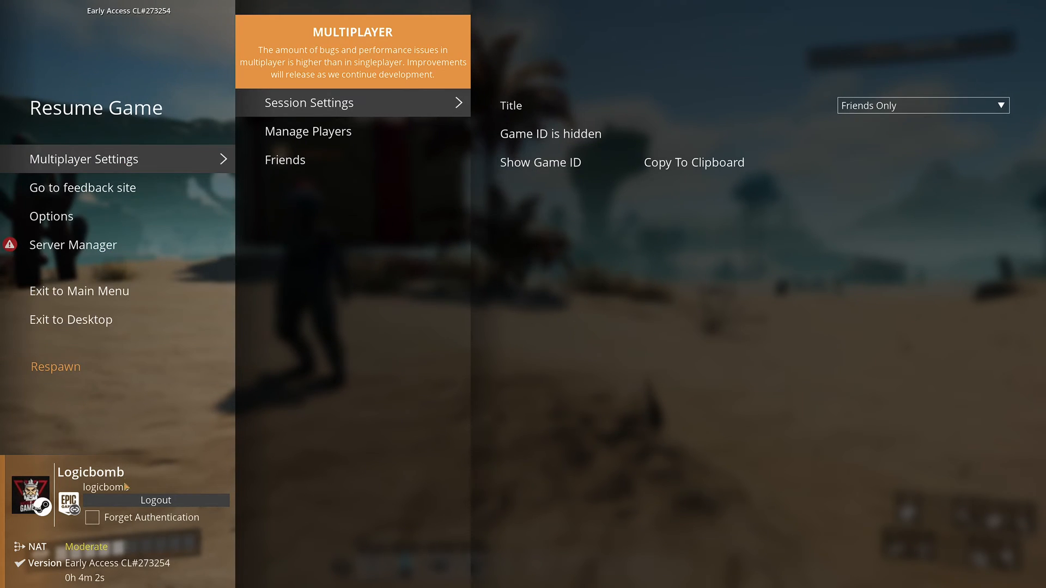
{"action": "mouse_move", "coordinate": [71, 320]}
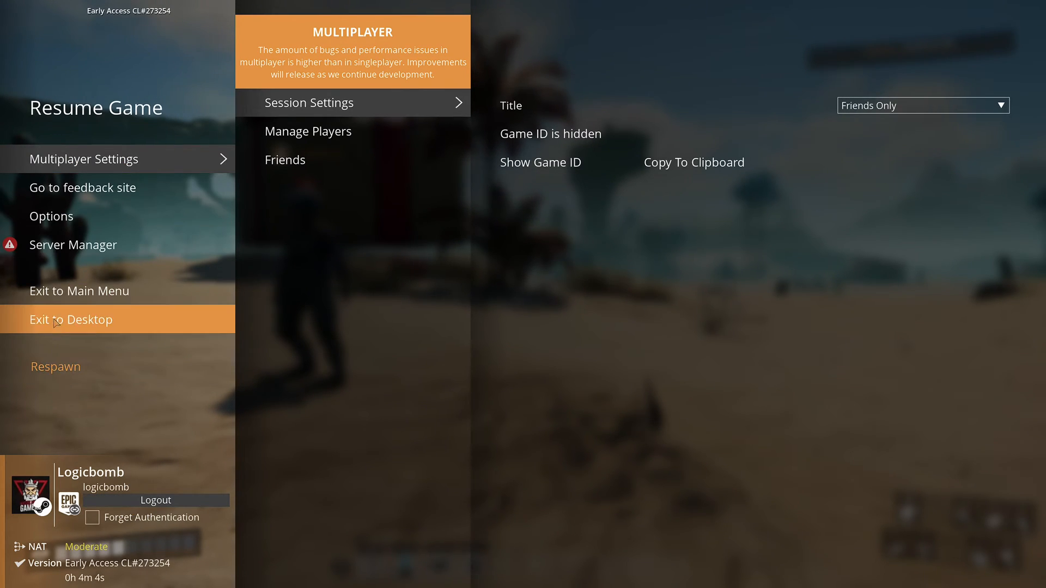
{"action": "left_click", "coordinate": [79, 290]}
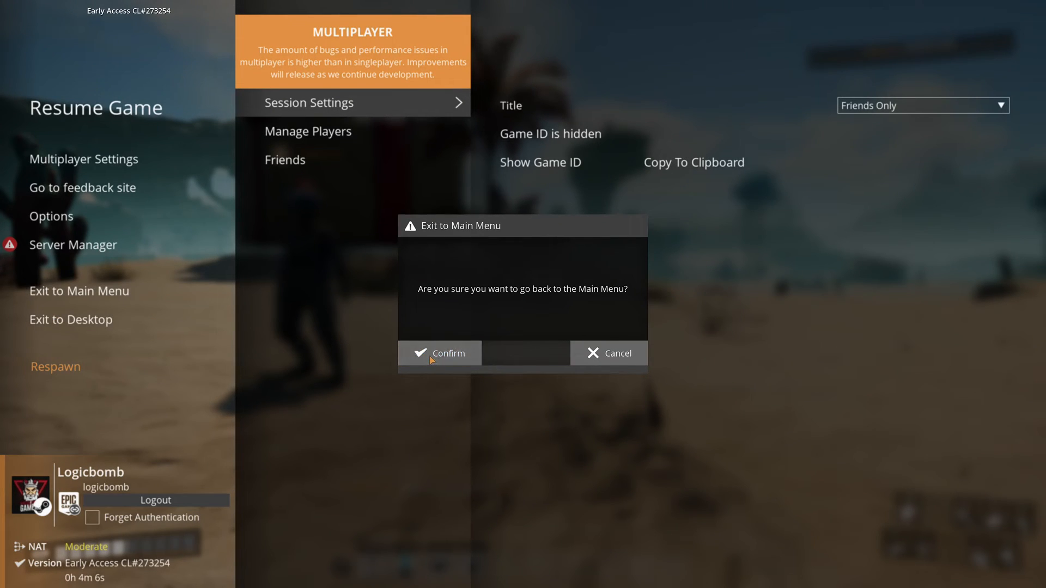
{"action": "left_click", "coordinate": [439, 353]}
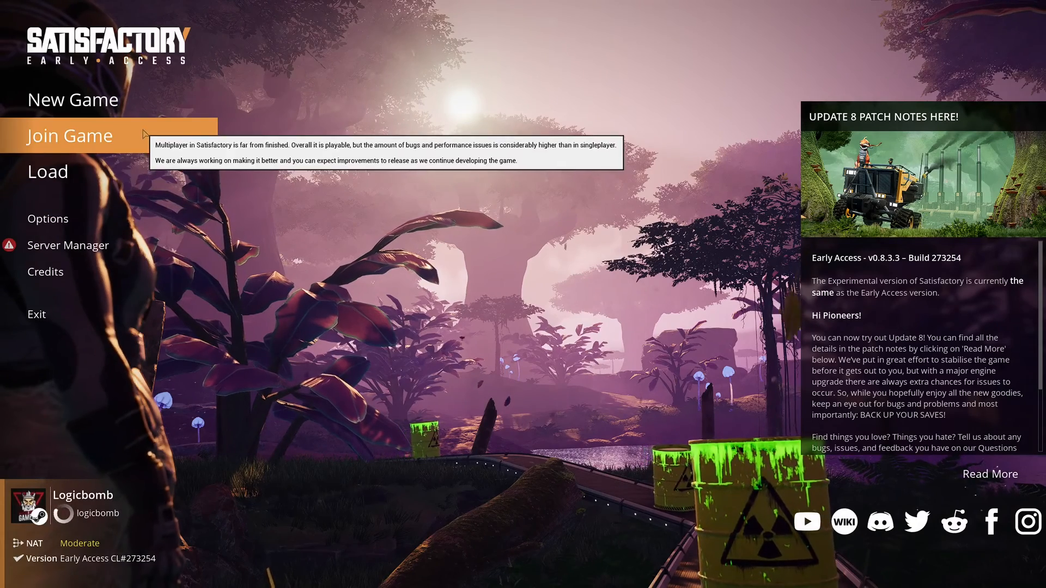
Step: Open the Join Game friends list and dismiss the Find Session by ID prompt
{"action": "left_click", "coordinate": [70, 134]}
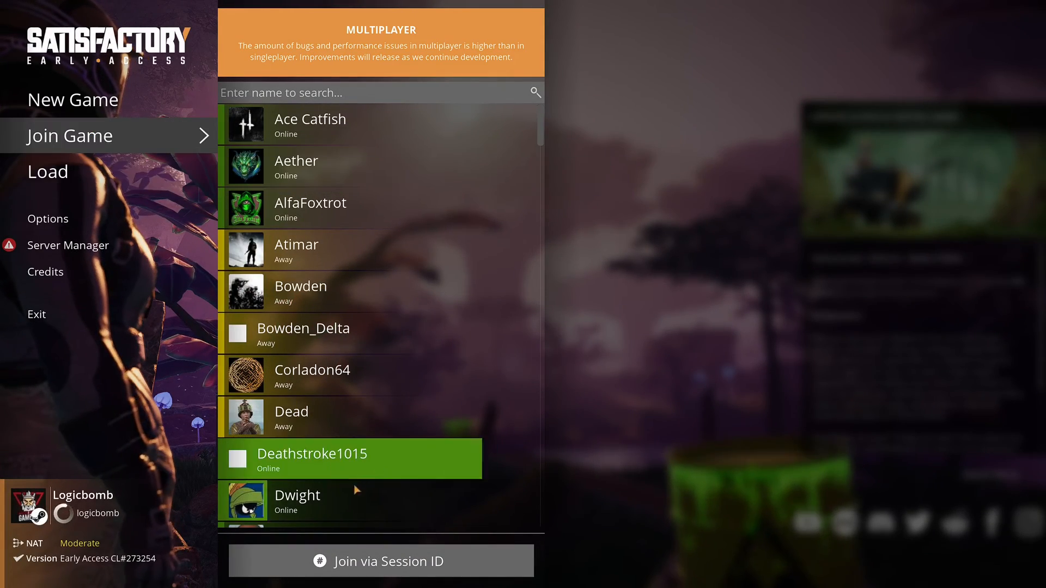
{"action": "left_click", "coordinate": [387, 561]}
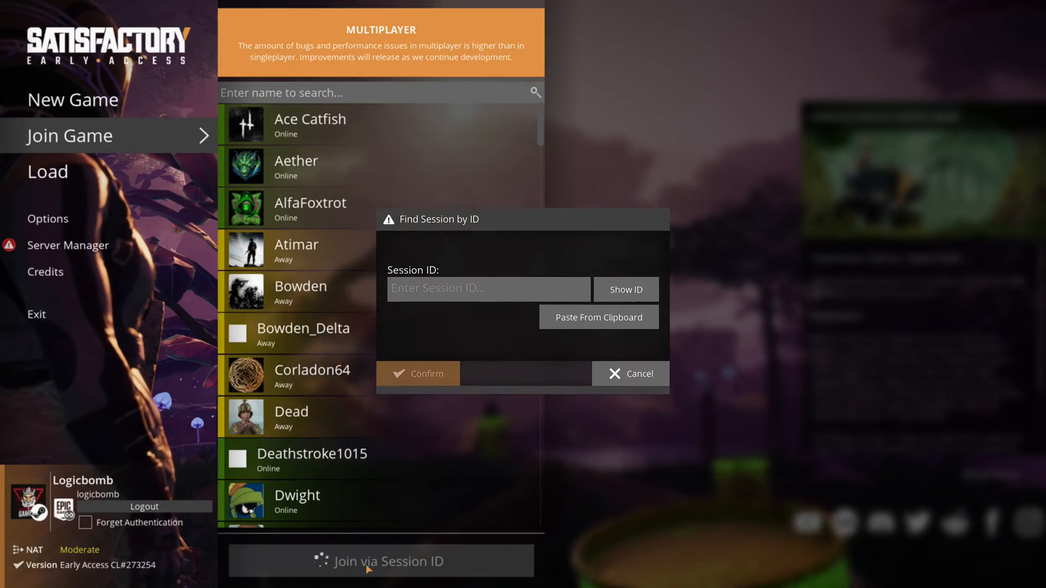
{"action": "left_click", "coordinate": [489, 281]}
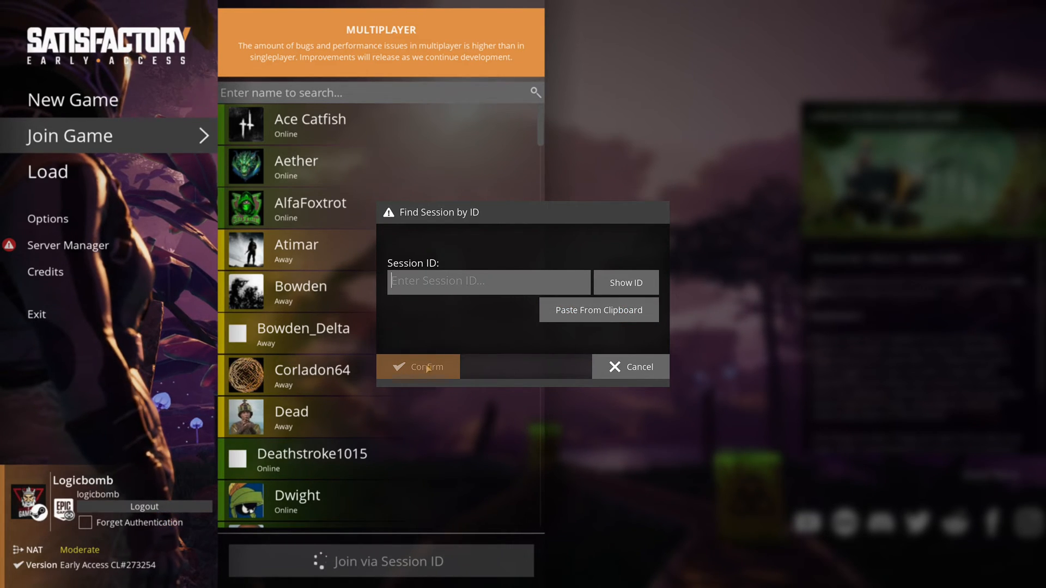
{"action": "left_click", "coordinate": [629, 366]}
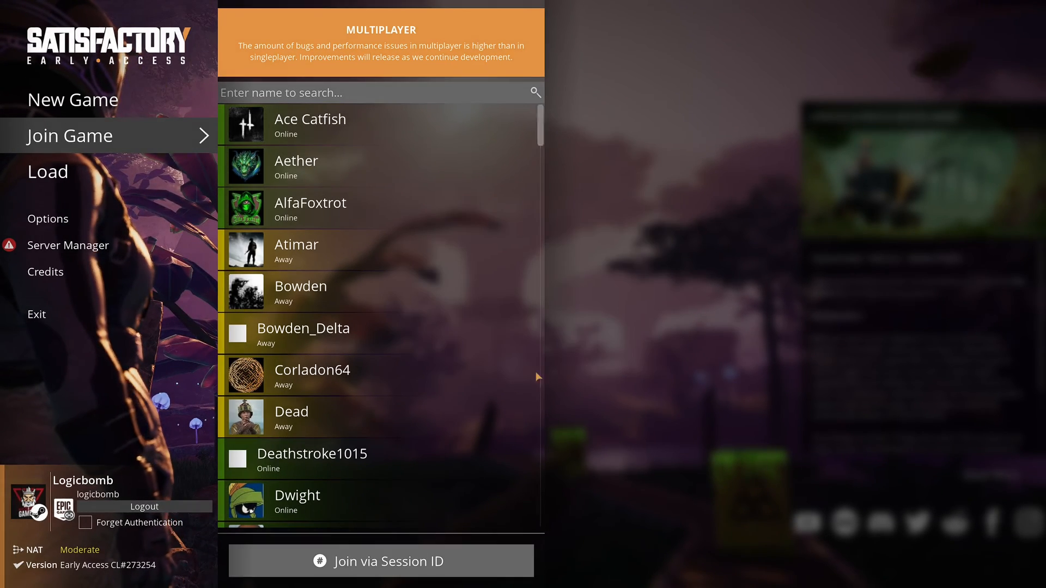
{"action": "mouse_move", "coordinate": [68, 244]}
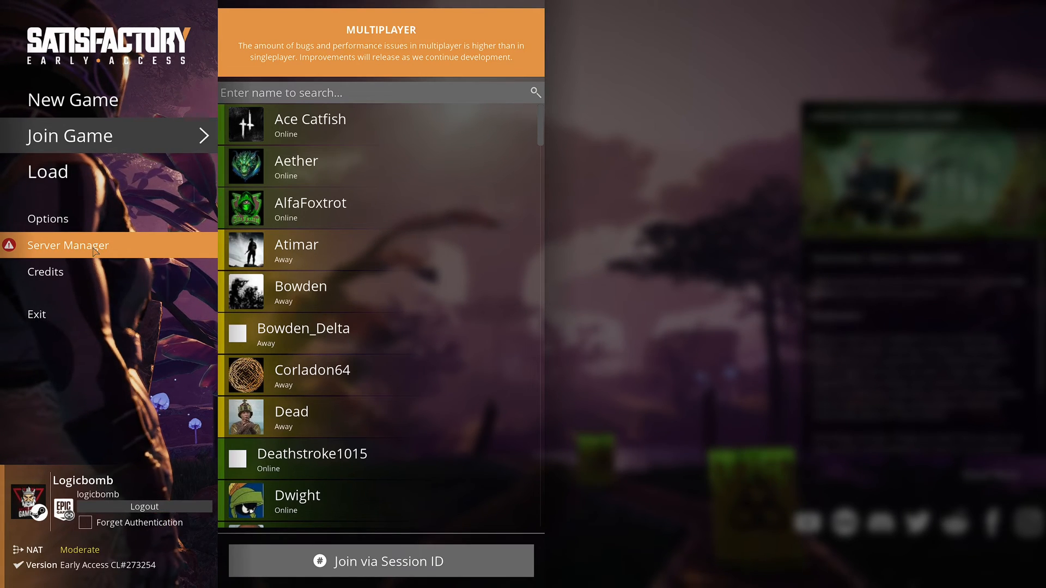
Step: View MMG - Dedicated's Status tab (tier 2, one player) after cancelling Add Server
{"action": "left_click", "coordinate": [68, 245]}
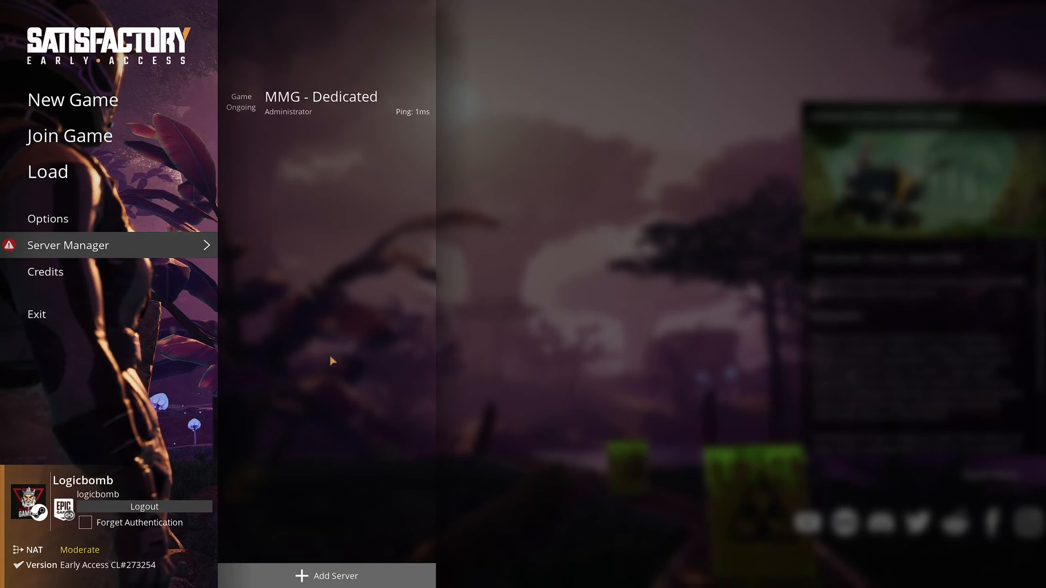
{"action": "mouse_move", "coordinate": [327, 576]}
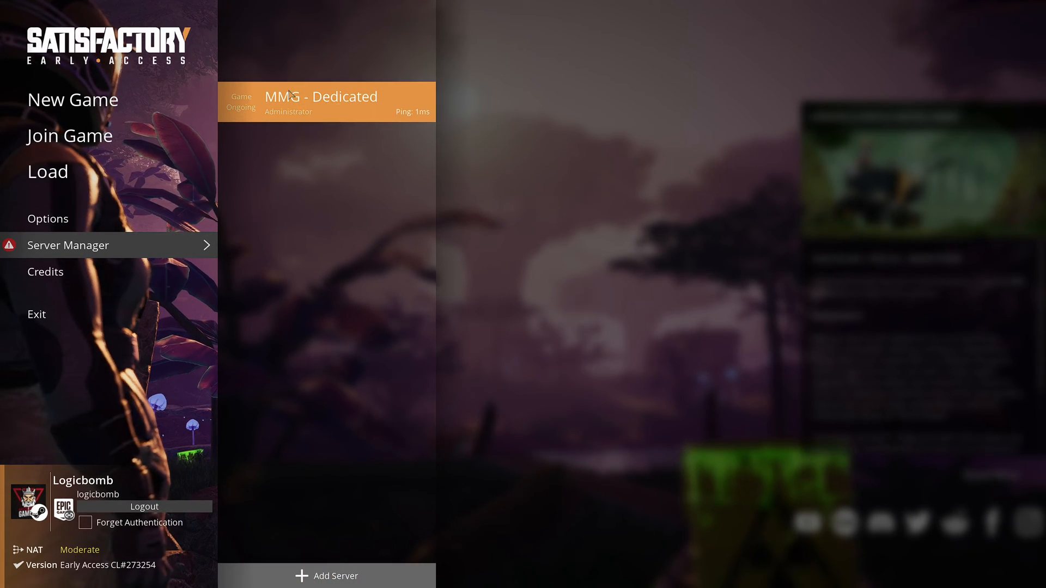
{"action": "mouse_move", "coordinate": [326, 575]}
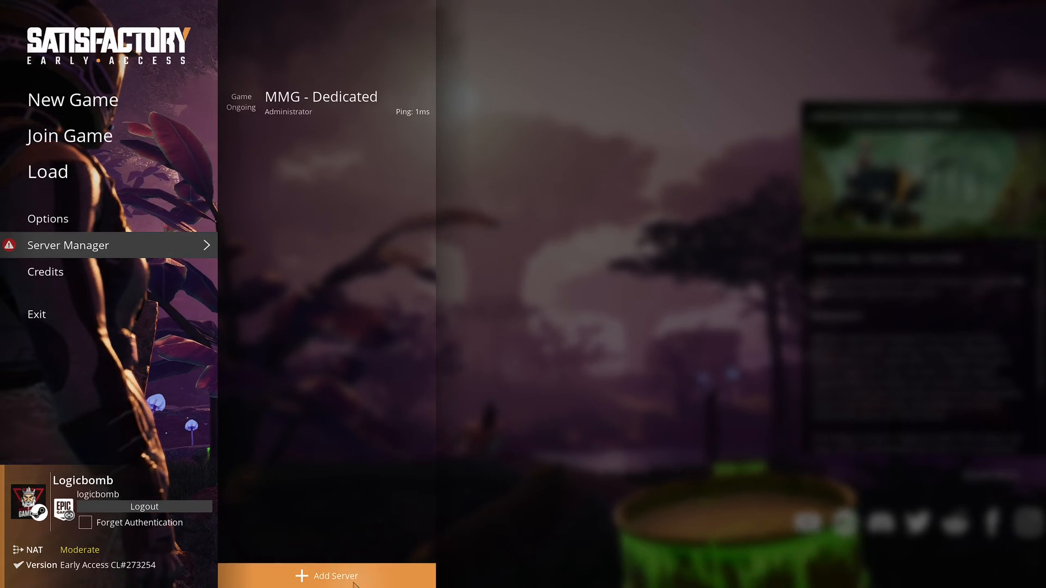
{"action": "left_click", "coordinate": [326, 576]}
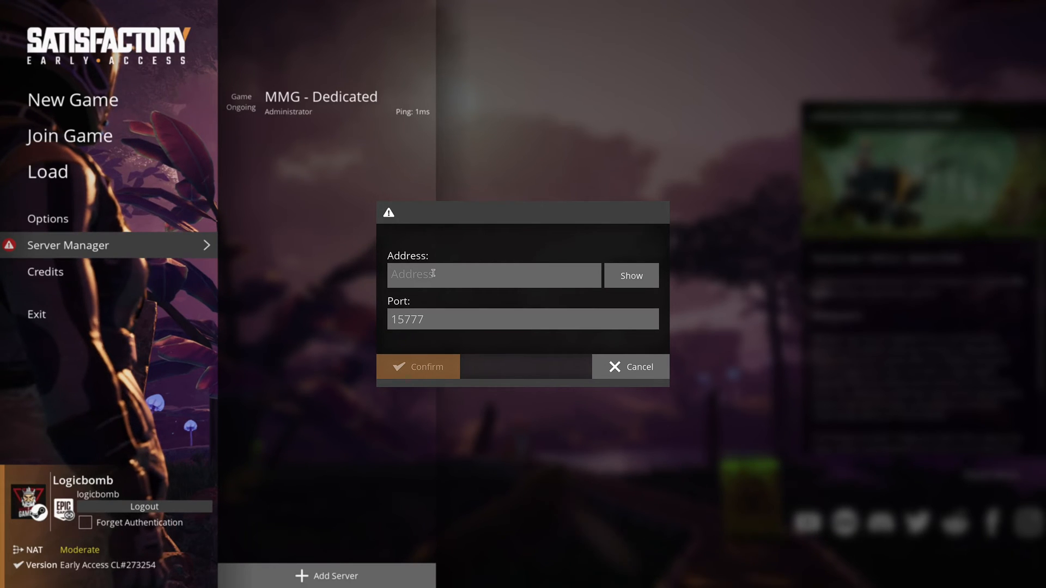
{"action": "mouse_move", "coordinate": [479, 354]}
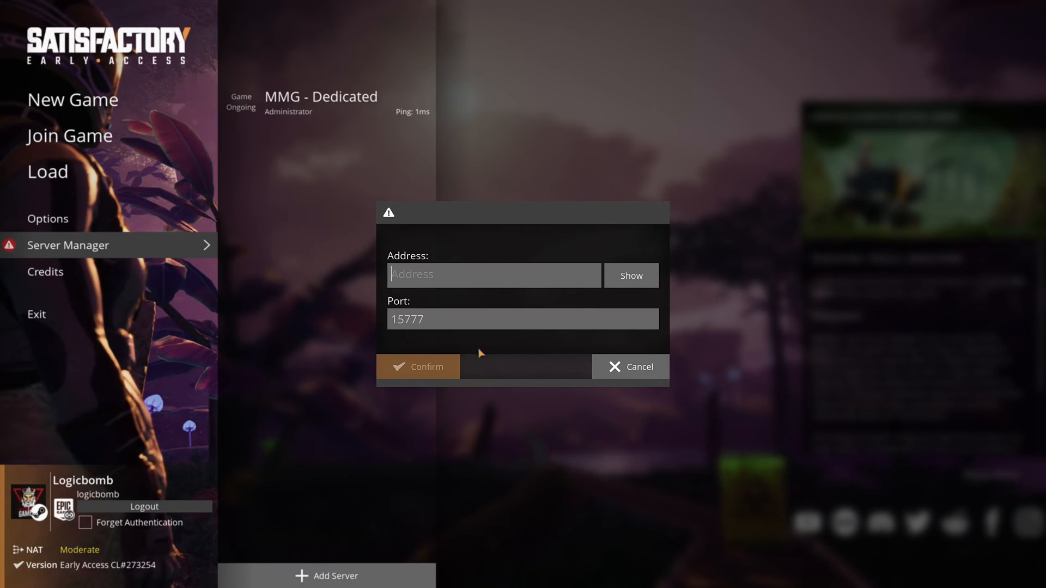
{"action": "mouse_move", "coordinate": [629, 366]}
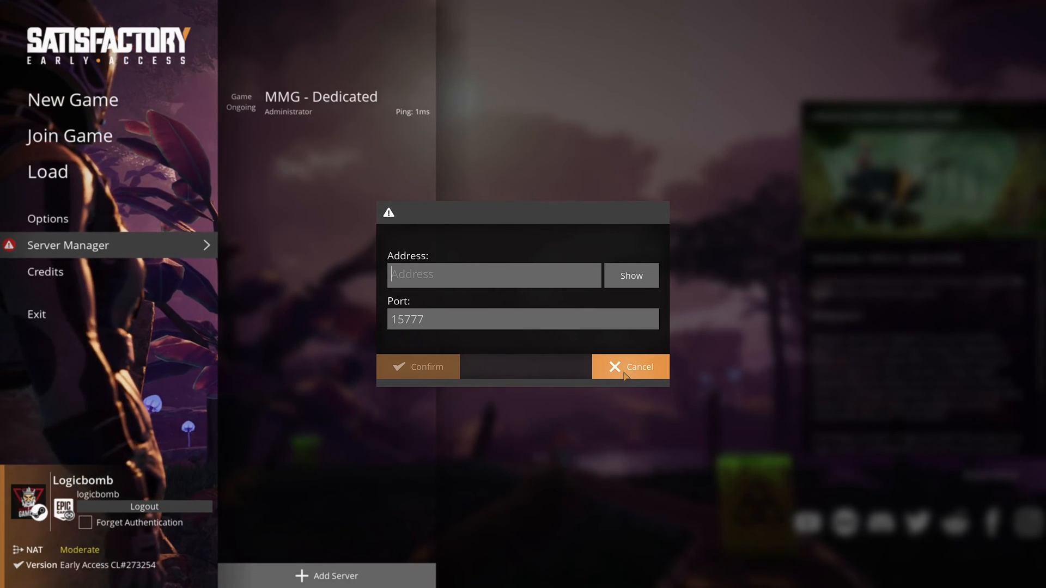
{"action": "left_click", "coordinate": [629, 366]}
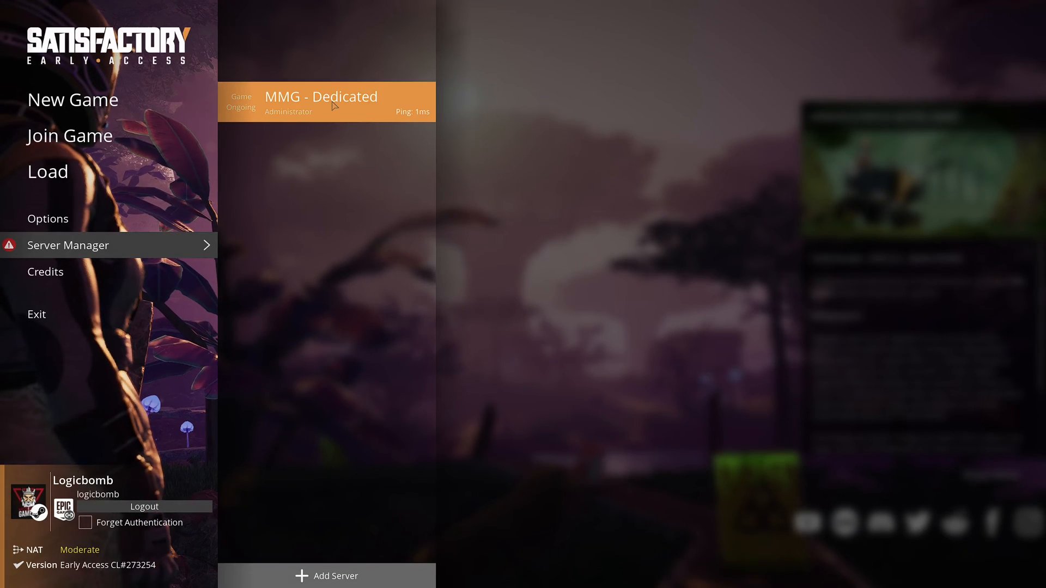
{"action": "left_click", "coordinate": [326, 102]}
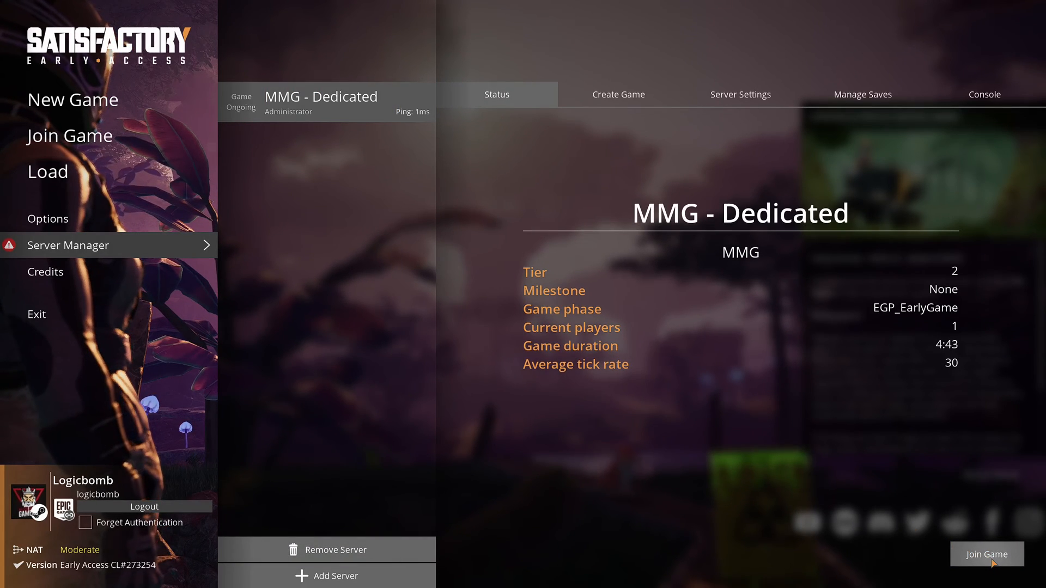